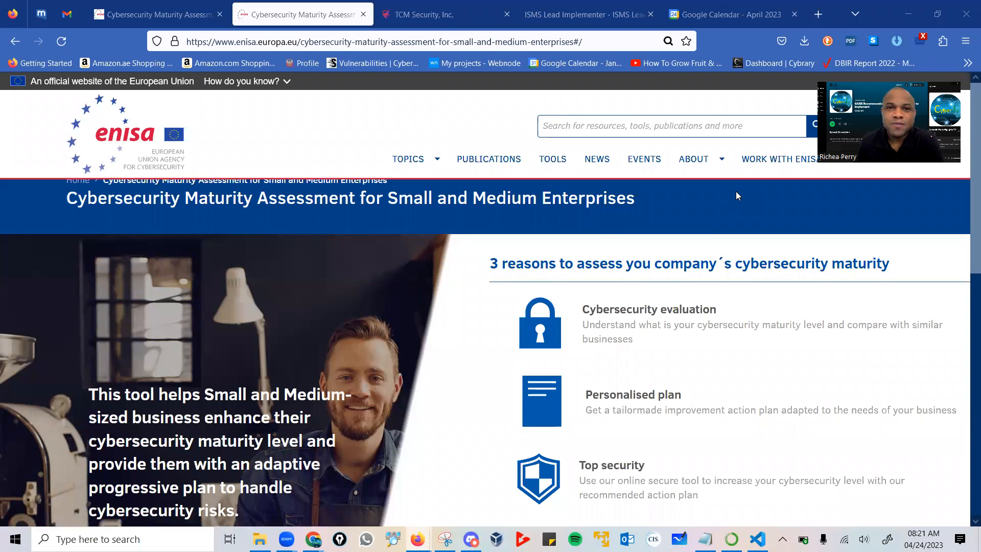
mouse_move(739, 203)
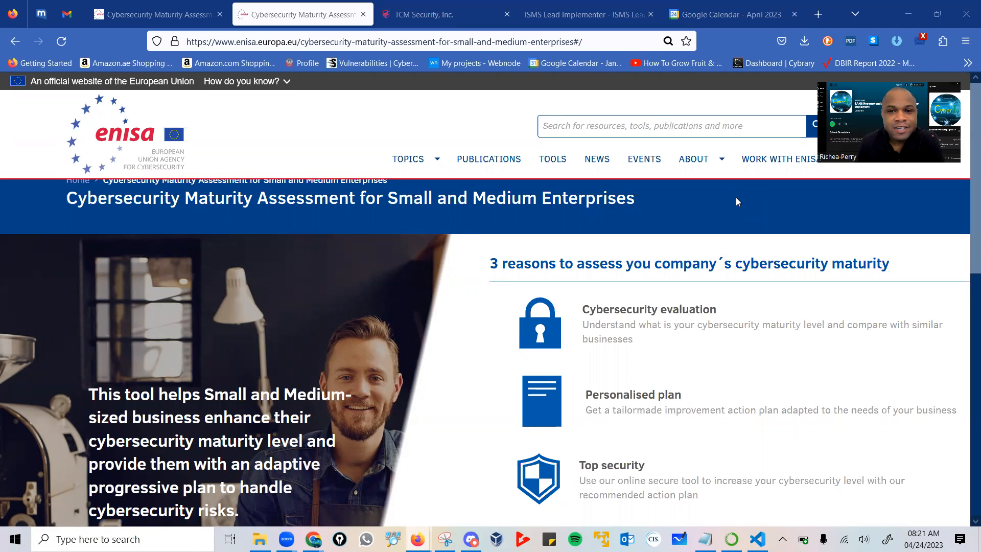
mouse_move(690, 238)
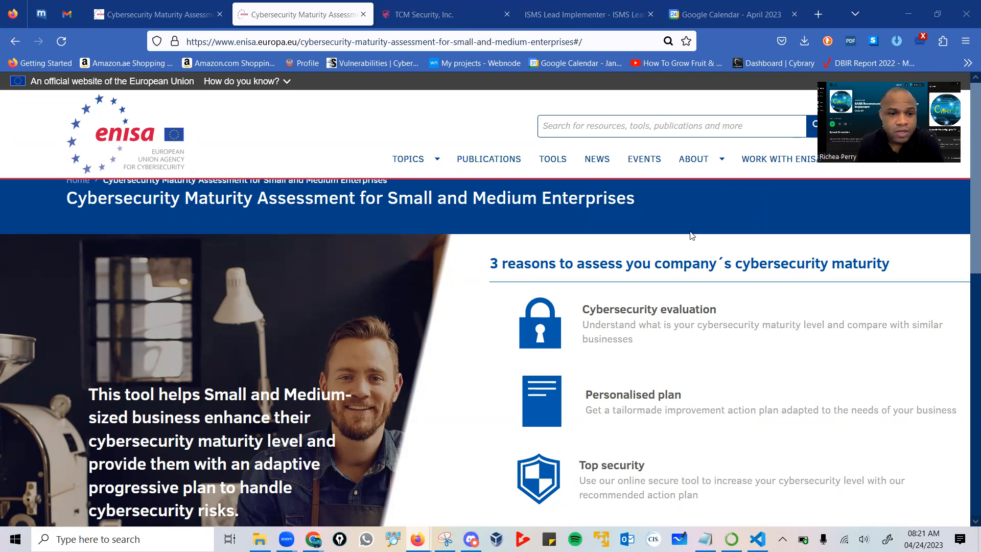
mouse_move(161, 173)
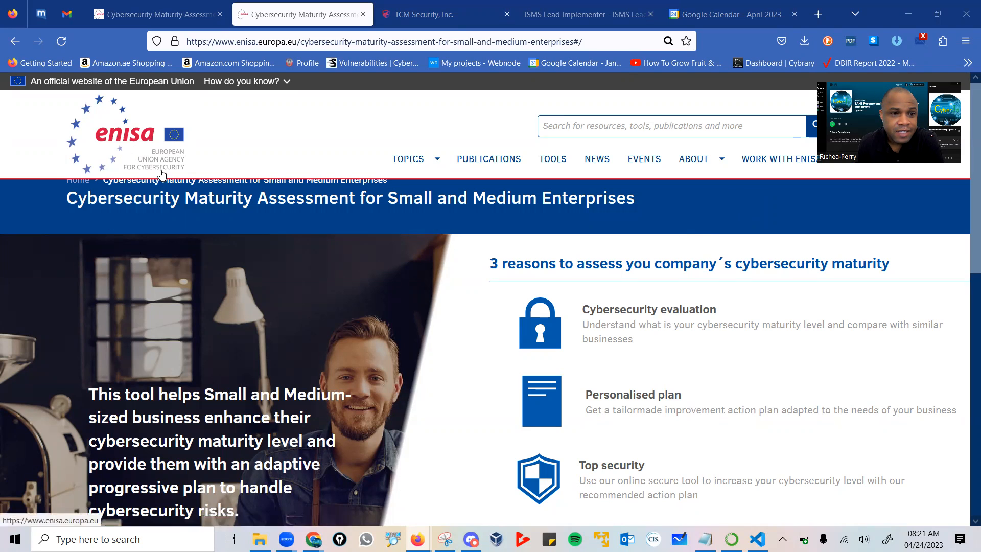
mouse_move(141, 221)
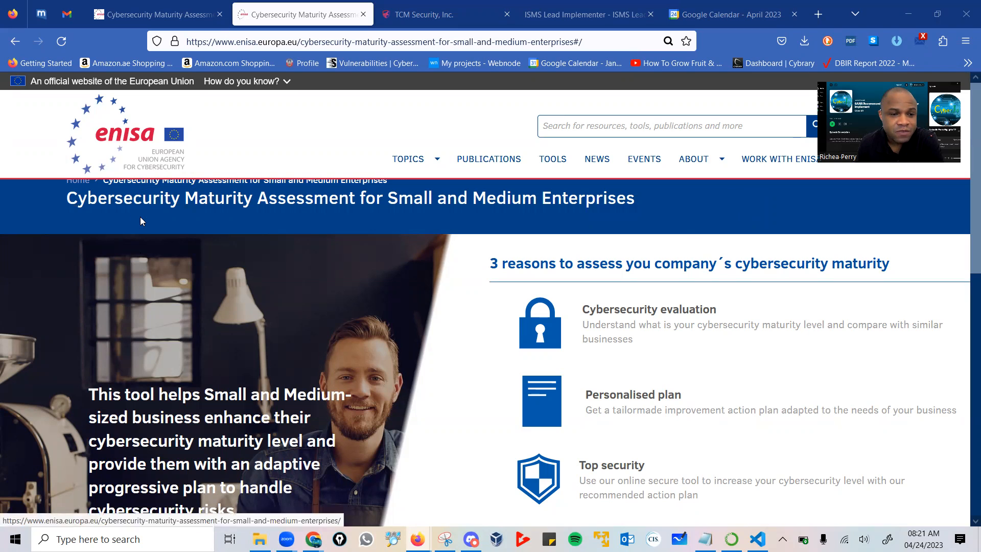
mouse_move(107, 235)
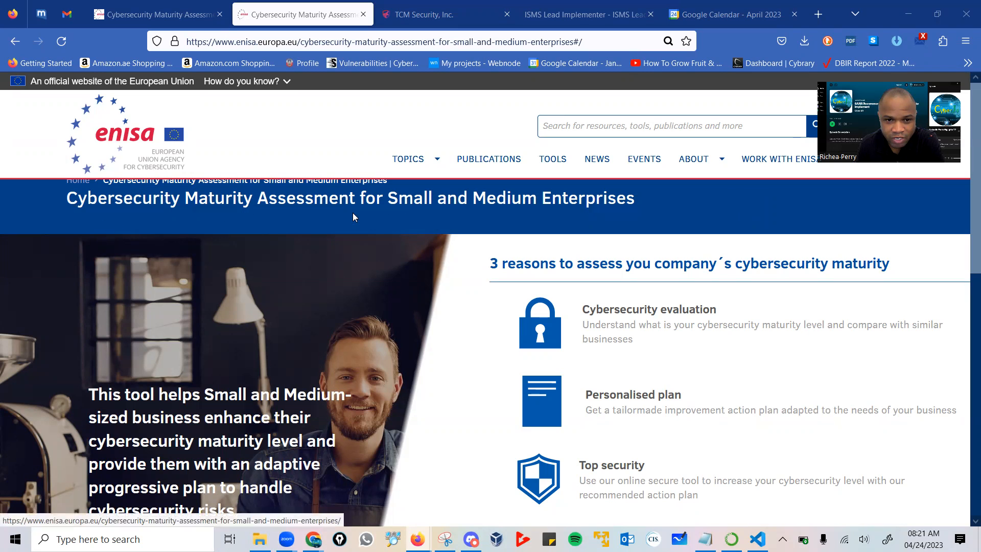
mouse_move(571, 217)
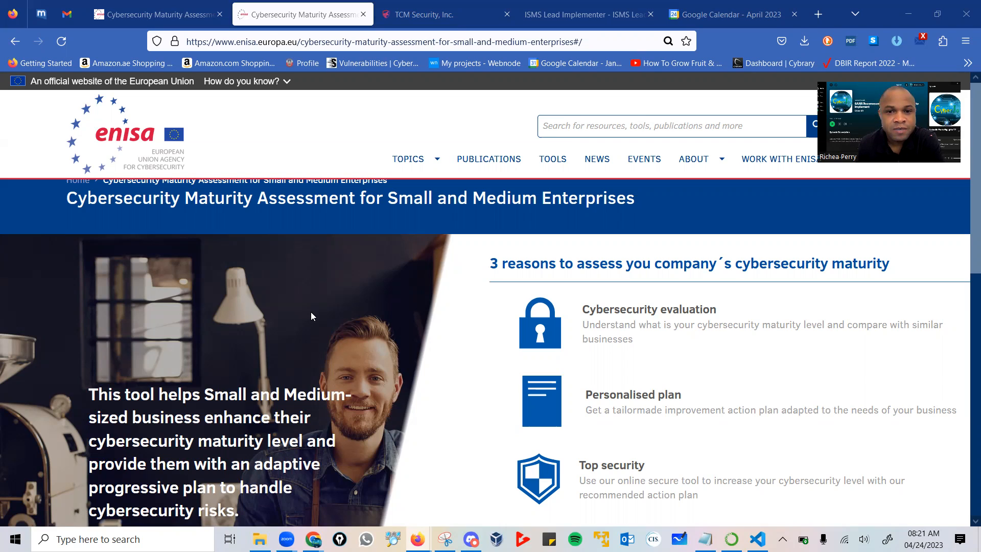
mouse_move(344, 313)
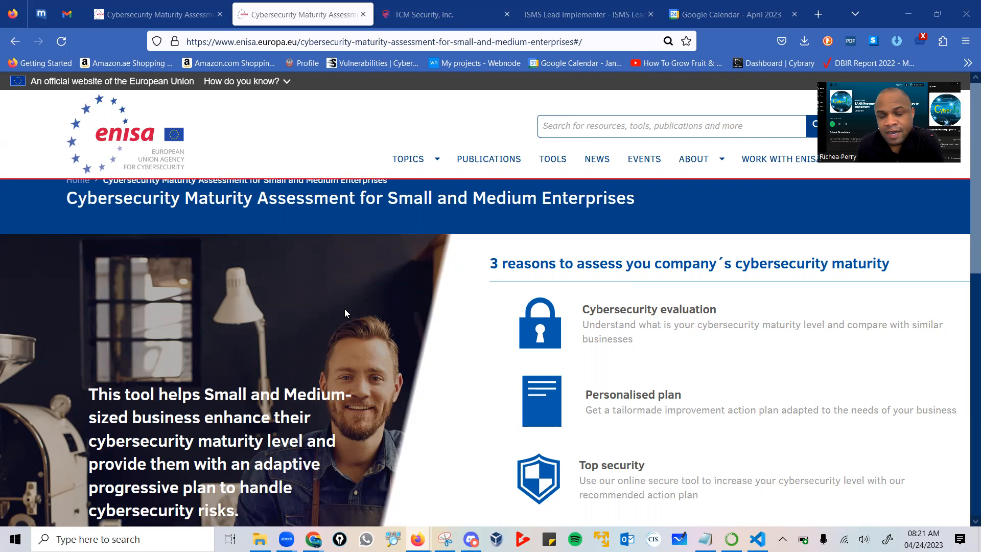
mouse_move(353, 262)
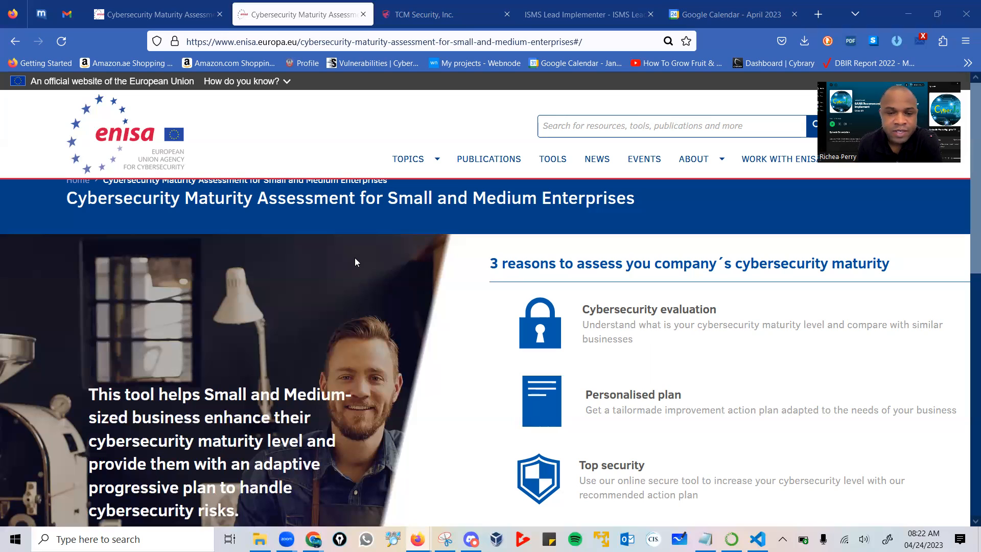
mouse_move(396, 292)
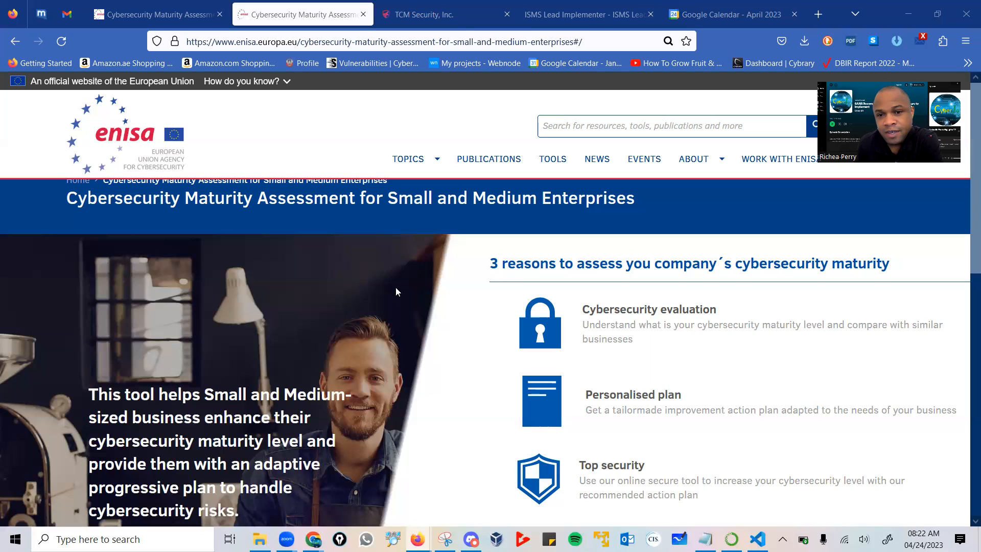
mouse_move(456, 340)
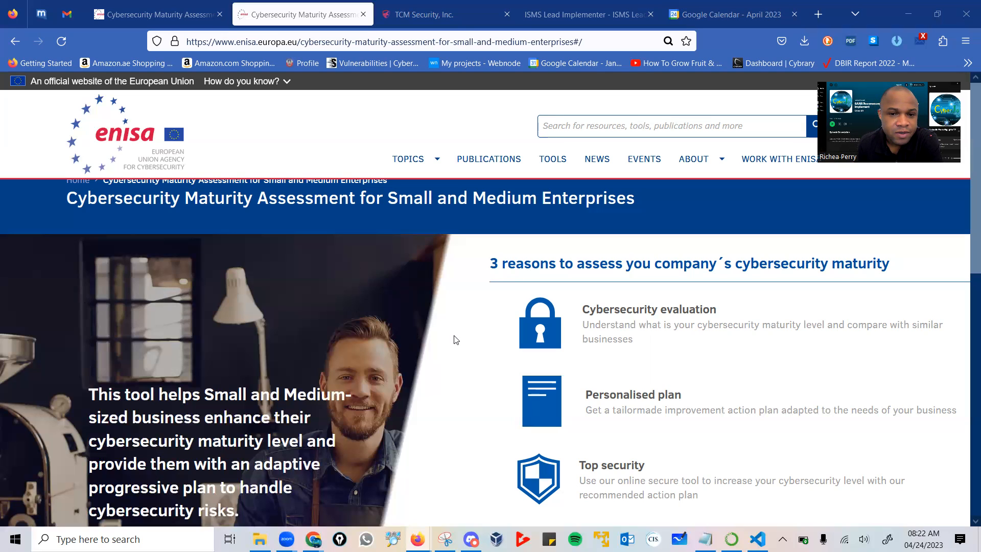
mouse_move(559, 305)
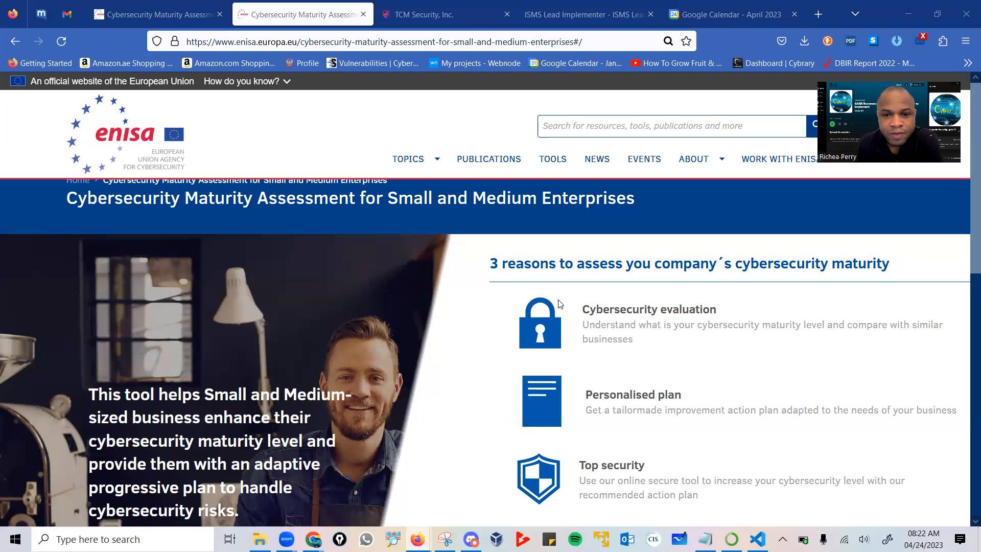
mouse_move(607, 266)
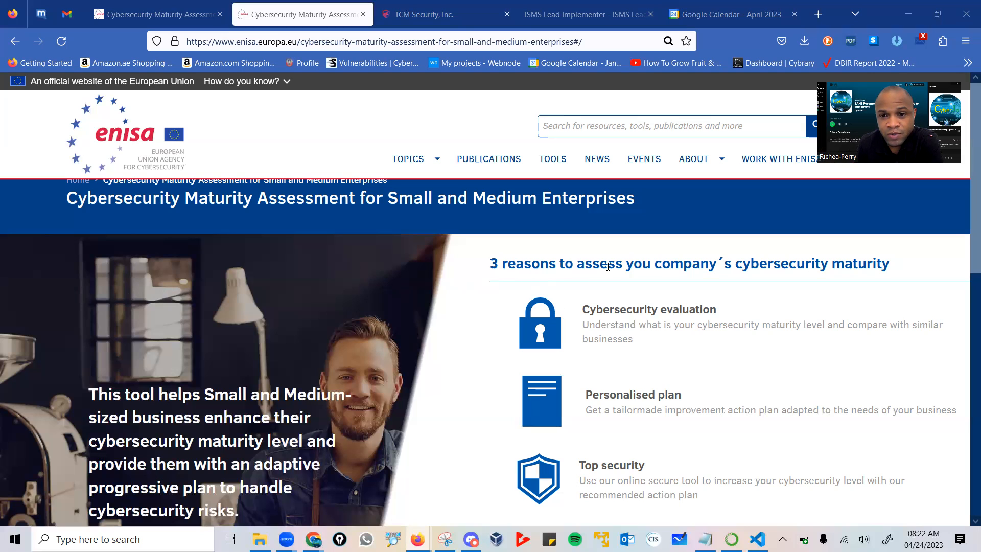
mouse_move(319, 372)
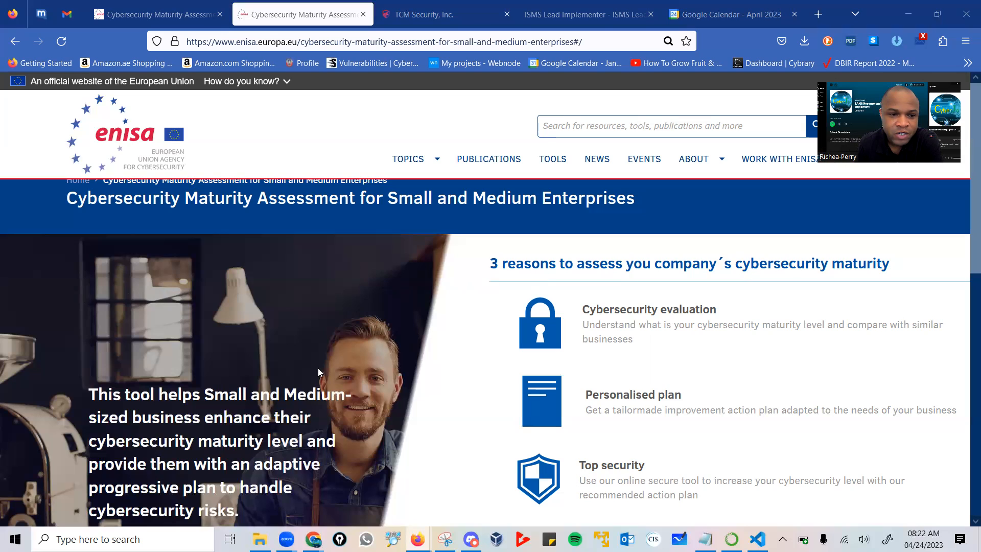
Start the assessment with the red 'Start the assessment >>' button to reach 'Login to continue'.
scroll(down, 3)
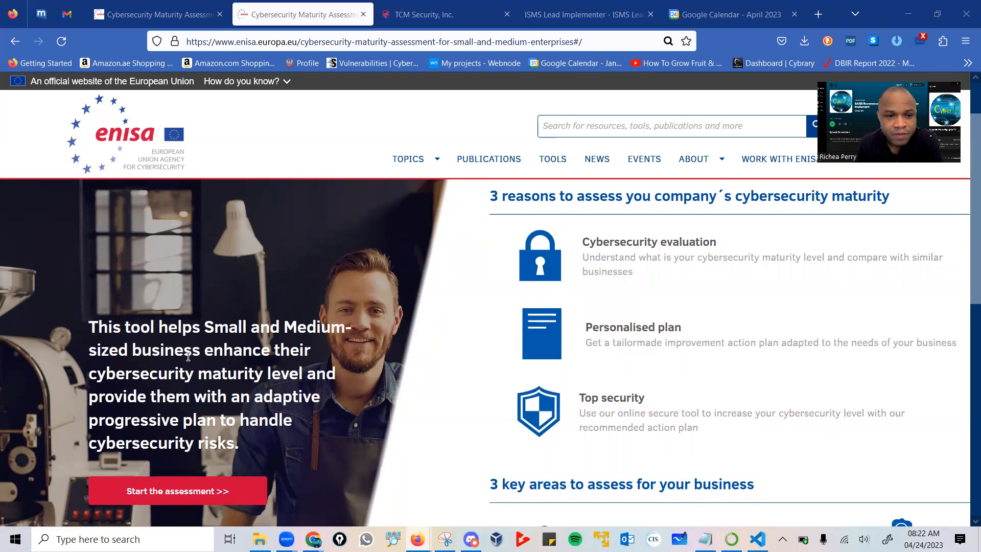
mouse_move(150, 394)
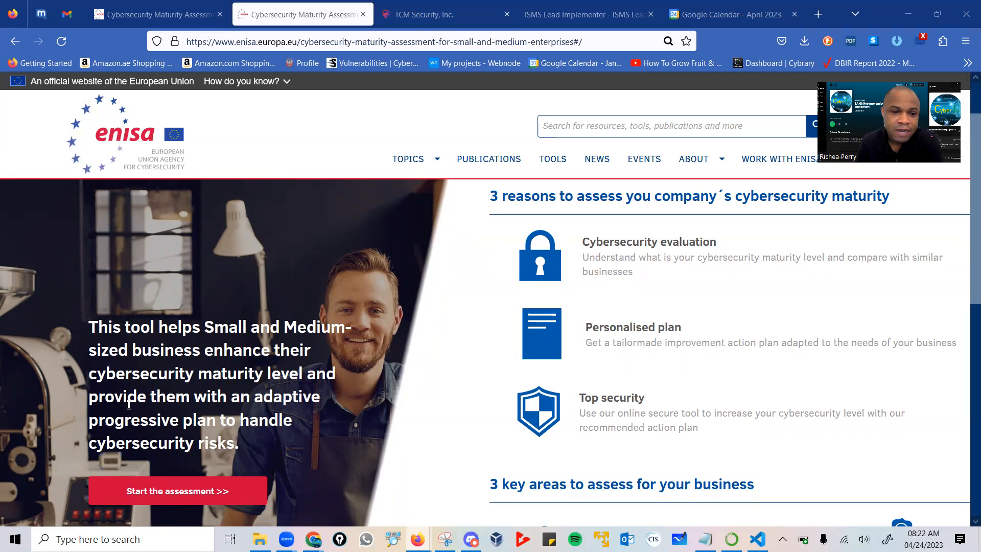
mouse_move(270, 436)
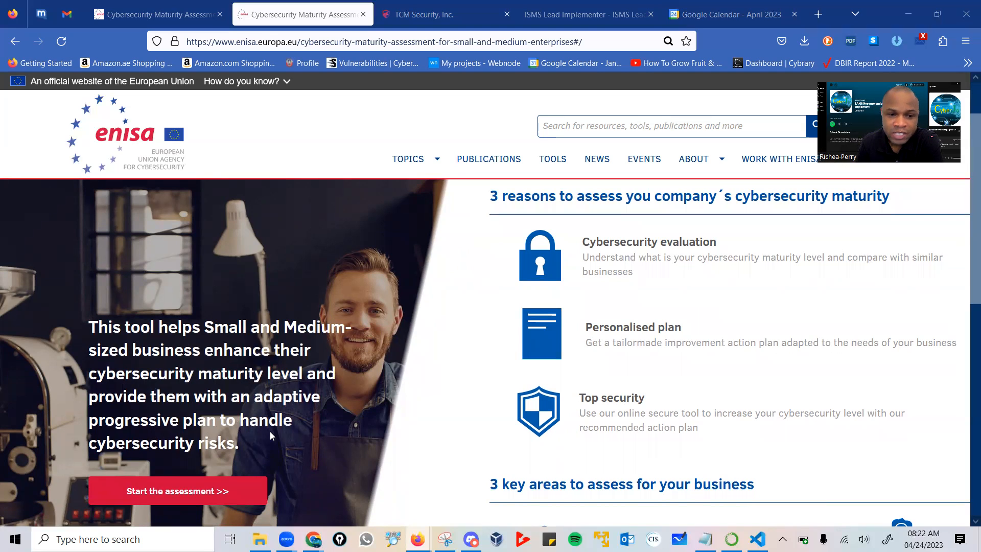
mouse_move(247, 448)
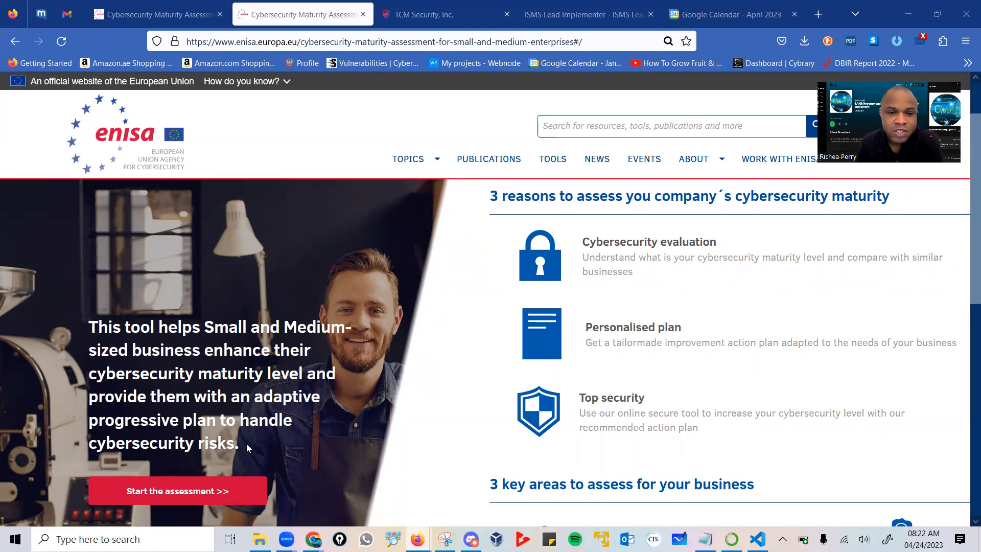
scroll(up, 3)
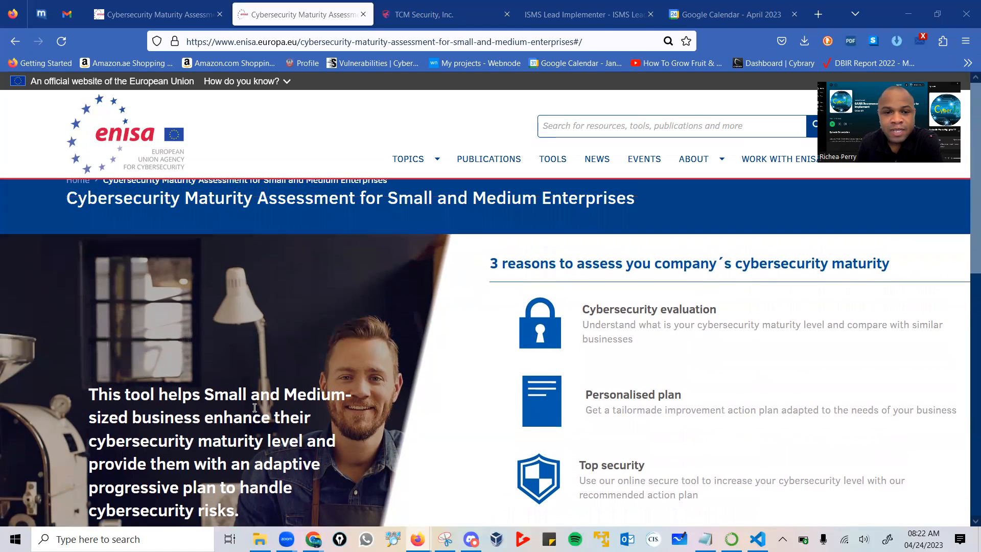
scroll(down, 3)
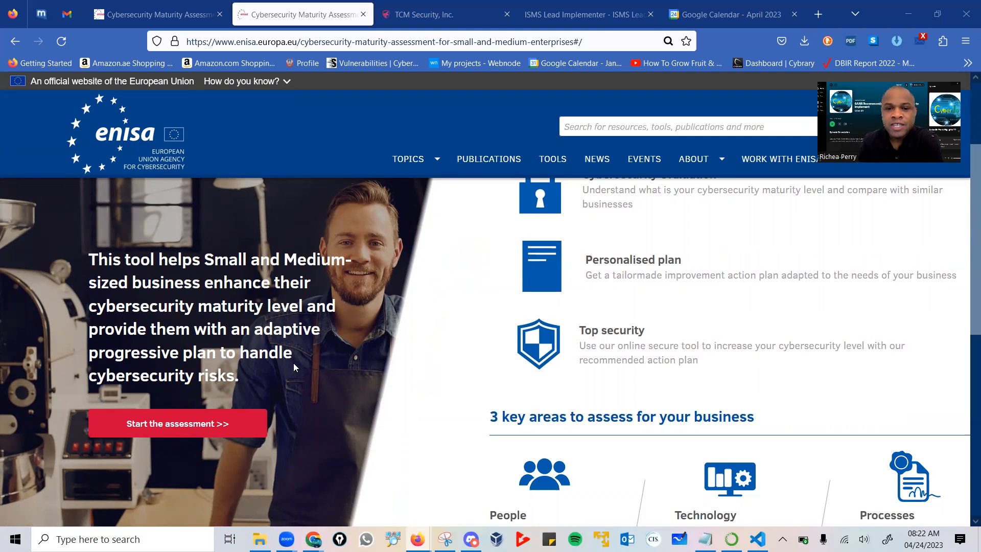
mouse_move(335, 363)
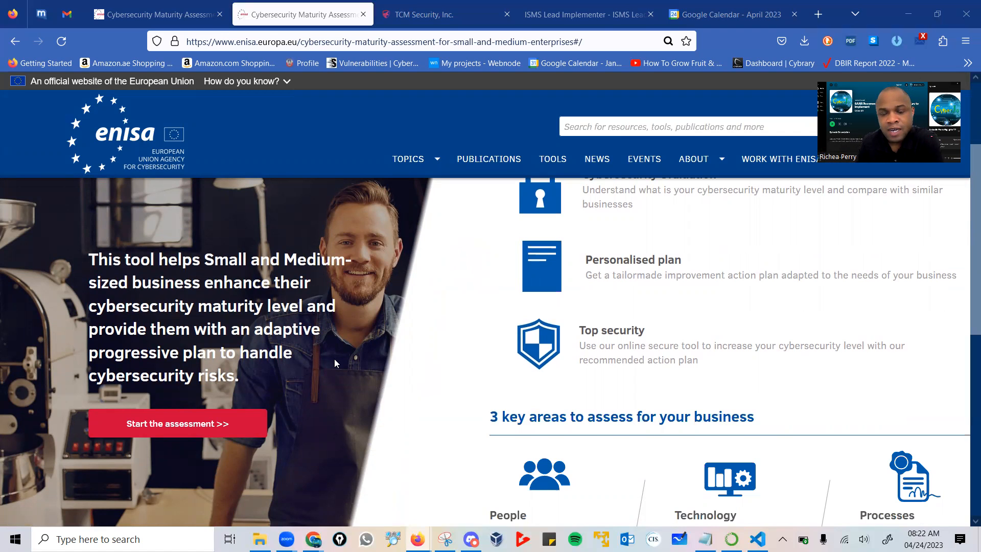
scroll(up, 3)
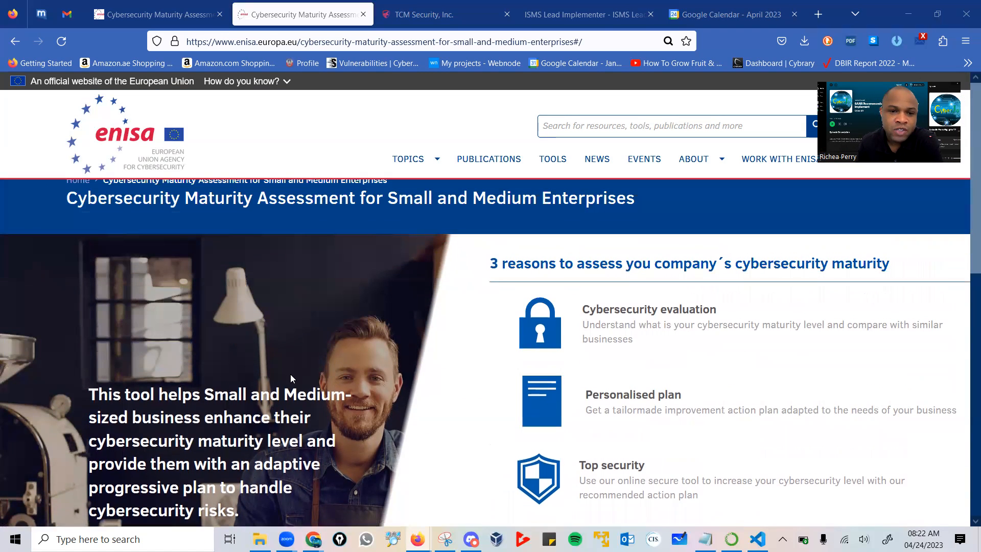
mouse_move(563, 390)
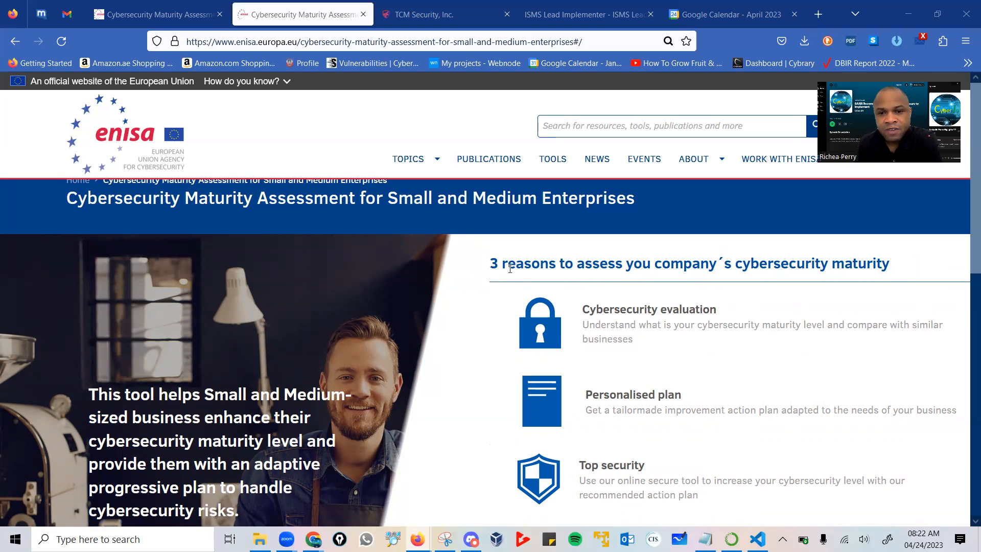
mouse_move(651, 281)
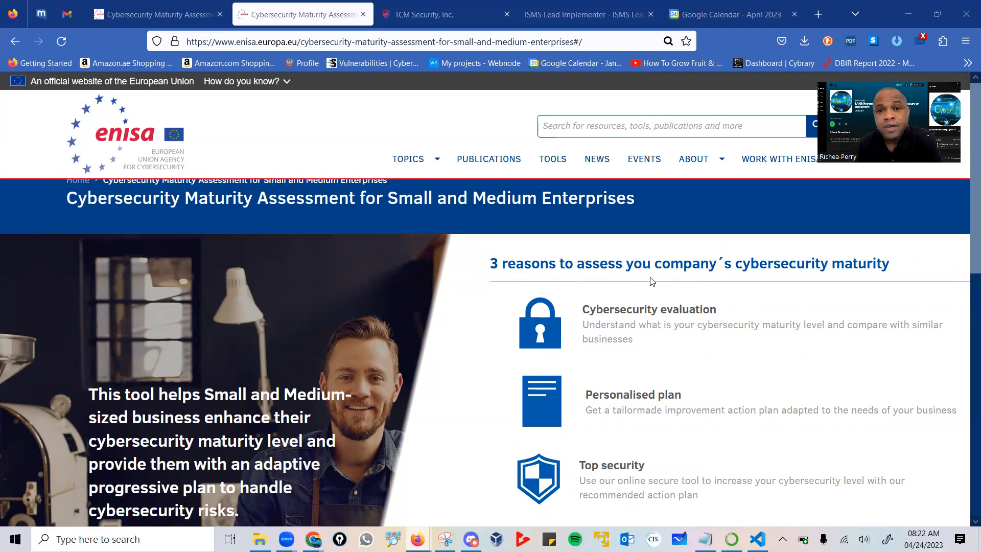
mouse_move(634, 296)
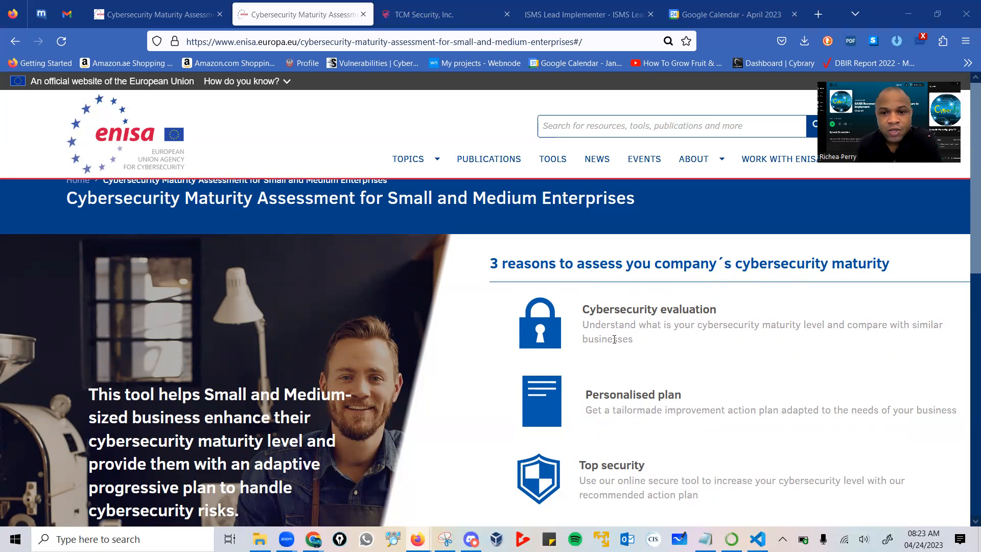
mouse_move(823, 337)
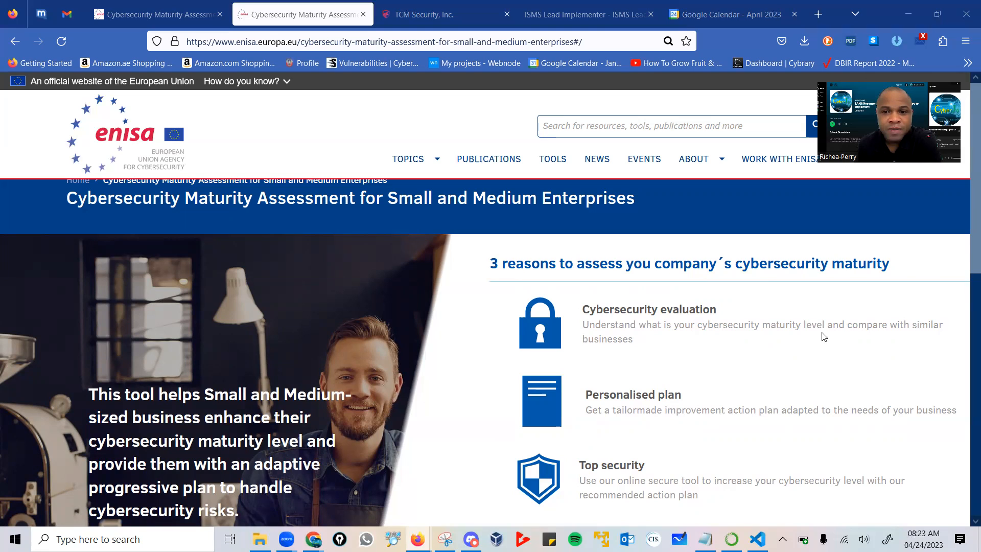
mouse_move(901, 338)
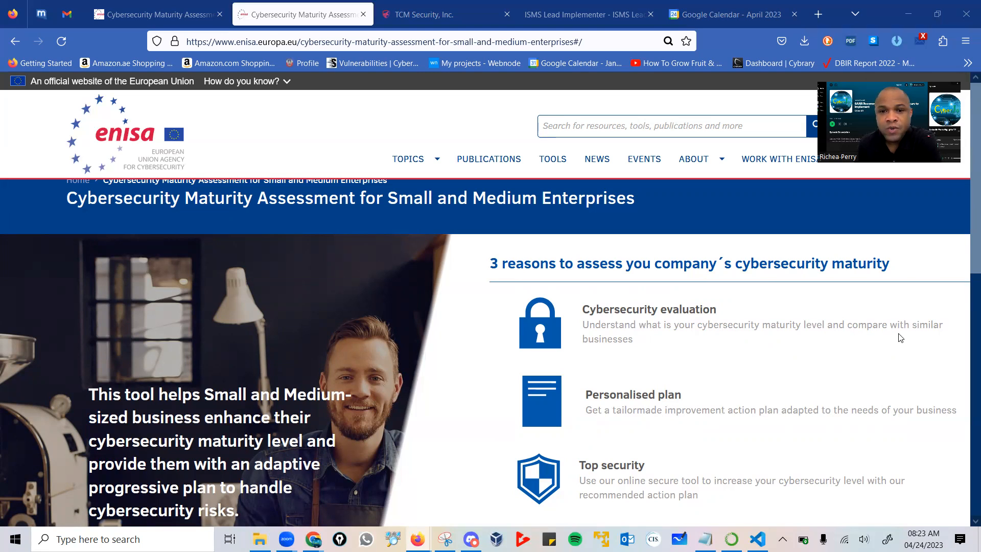
scroll(down, 3)
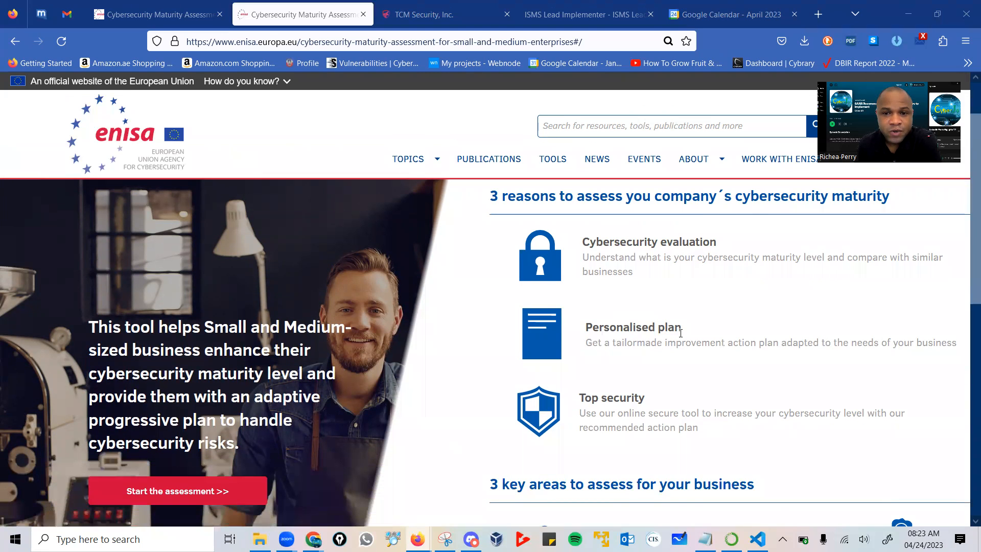
mouse_move(605, 356)
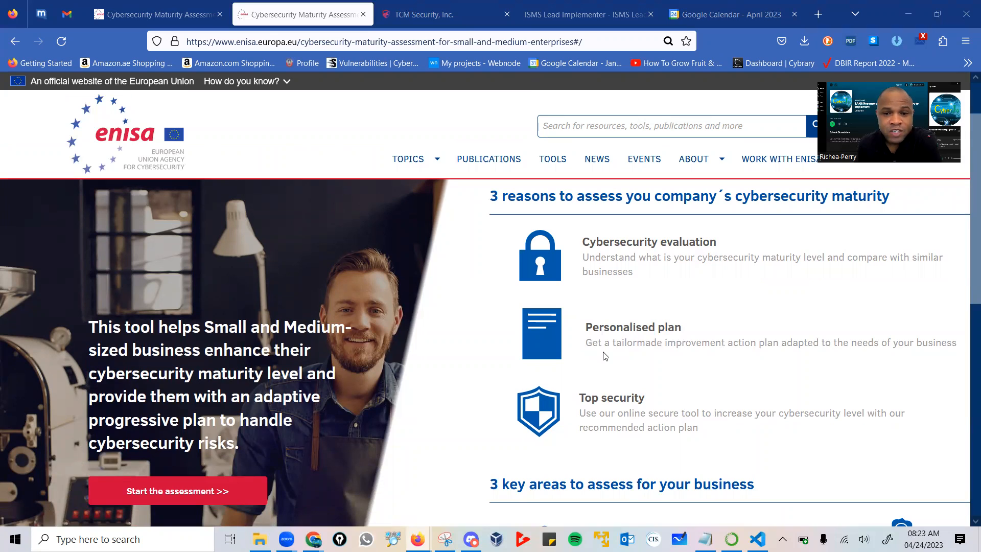
mouse_move(774, 358)
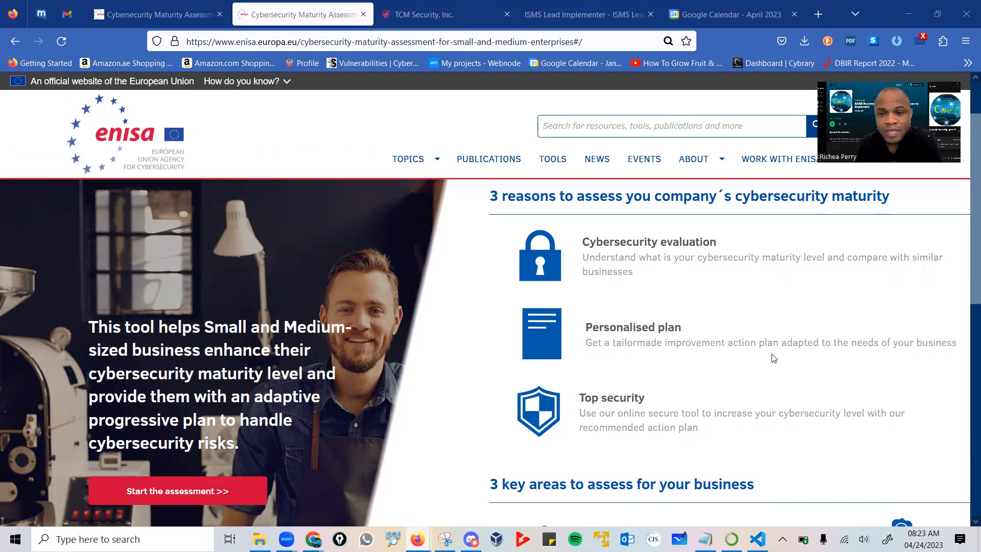
mouse_move(839, 356)
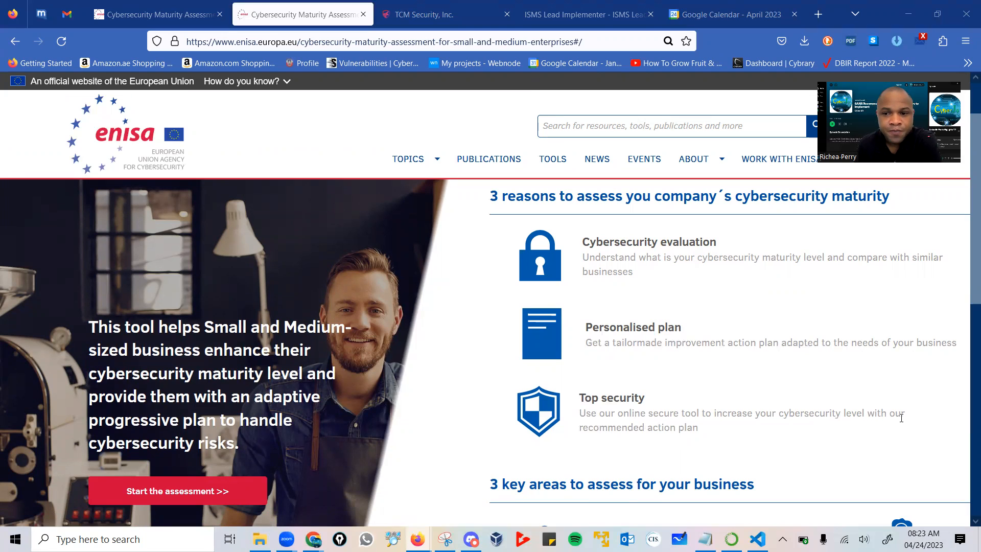
mouse_move(624, 440)
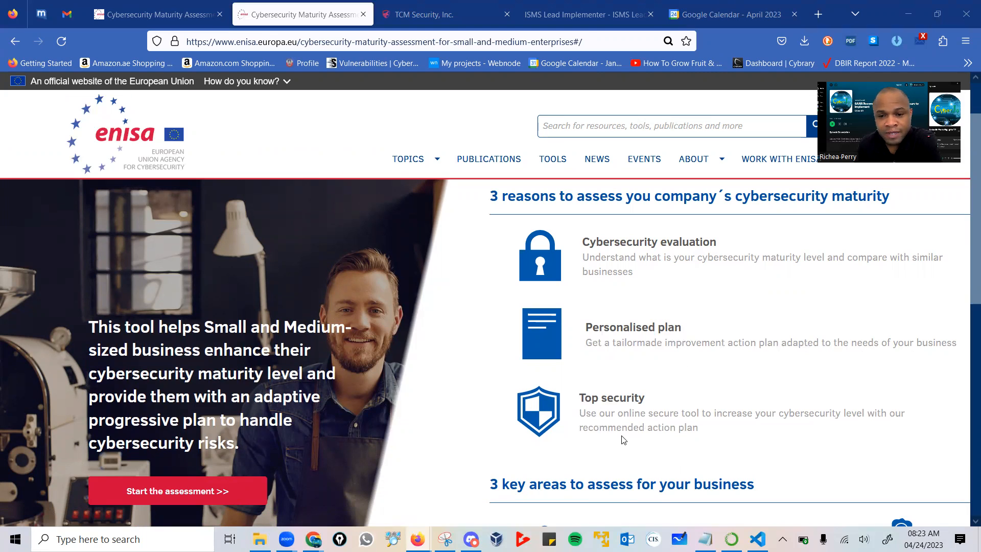
mouse_move(384, 219)
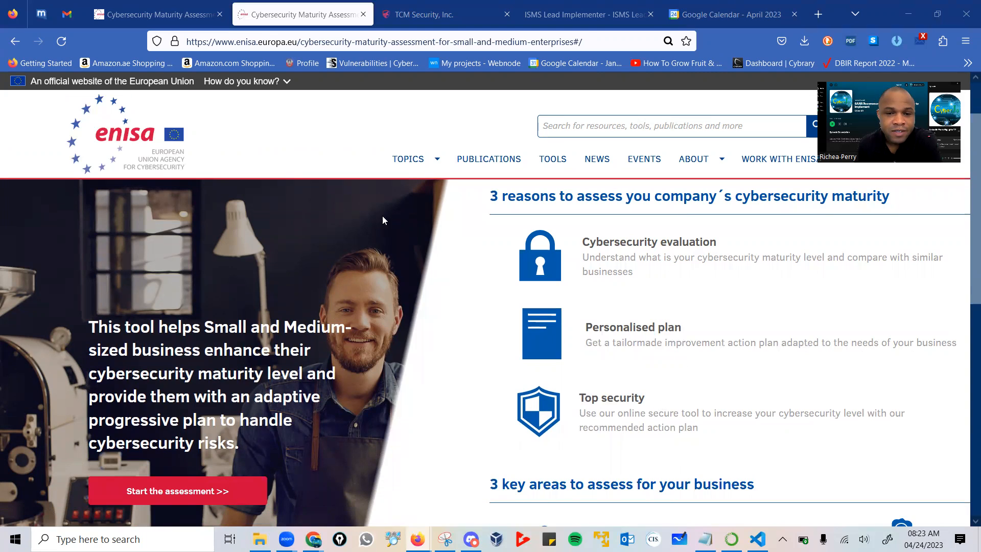
mouse_move(153, 167)
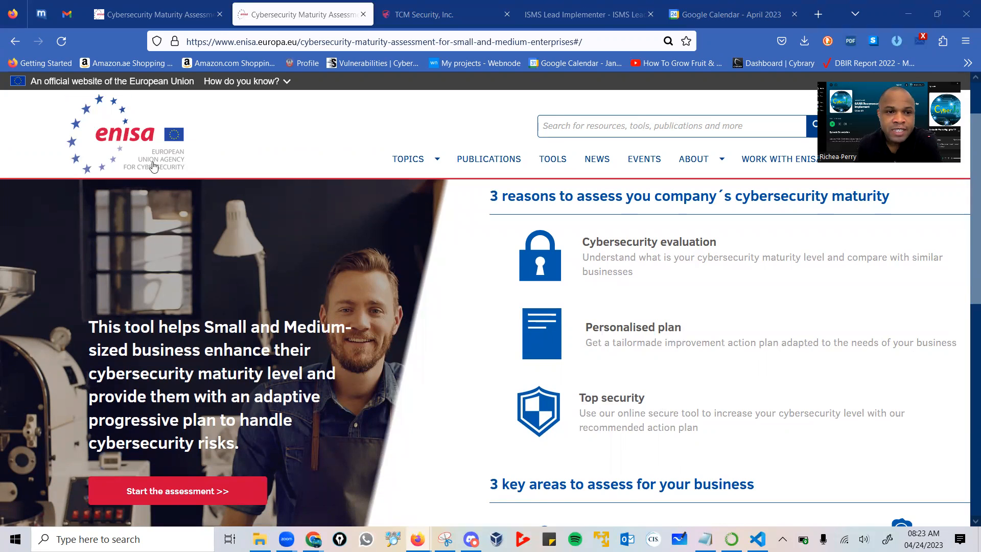
mouse_move(319, 268)
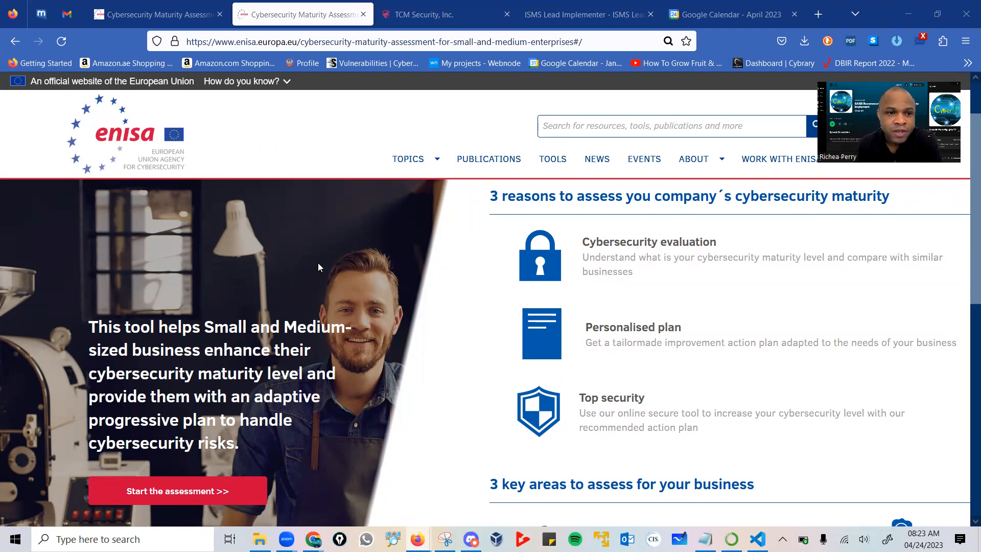
scroll(down, 3)
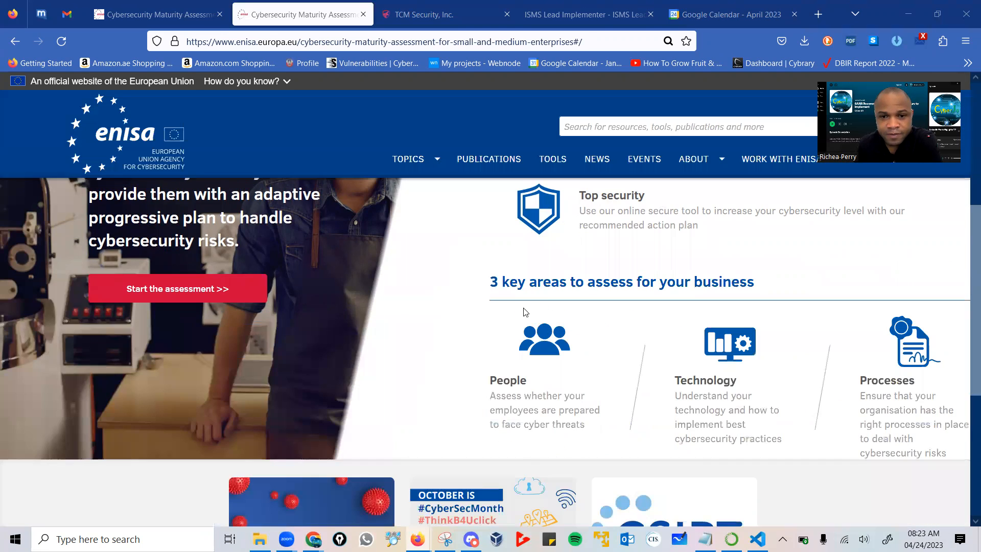
mouse_move(711, 286)
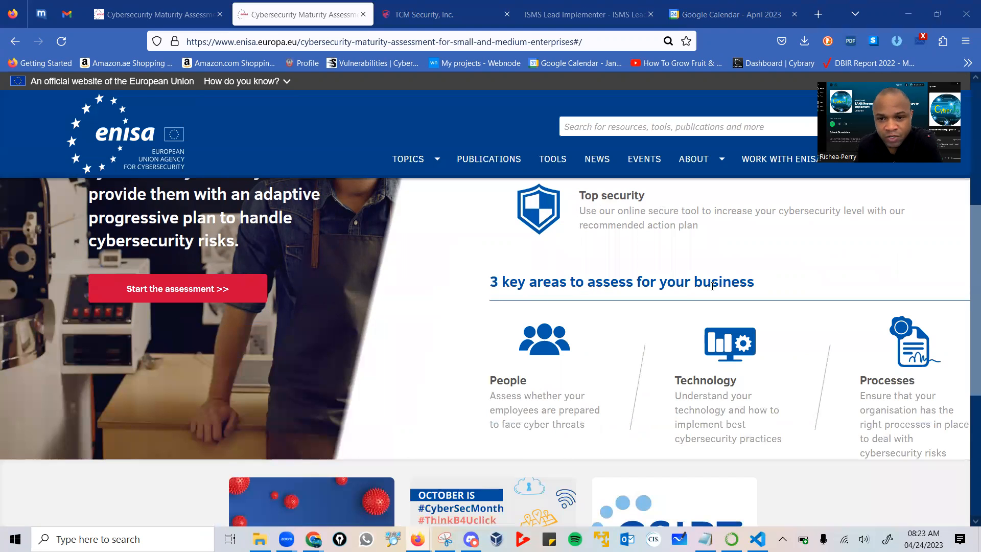
mouse_move(618, 316)
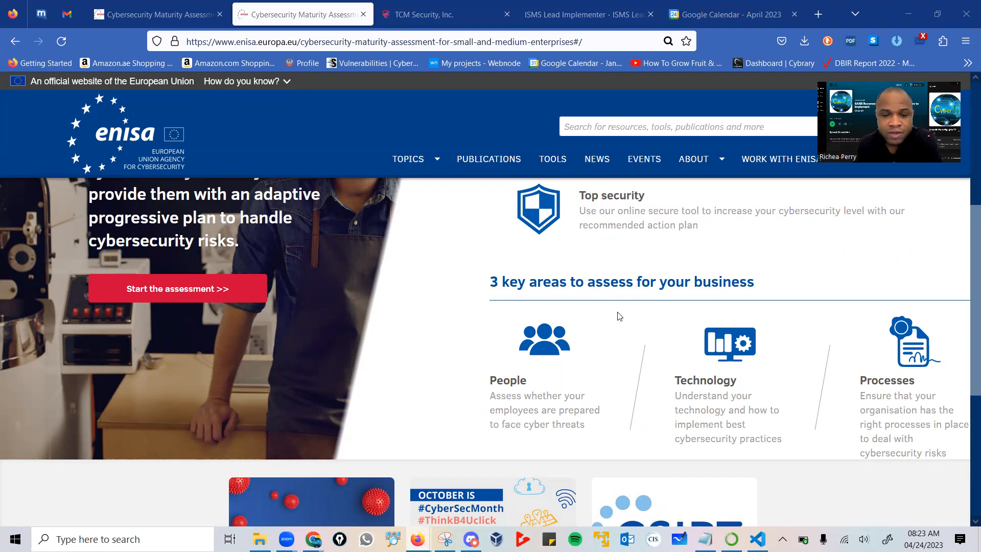
mouse_move(548, 338)
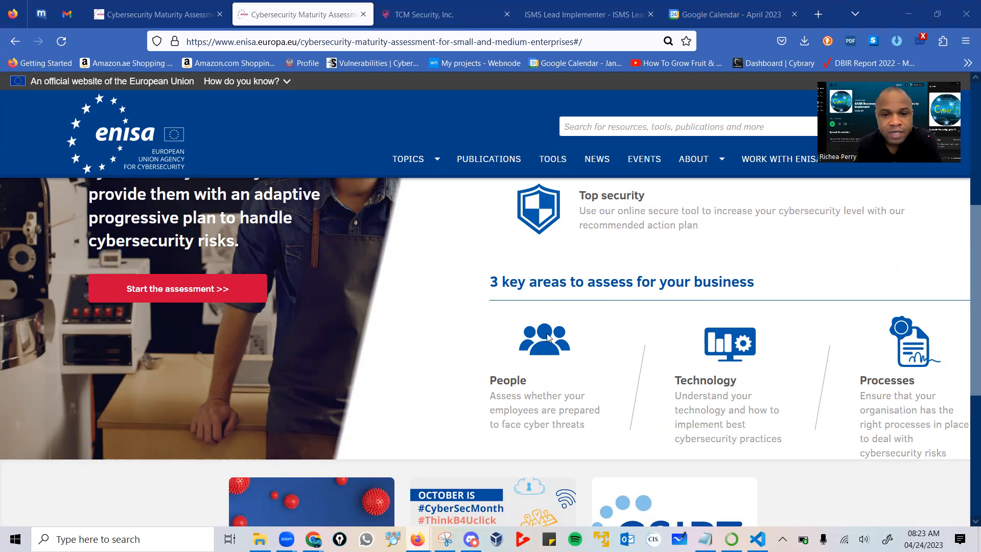
mouse_move(920, 331)
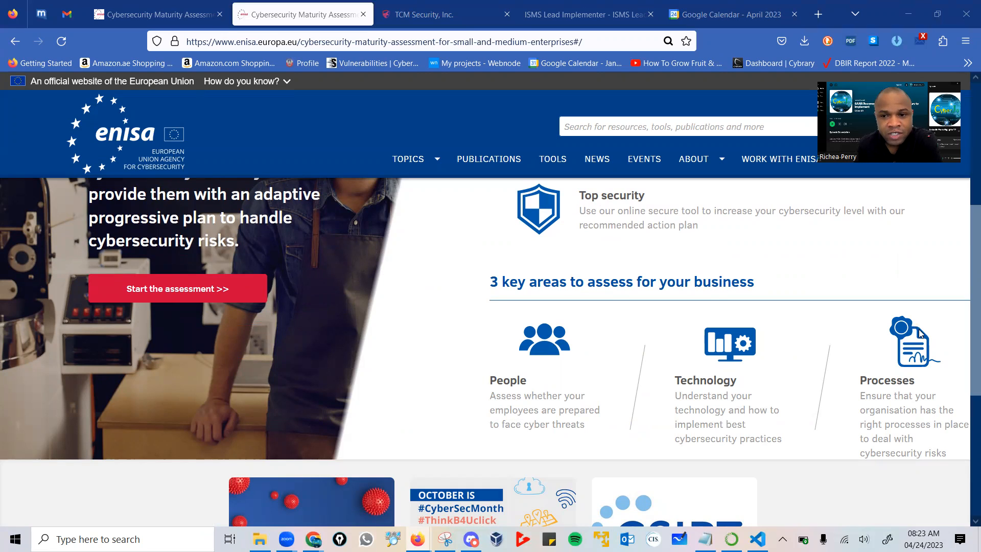
mouse_move(624, 275)
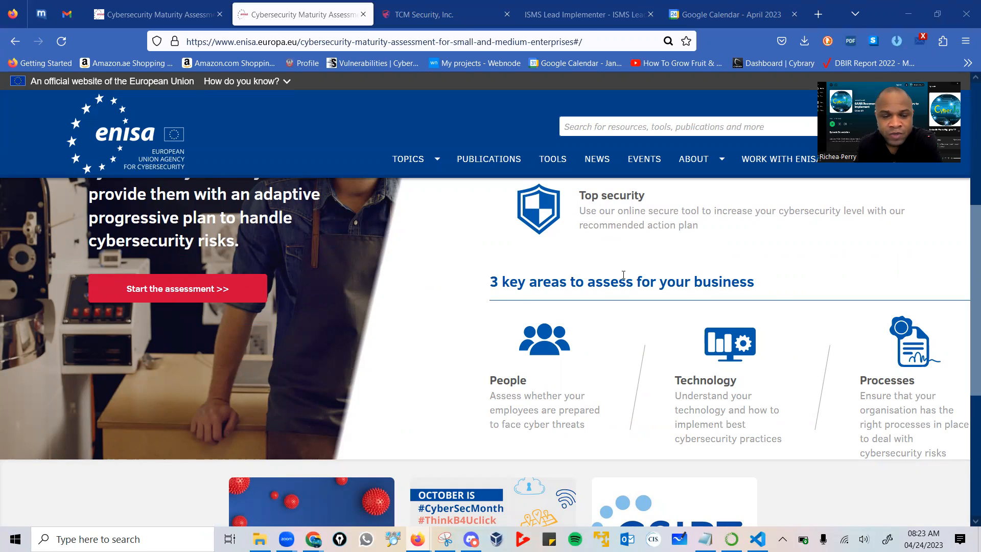
scroll(up, 3)
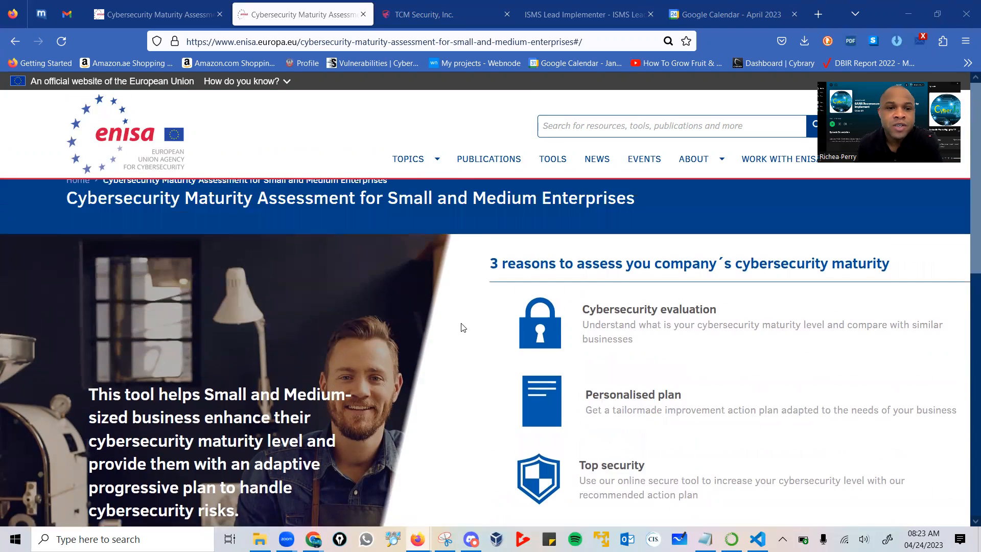
click(407, 159)
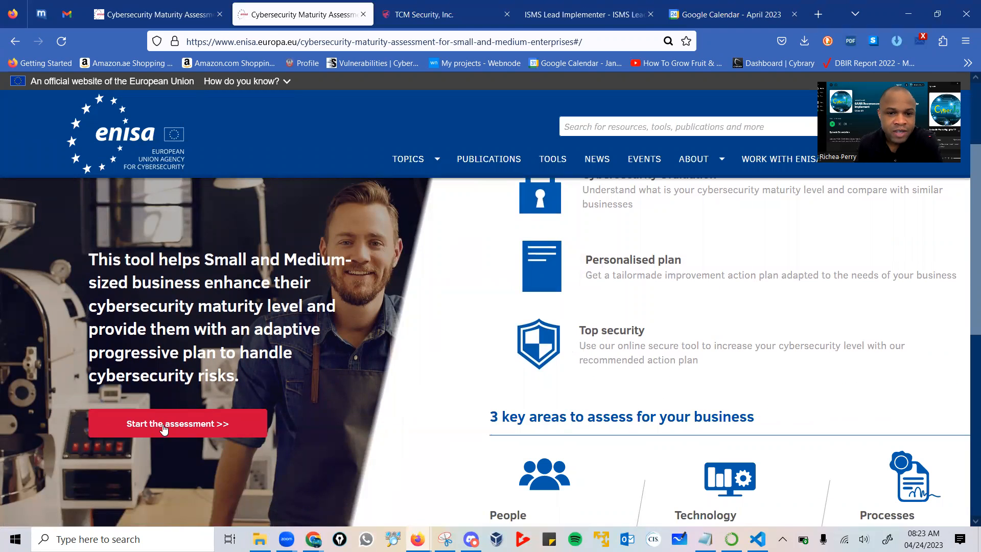
click(177, 424)
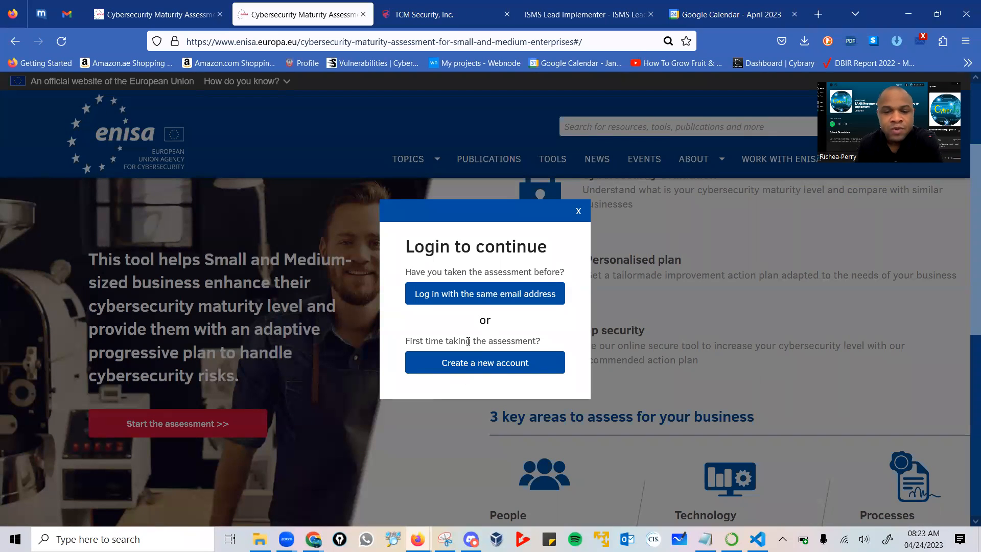
mouse_move(519, 288)
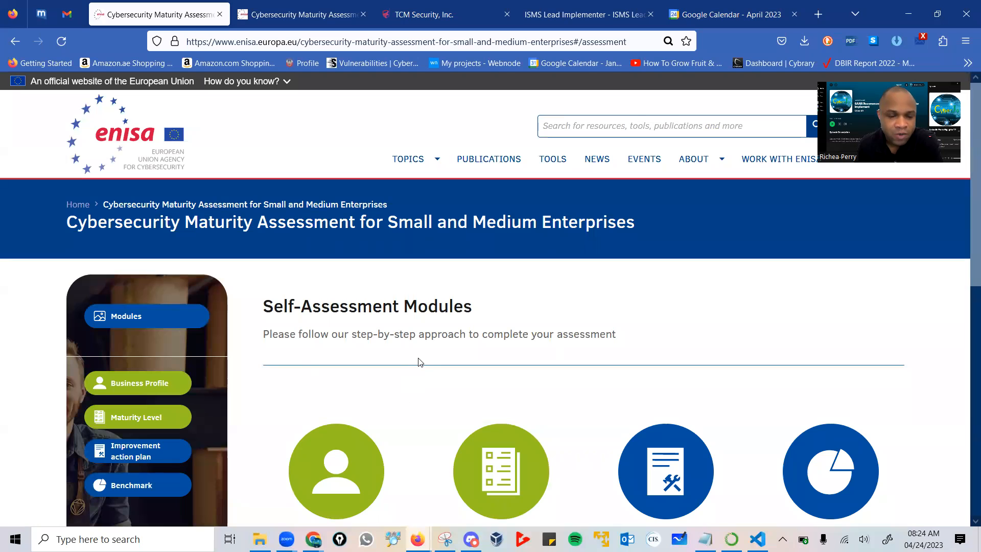
Scroll through Business Profile, Maturity Level, Improvement action plan and Benchmark modules.
scroll(down, 3)
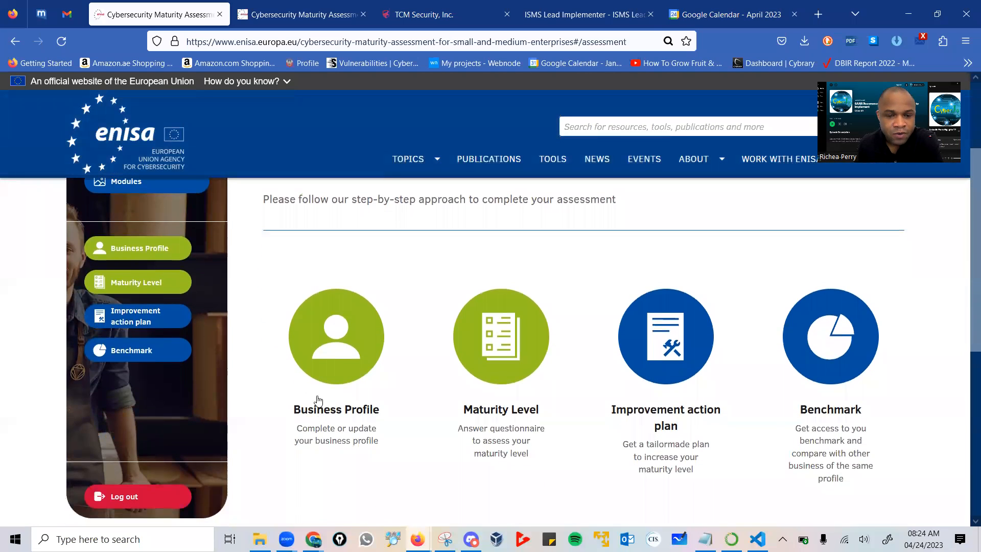
scroll(up, 3)
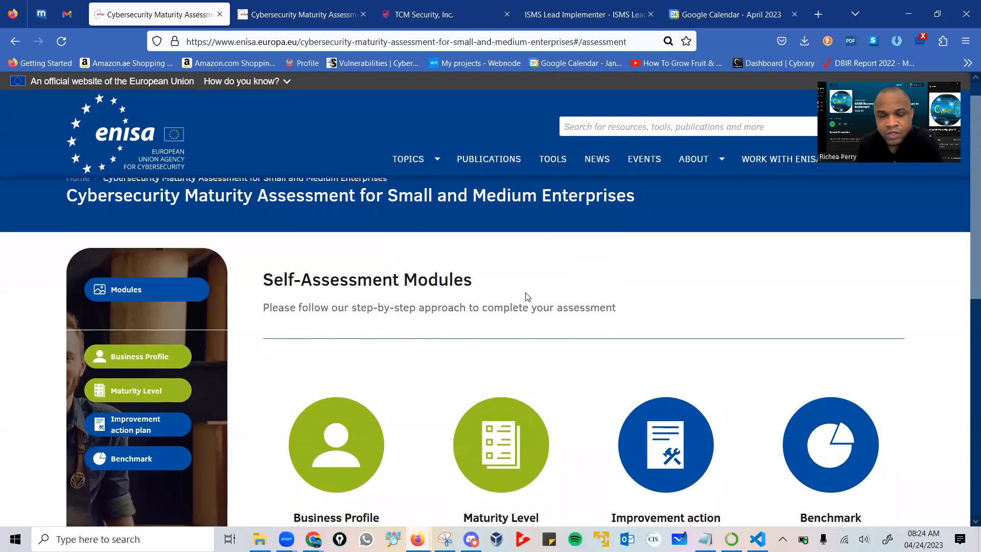
scroll(up, 3)
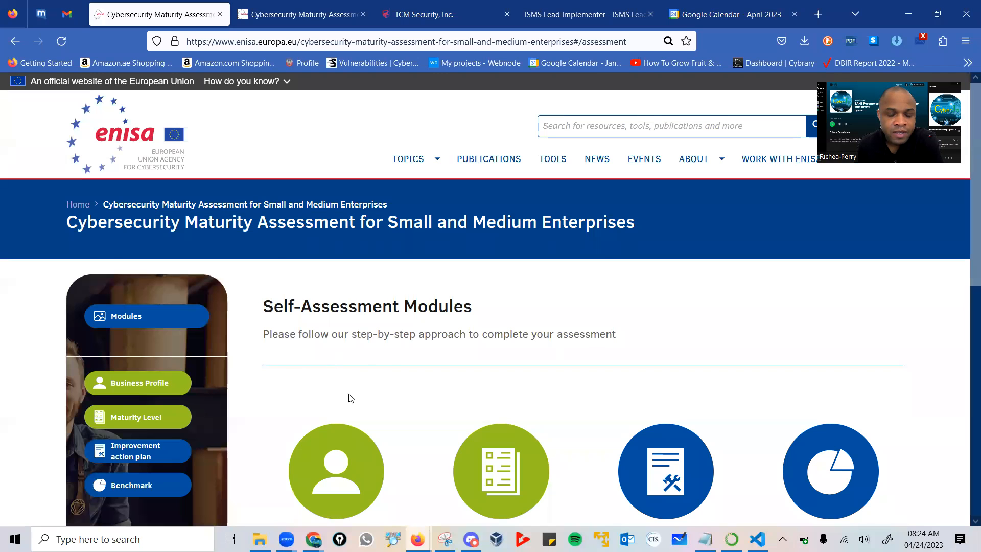
scroll(down, 3)
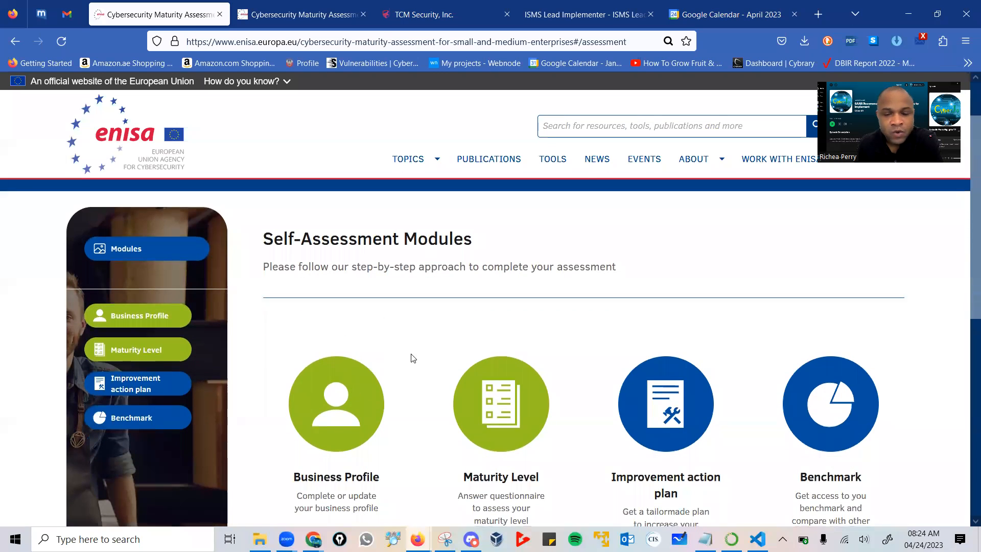
scroll(up, 3)
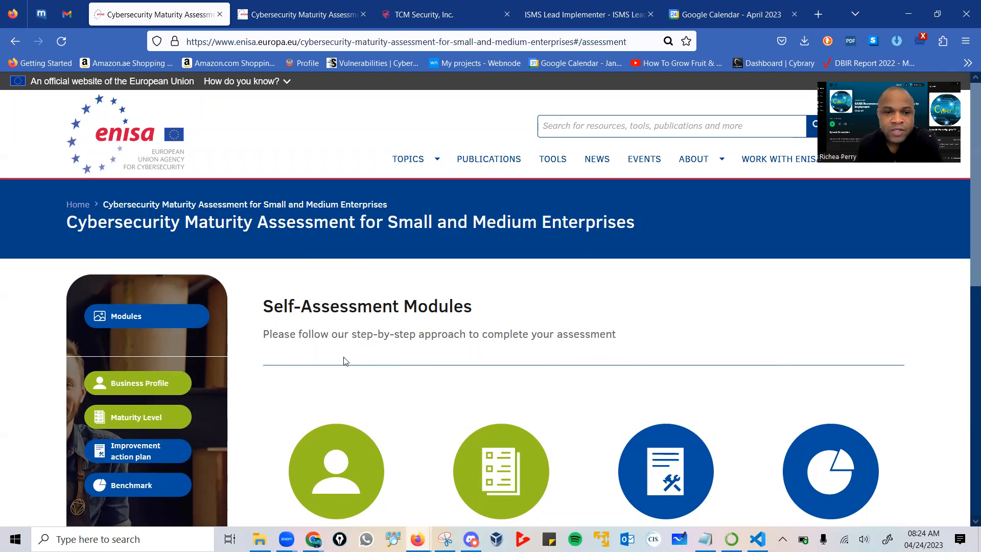
mouse_move(320, 356)
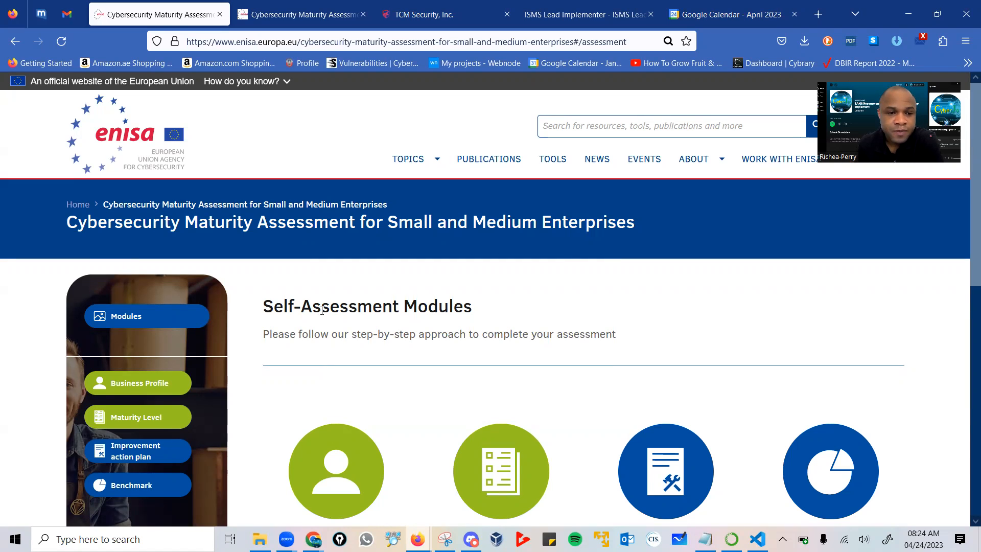
scroll(down, 3)
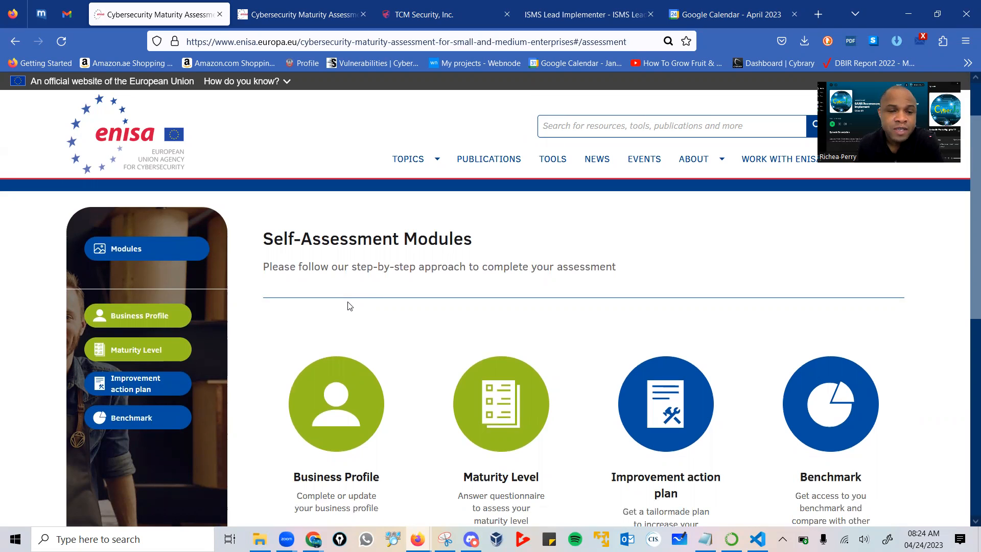
scroll(up, 3)
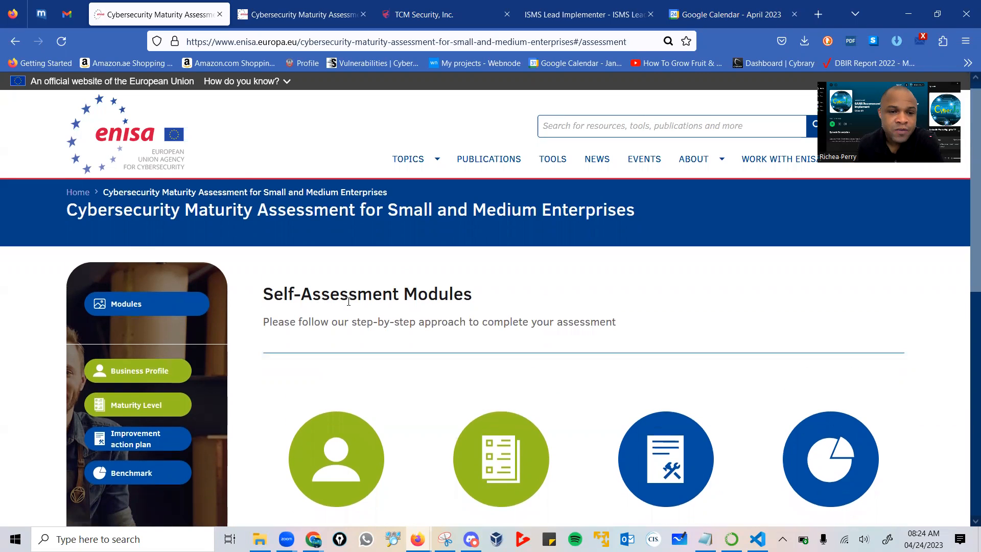
scroll(up, 3)
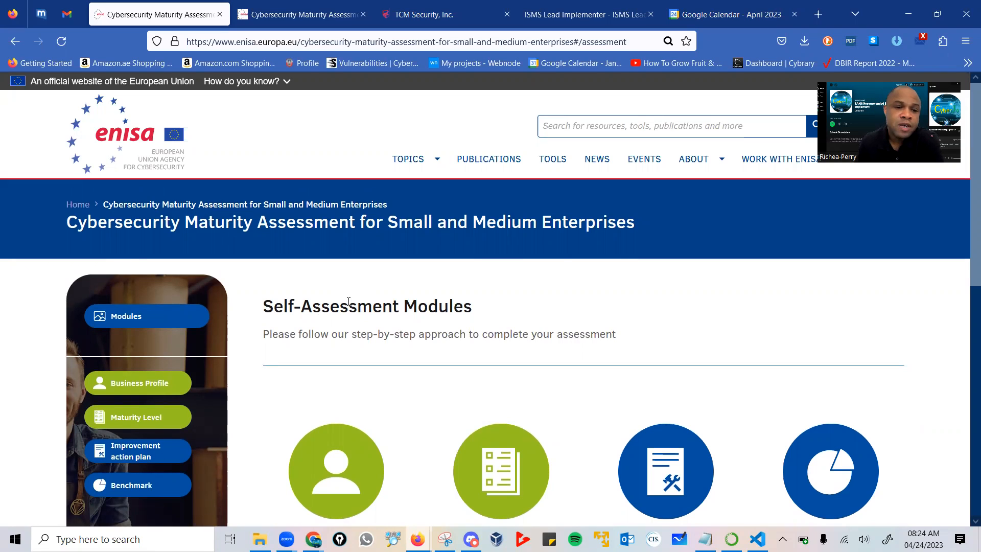
scroll(down, 3)
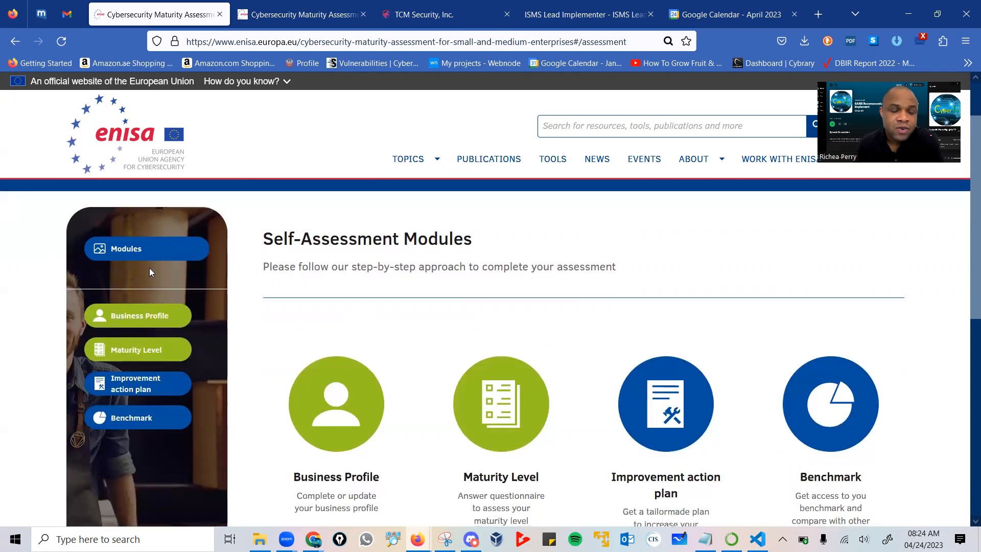
mouse_move(132, 256)
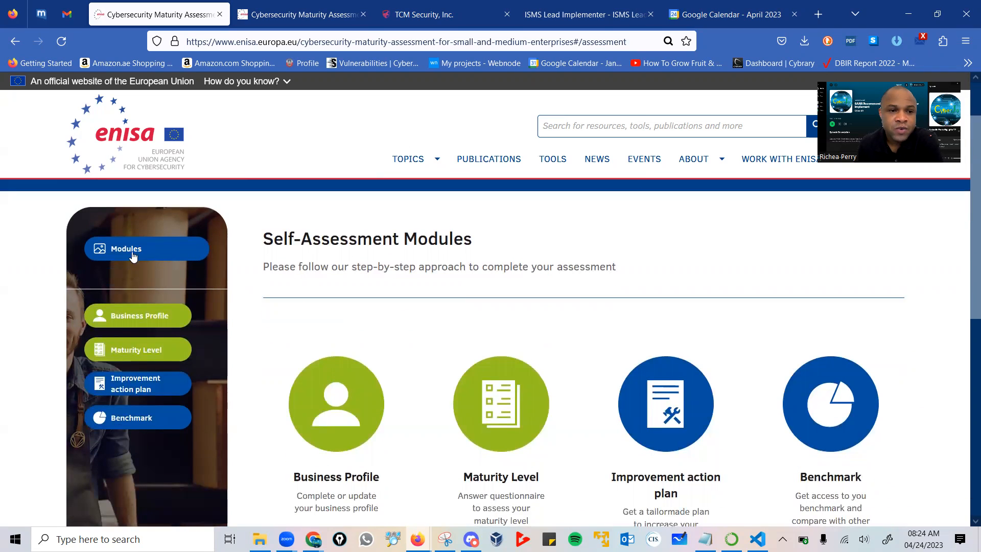
mouse_move(618, 402)
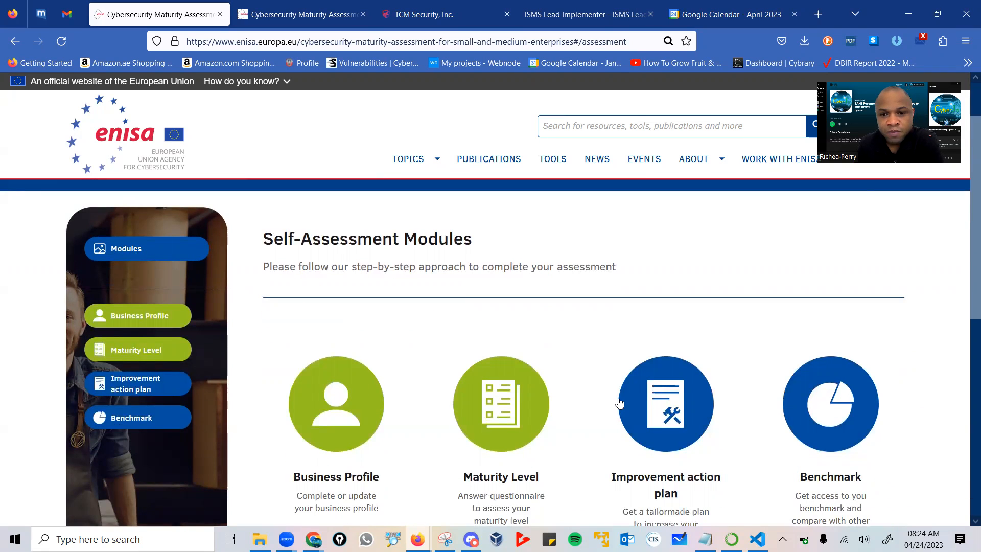
mouse_move(307, 366)
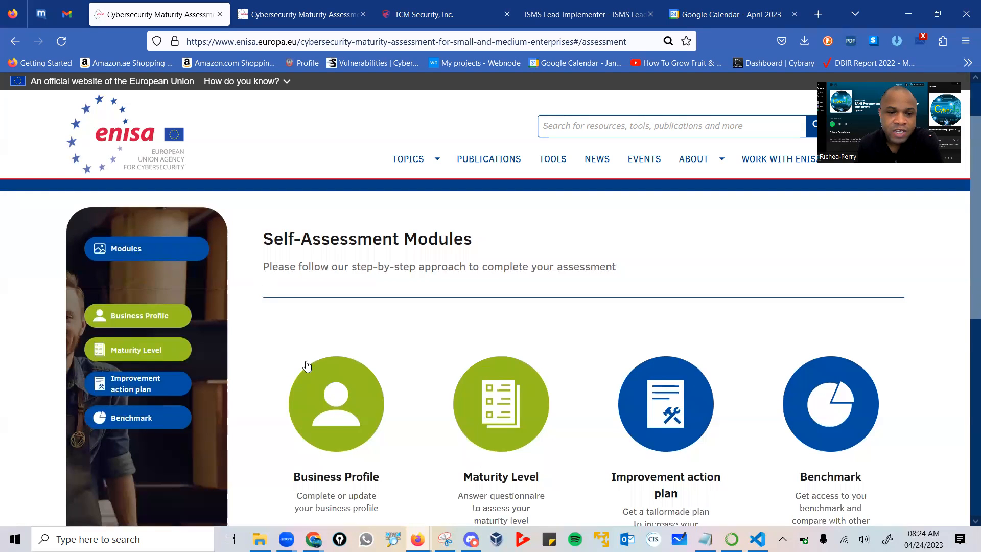
scroll(down, 3)
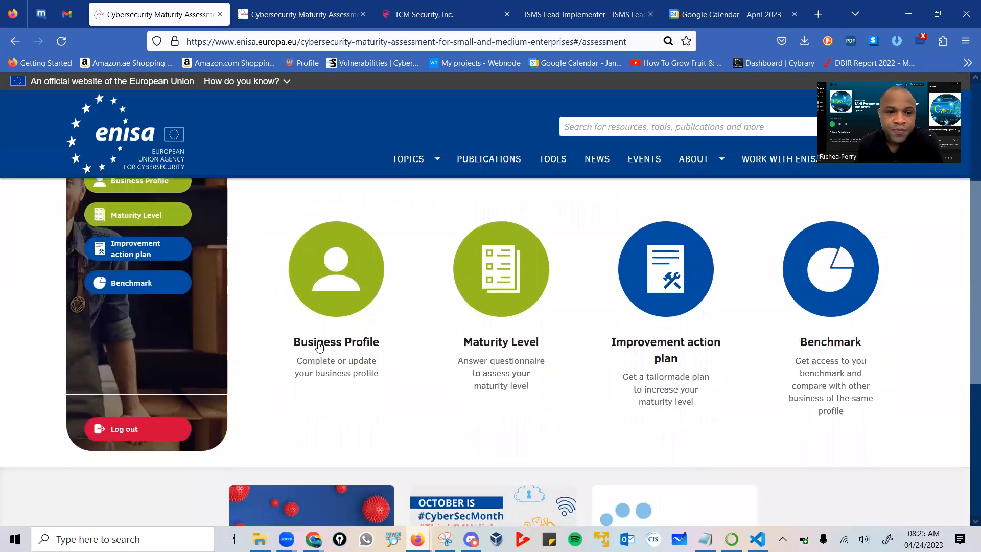
mouse_move(337, 372)
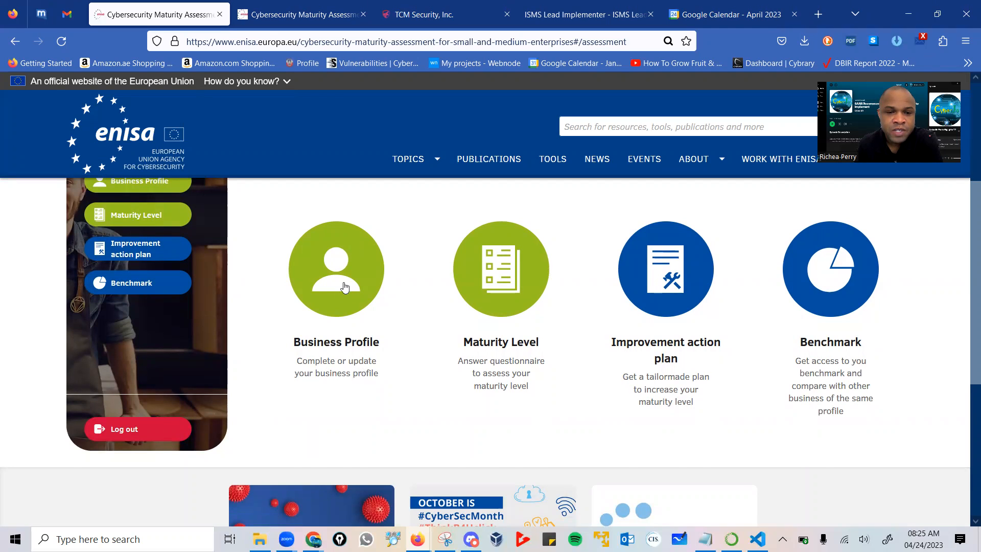
mouse_move(354, 308)
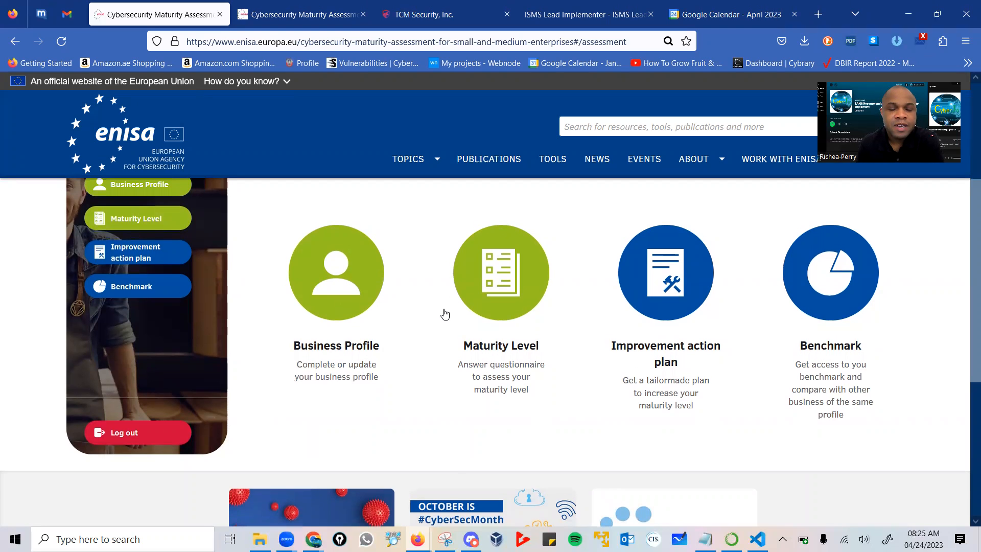
scroll(up, 3)
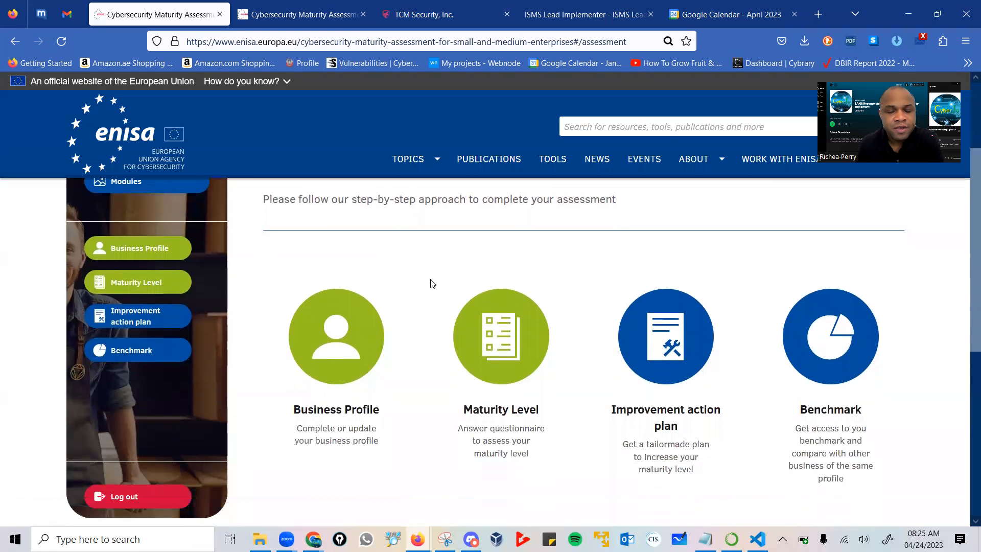
mouse_move(496, 340)
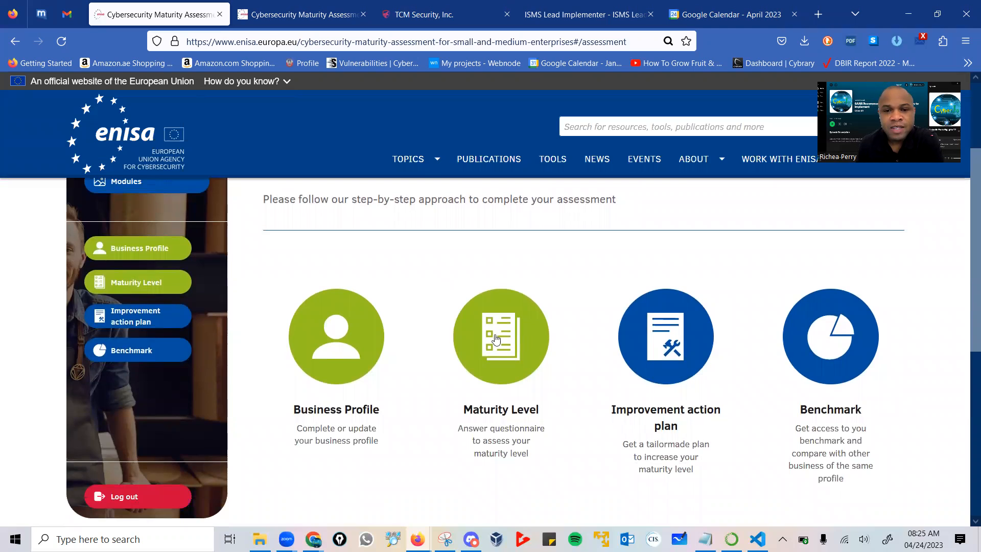
mouse_move(501, 429)
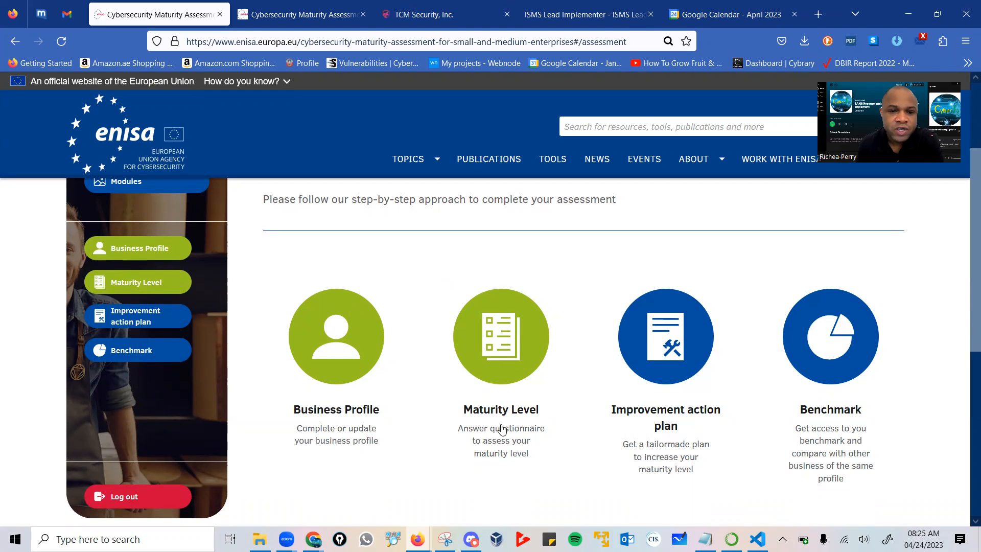
mouse_move(521, 450)
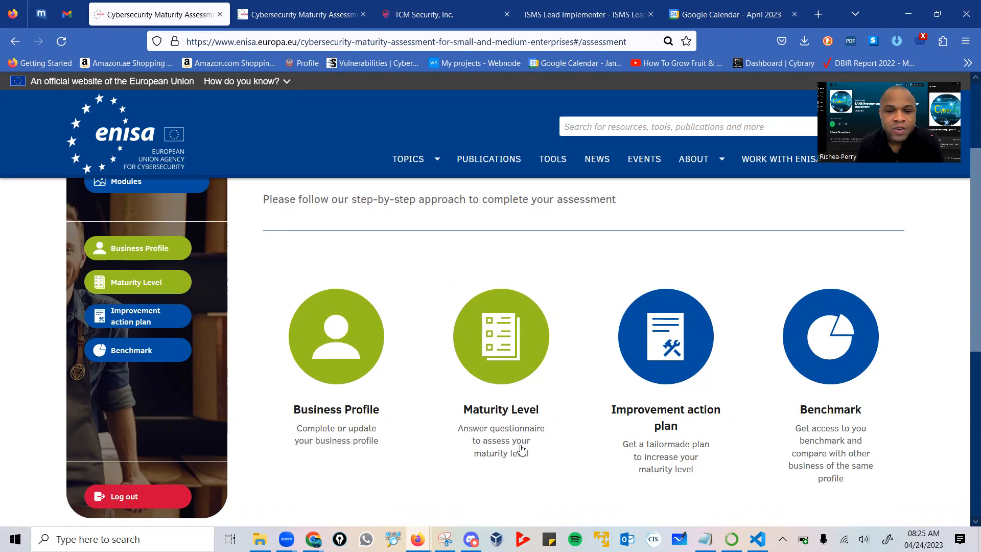
mouse_move(516, 423)
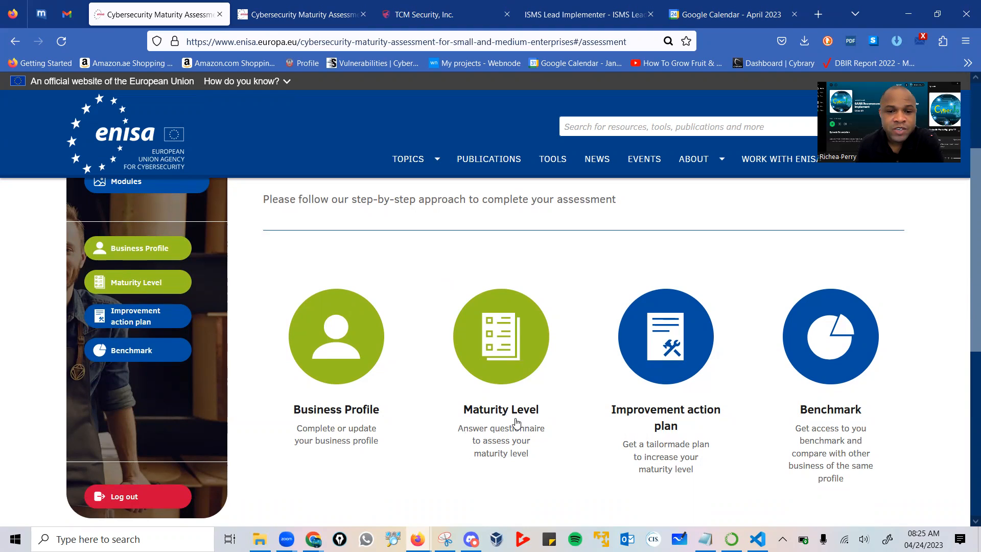
mouse_move(483, 406)
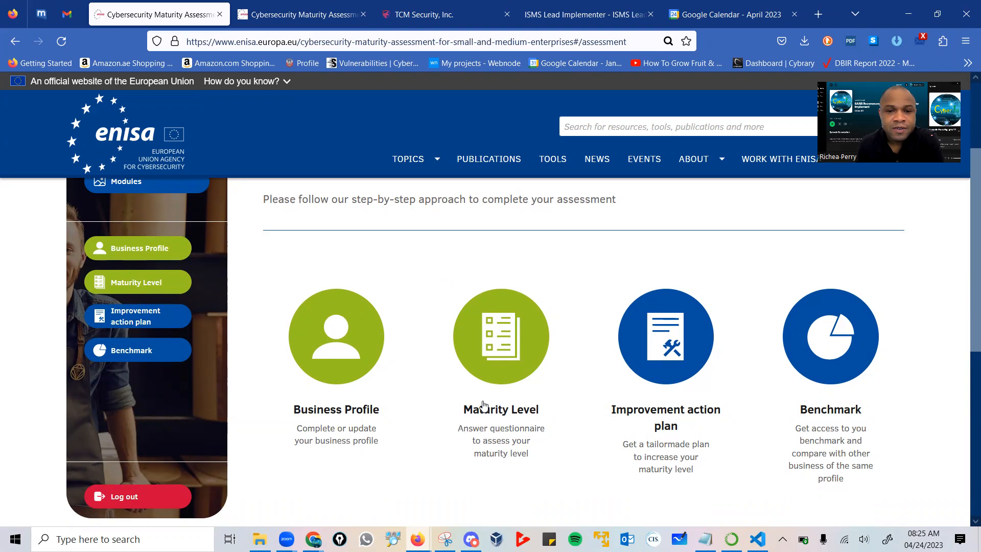
mouse_move(486, 408)
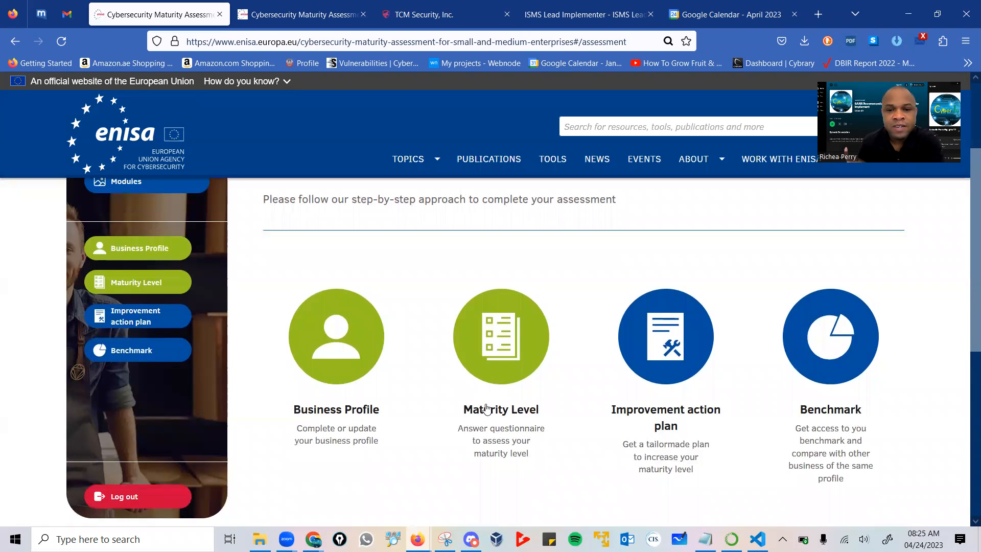
mouse_move(516, 373)
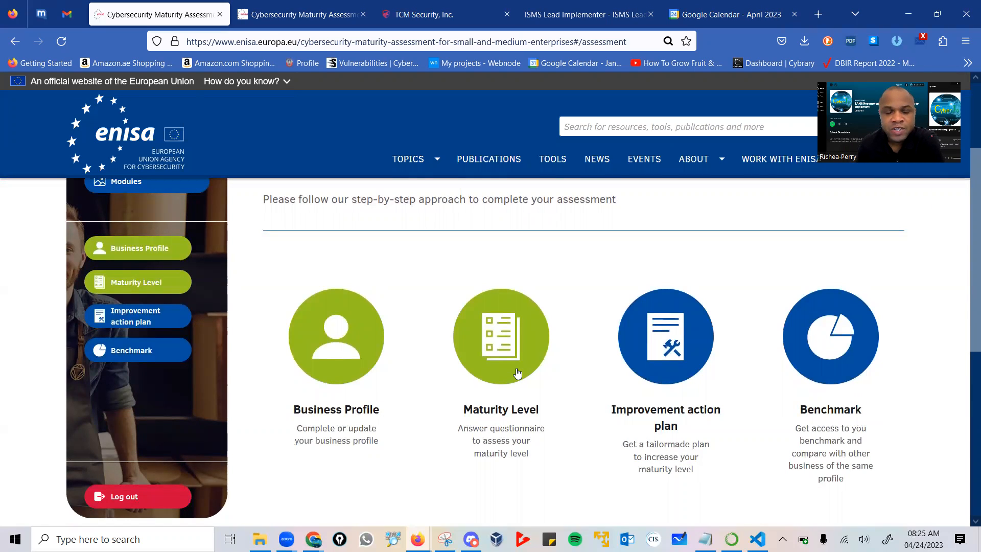
mouse_move(622, 376)
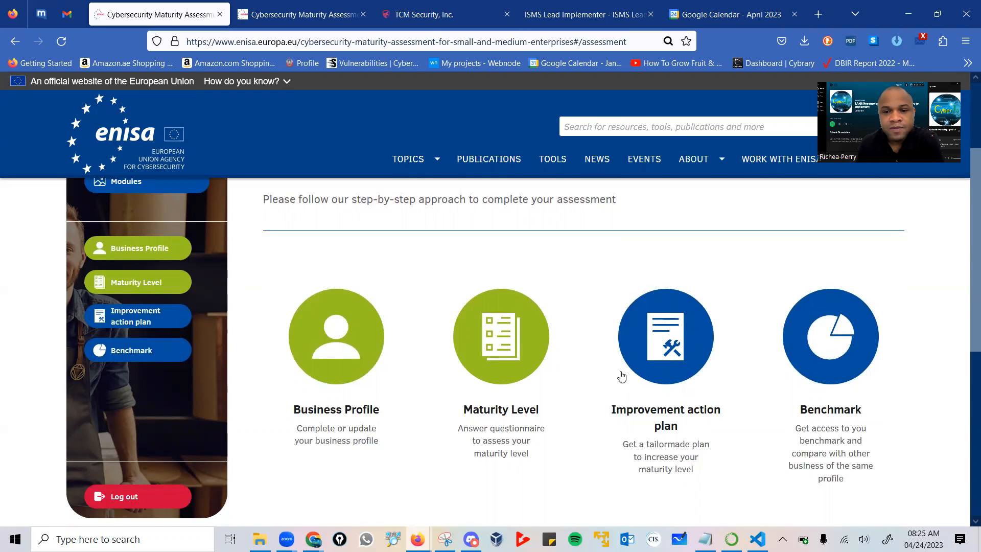
mouse_move(697, 393)
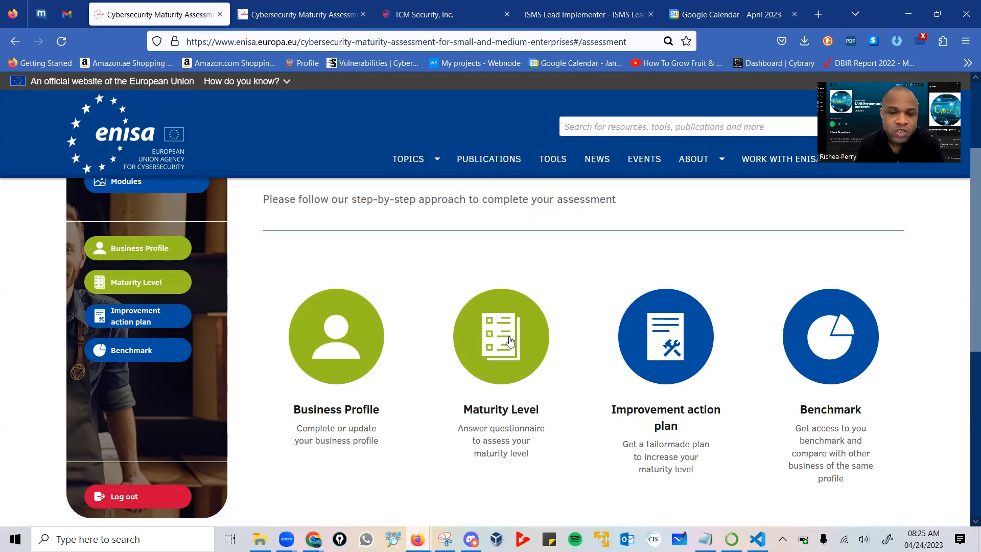
mouse_move(524, 342)
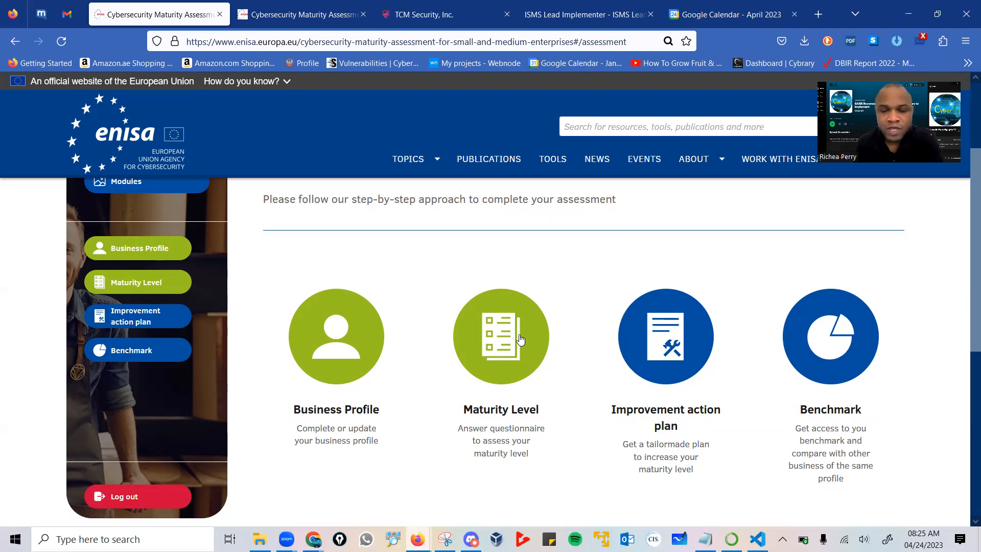
mouse_move(698, 348)
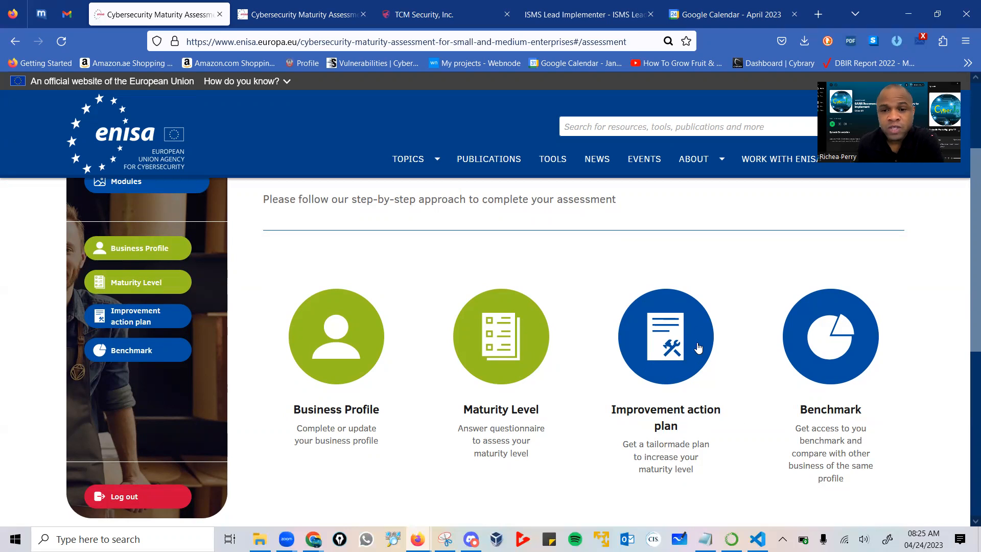
mouse_move(661, 362)
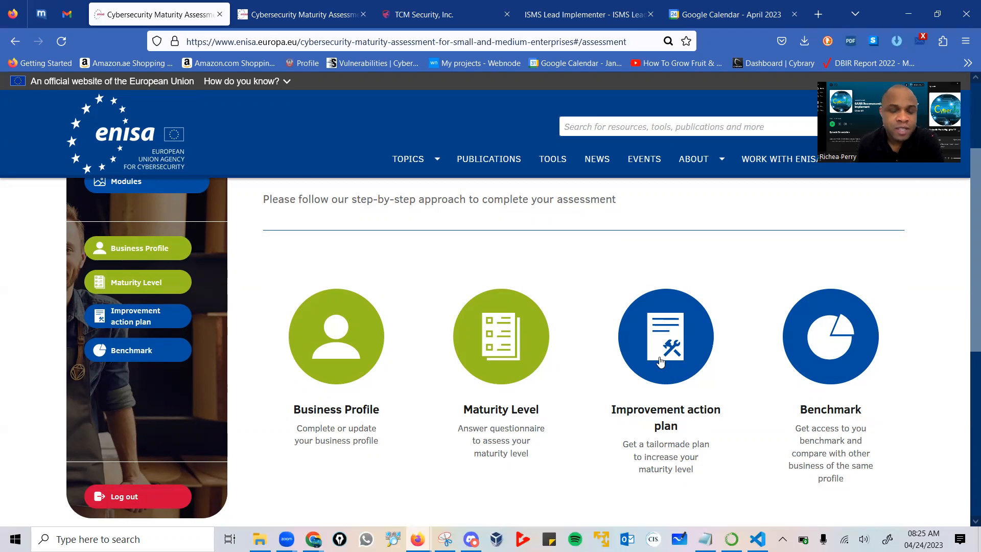
scroll(up, 3)
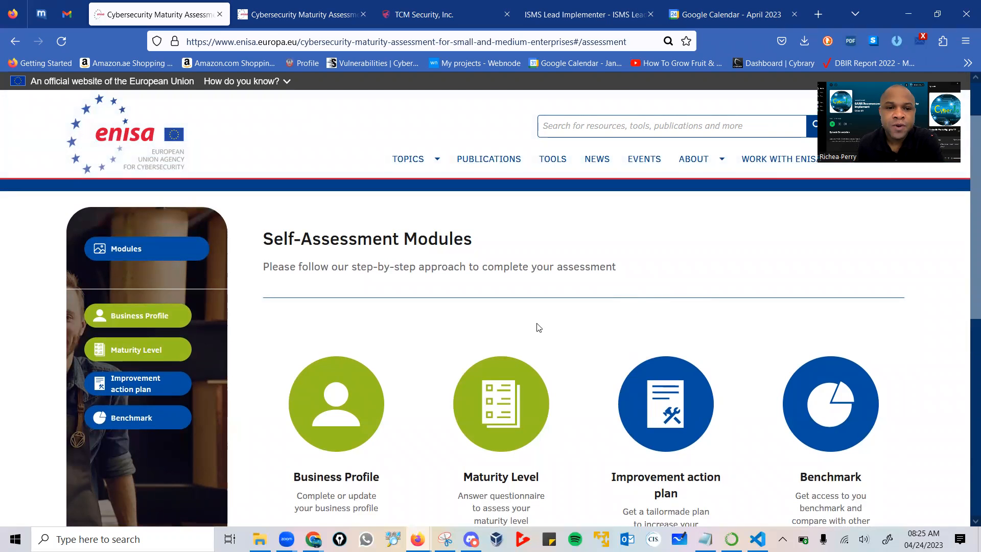
mouse_move(659, 373)
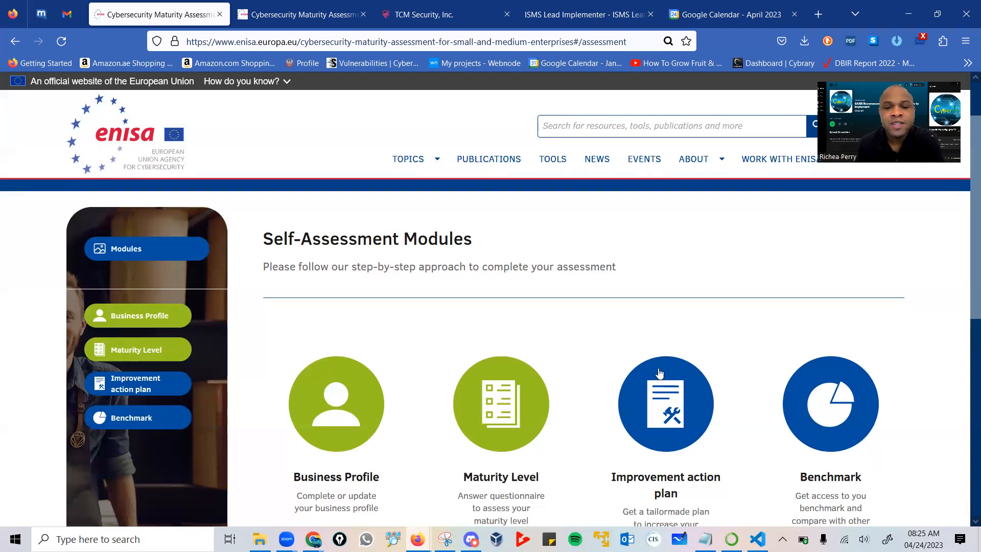
mouse_move(725, 346)
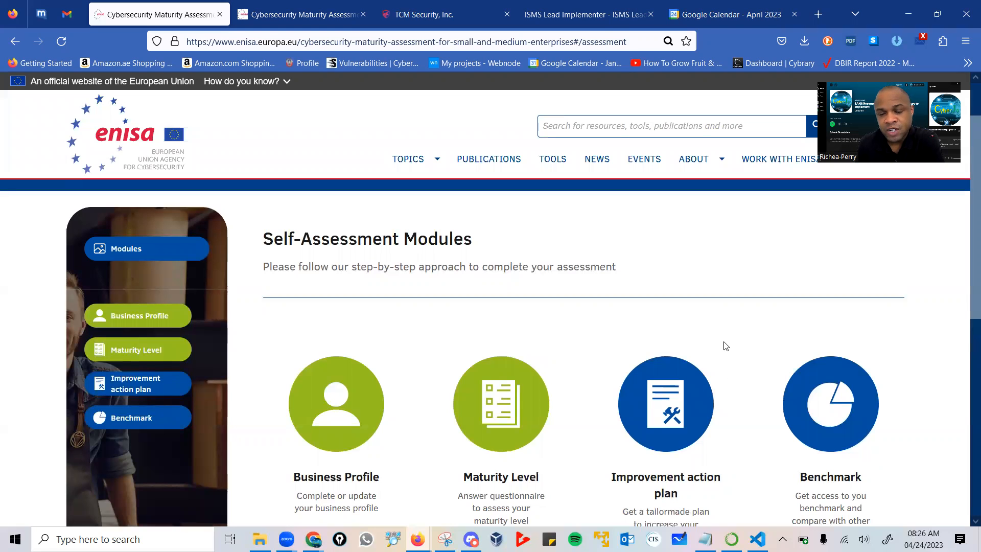
mouse_move(626, 315)
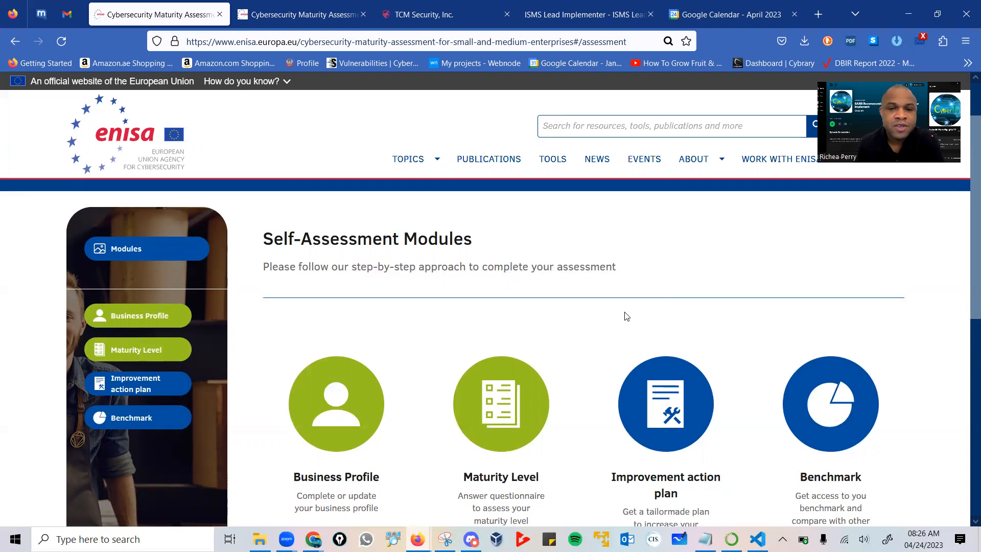
mouse_move(620, 328)
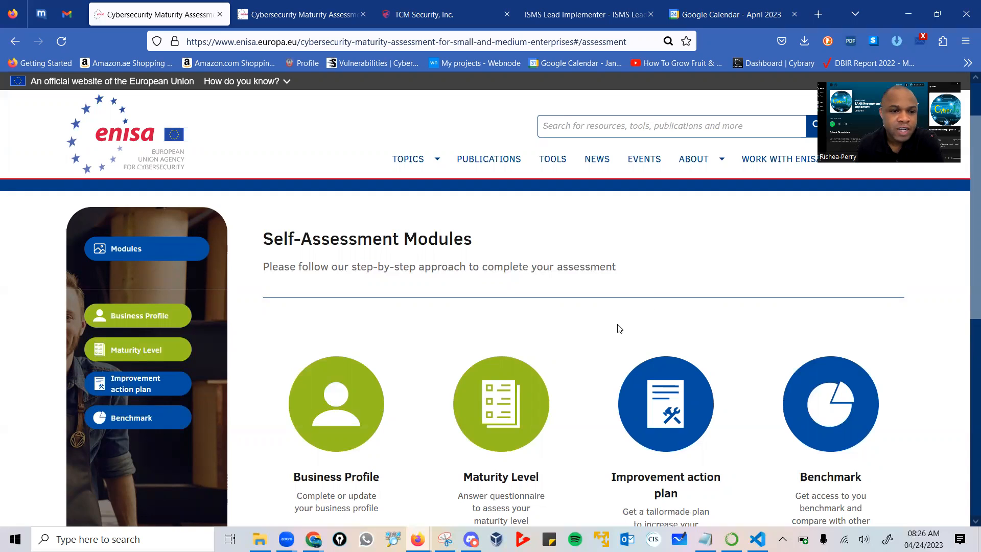
scroll(down, 3)
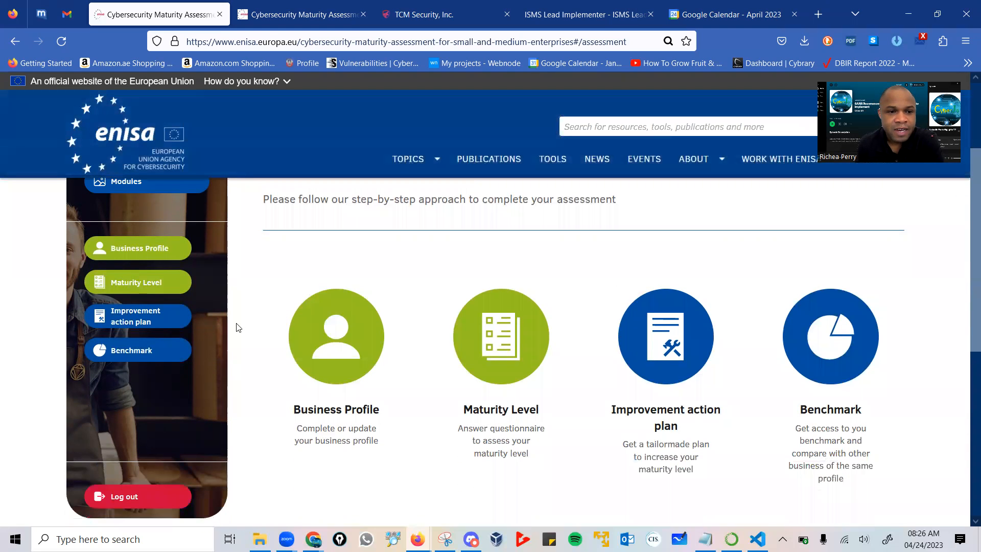
mouse_move(512, 343)
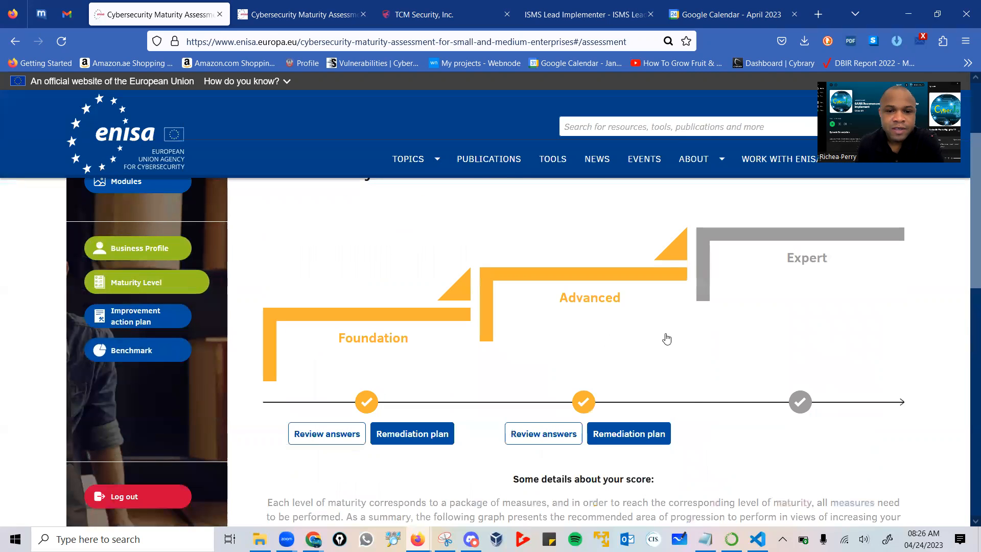
scroll(up, 3)
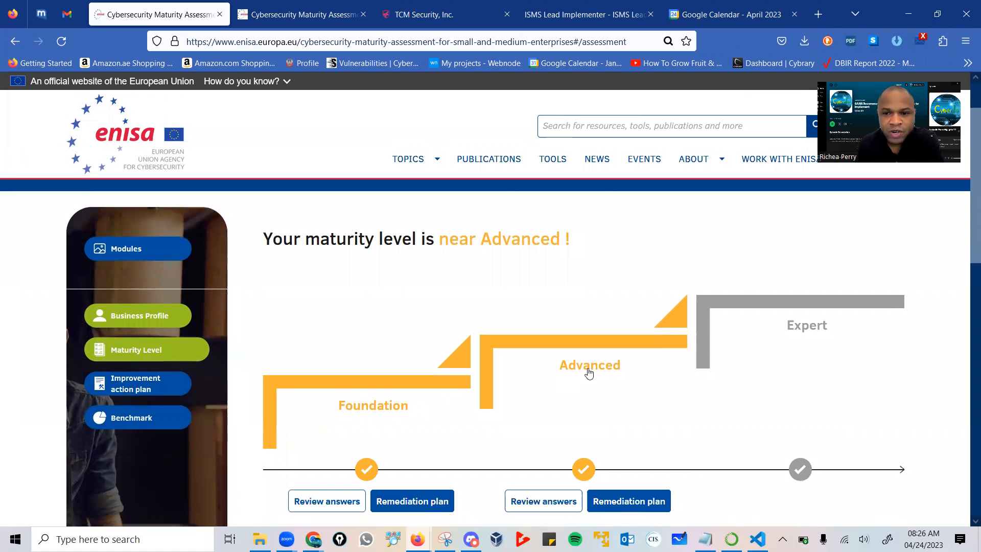
mouse_move(338, 423)
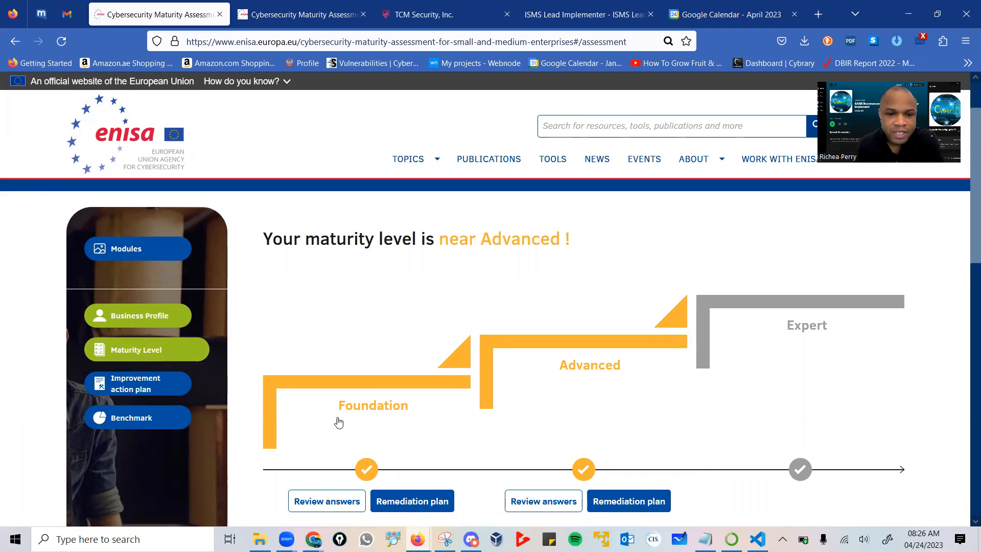
scroll(down, 3)
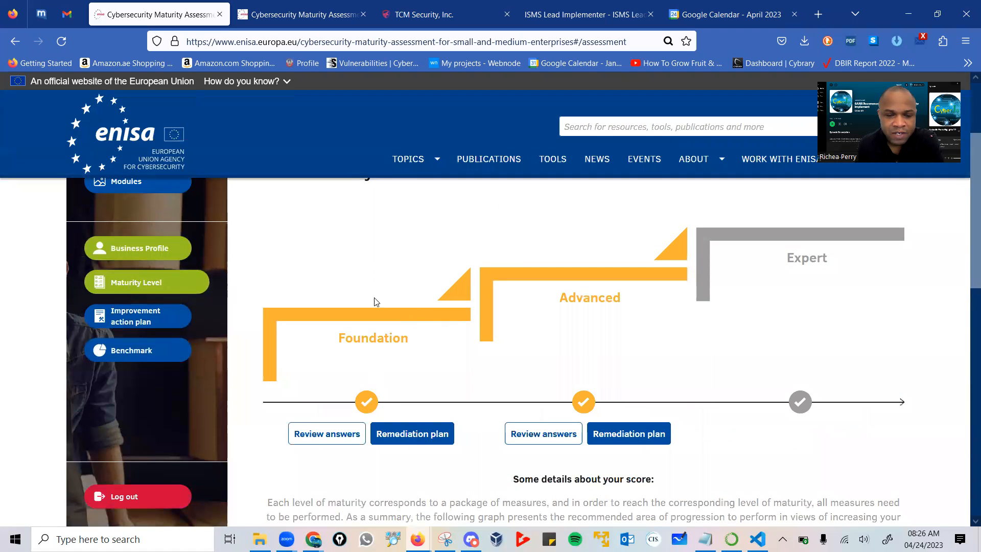
mouse_move(326, 434)
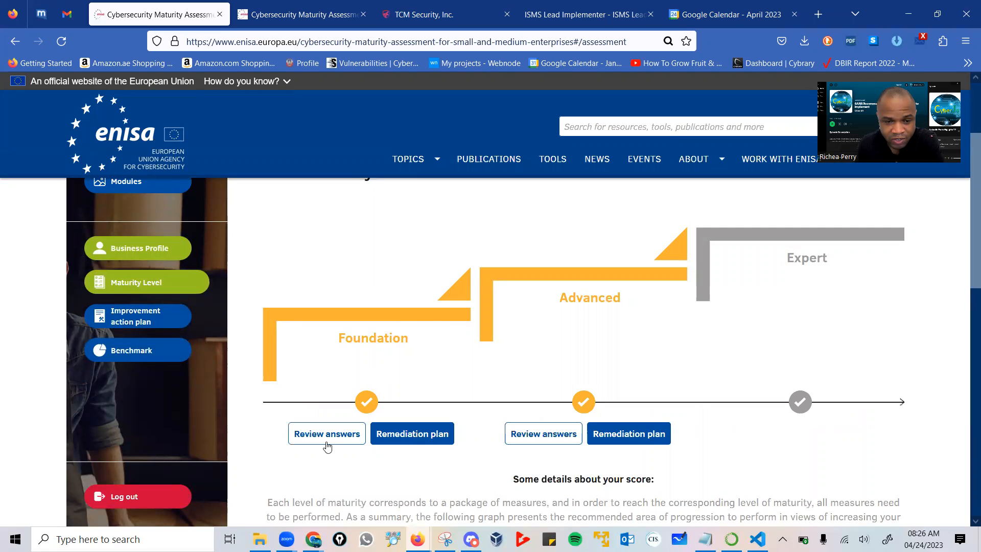
mouse_move(404, 349)
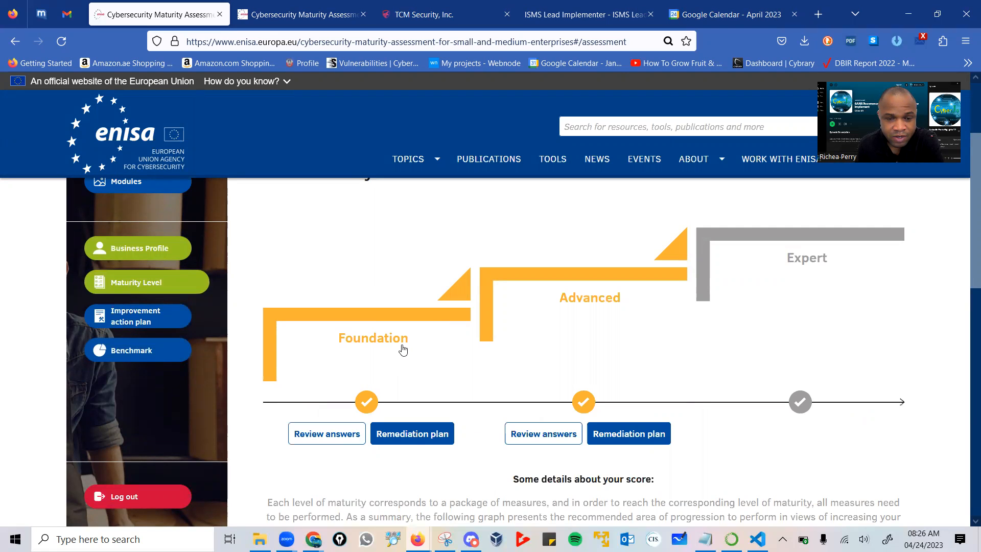
mouse_move(829, 269)
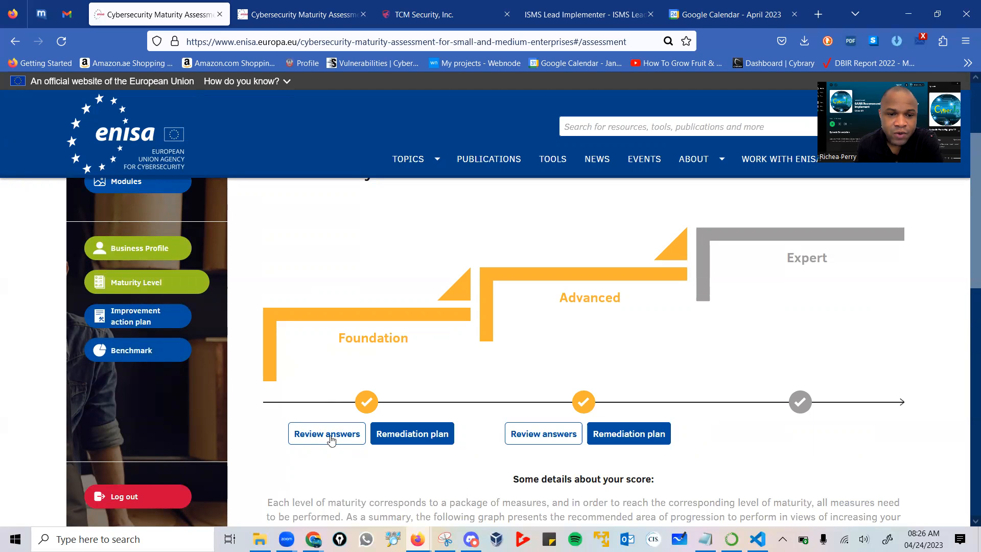
scroll(down, 3)
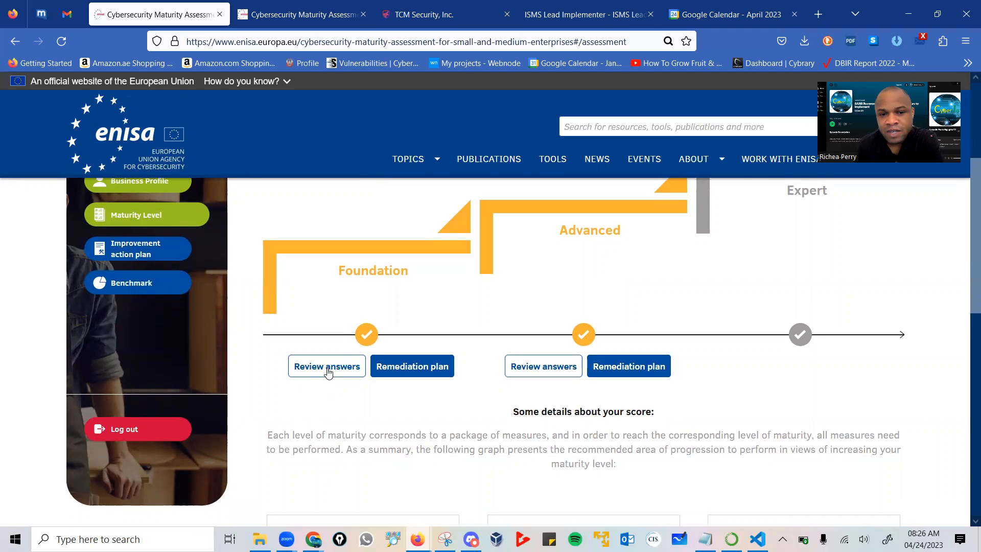
mouse_move(411, 366)
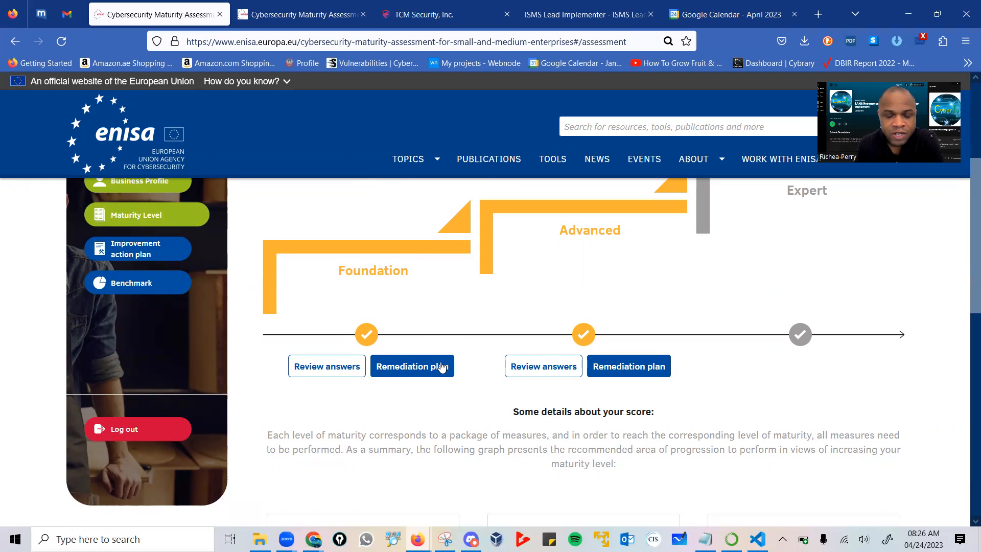
mouse_move(343, 376)
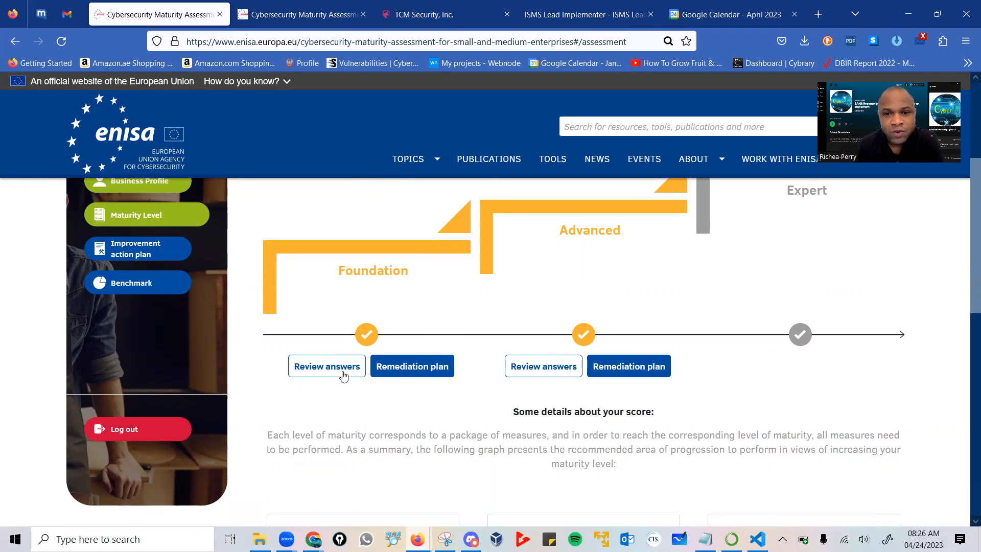
mouse_move(683, 242)
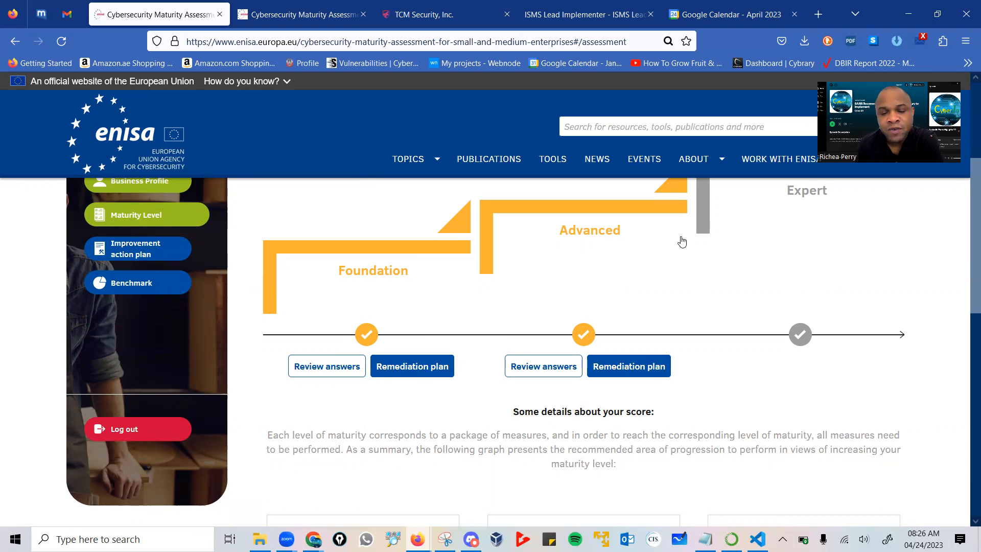
mouse_move(463, 201)
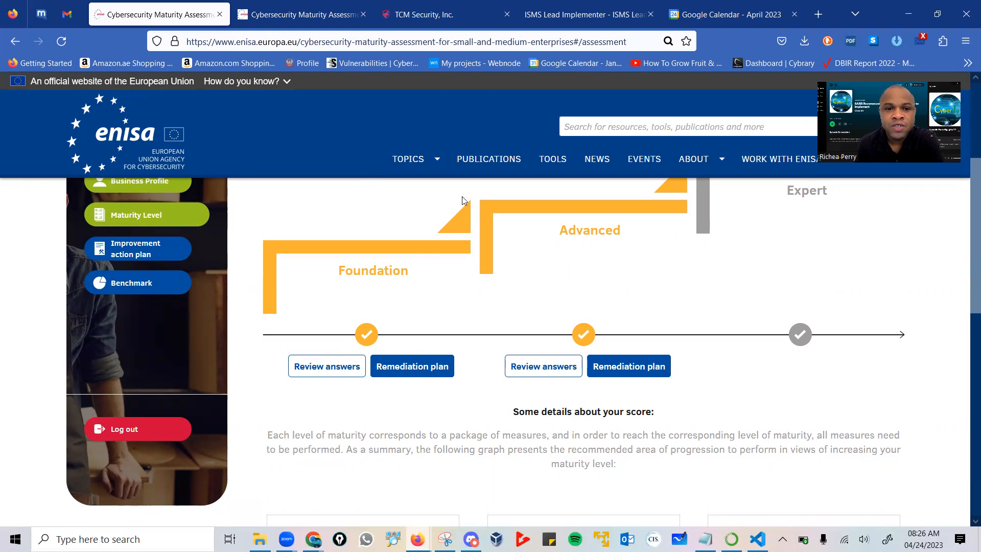
mouse_move(616, 282)
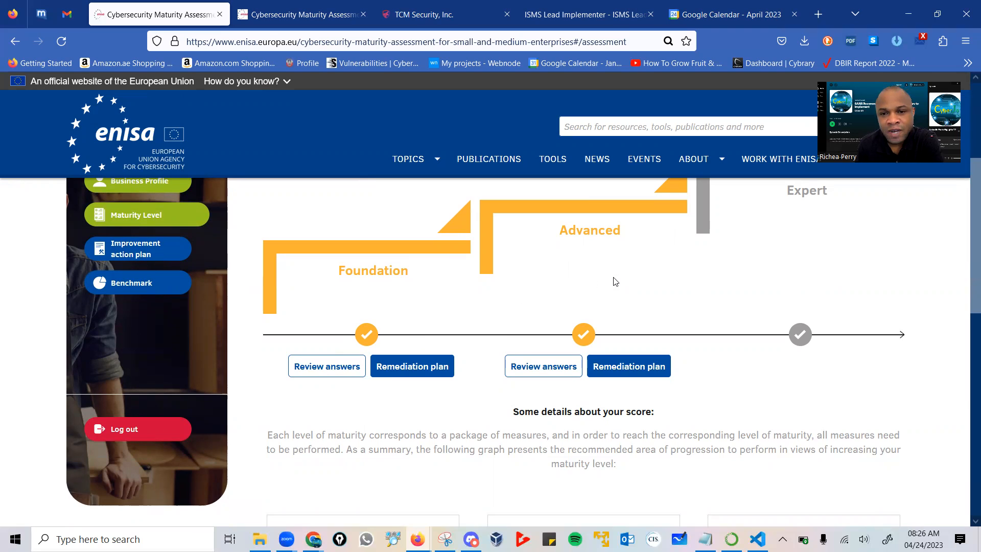
scroll(up, 3)
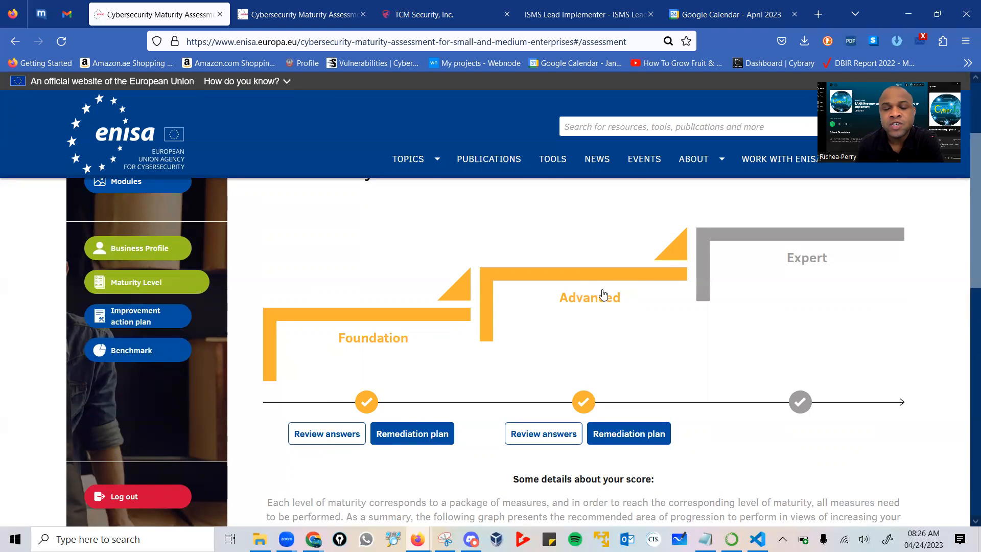
mouse_move(622, 294)
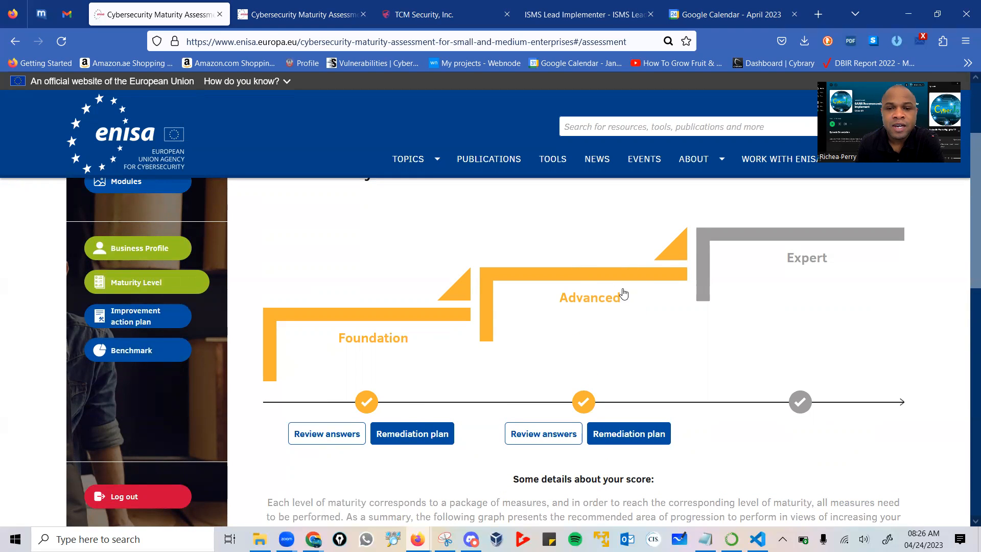
mouse_move(599, 324)
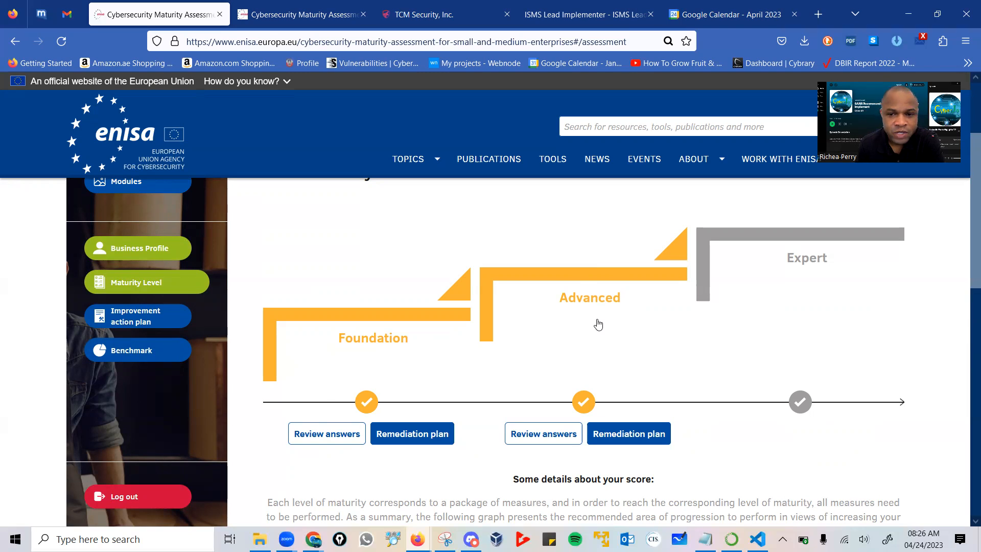
mouse_move(797, 274)
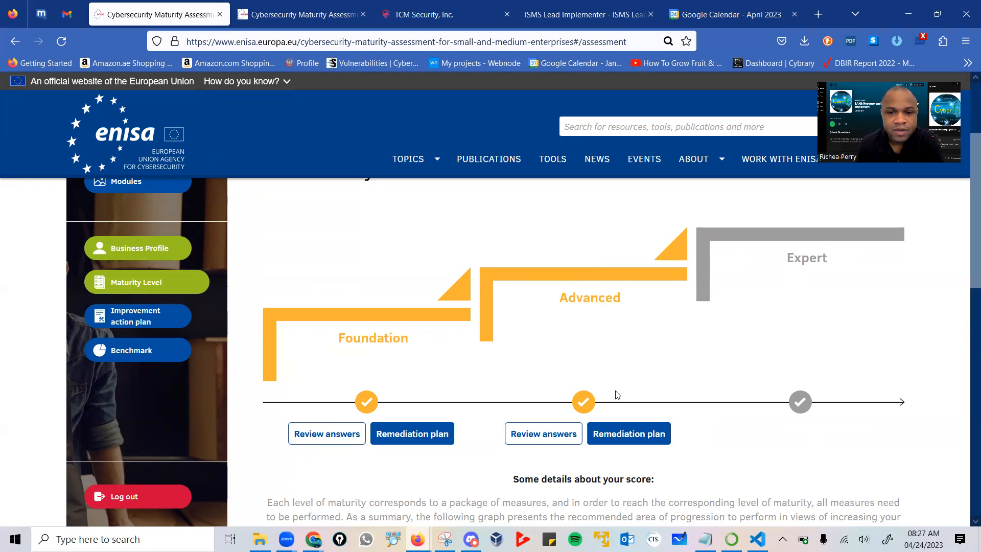
mouse_move(460, 413)
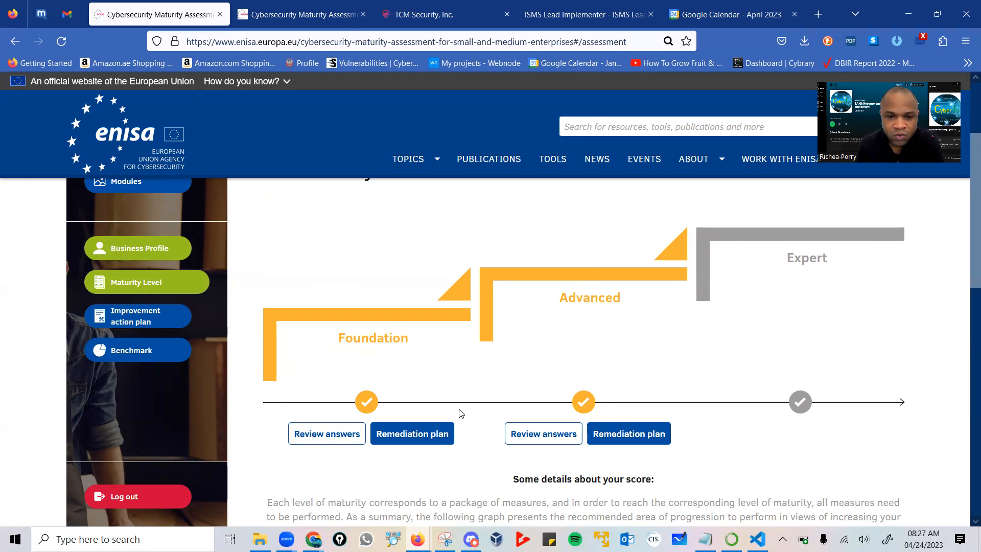
mouse_move(418, 450)
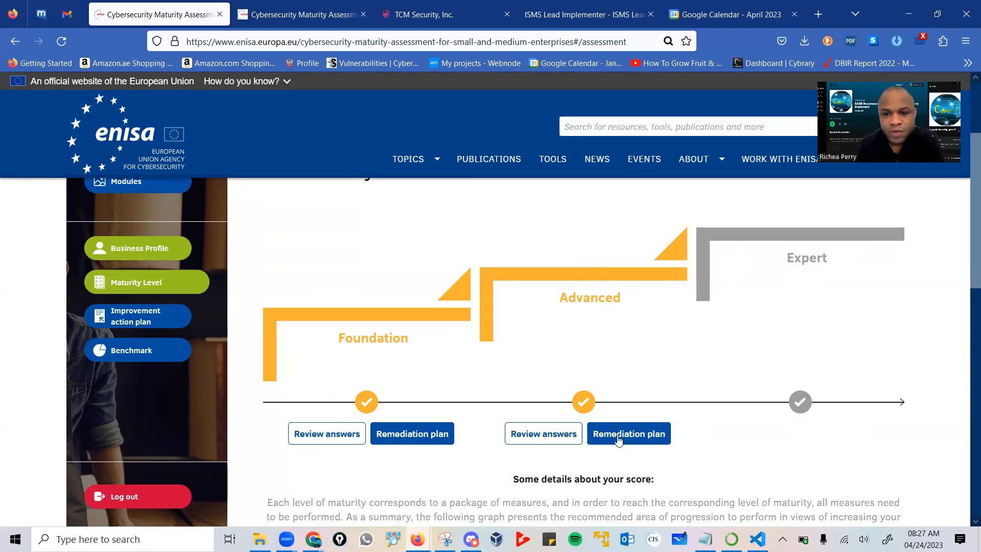
scroll(up, 3)
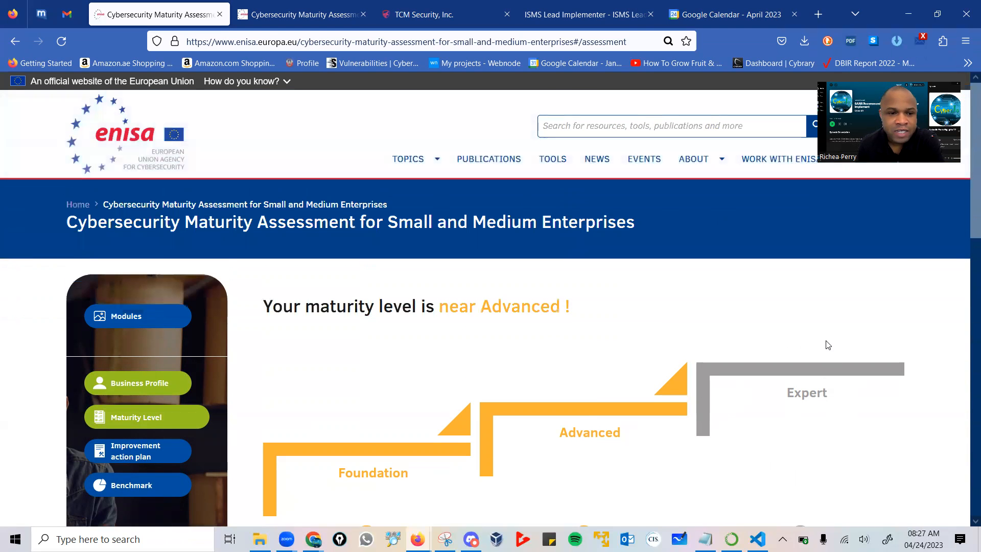
scroll(down, 3)
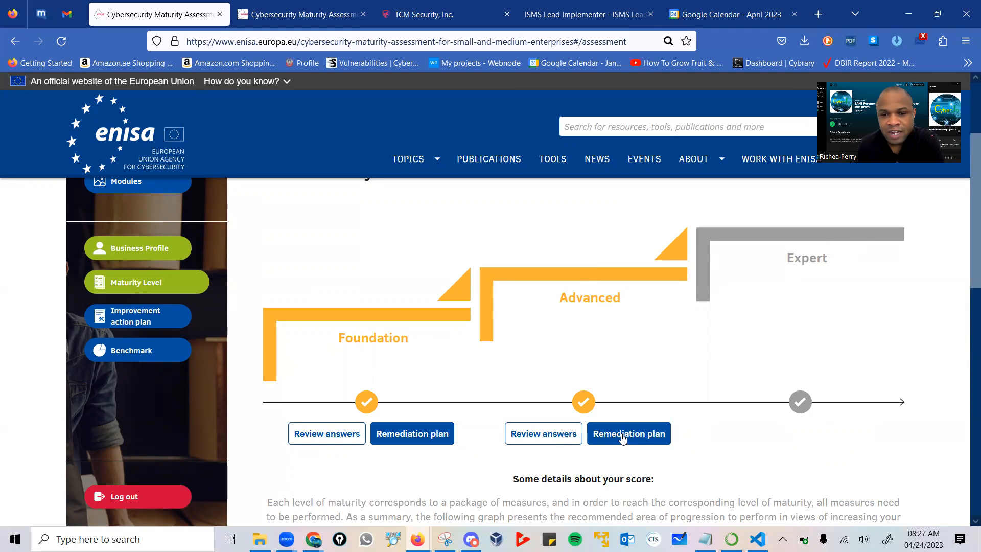
Open the Advanced remediation plan and scroll to its High-priority, to-be-planned task table.
click(629, 433)
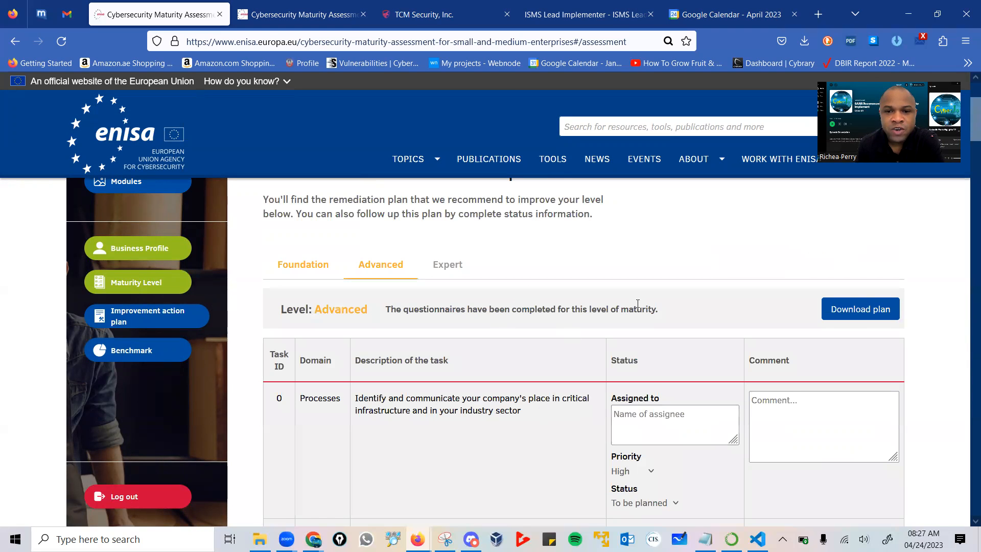
scroll(down, 3)
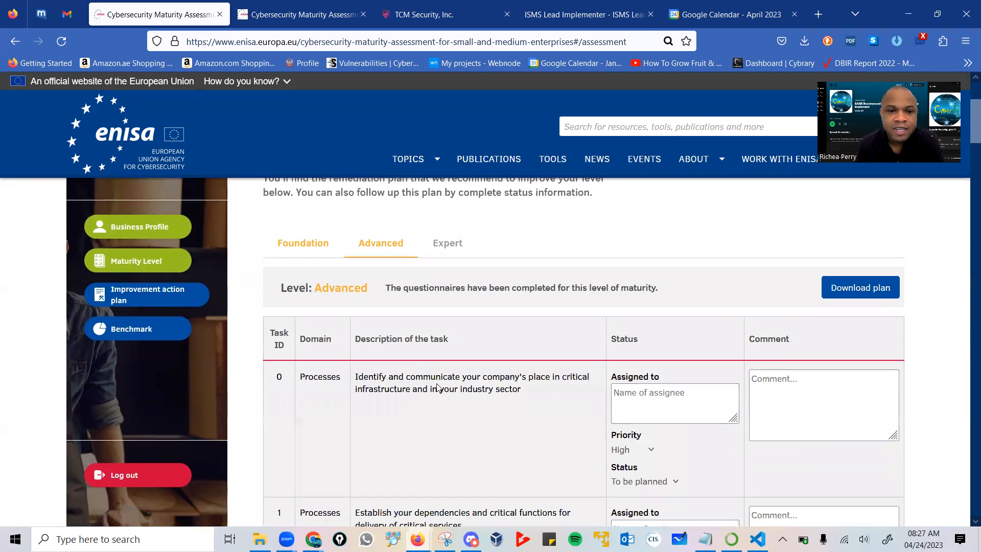
scroll(down, 3)
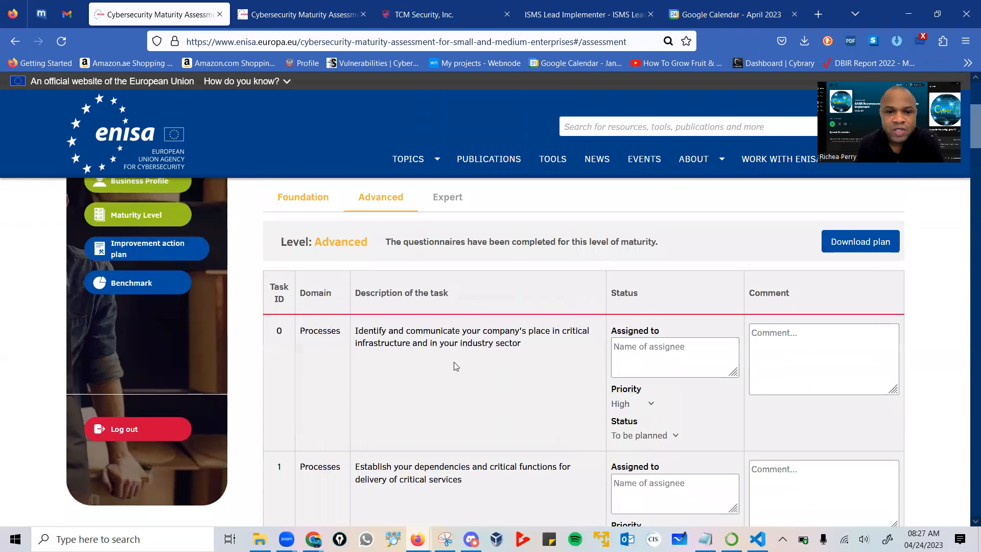
scroll(down, 3)
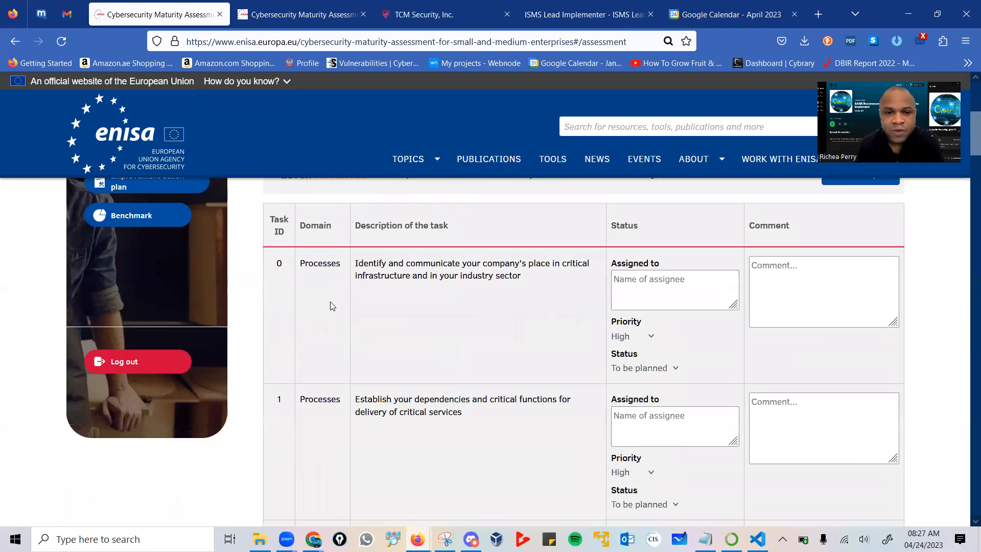
scroll(down, 3)
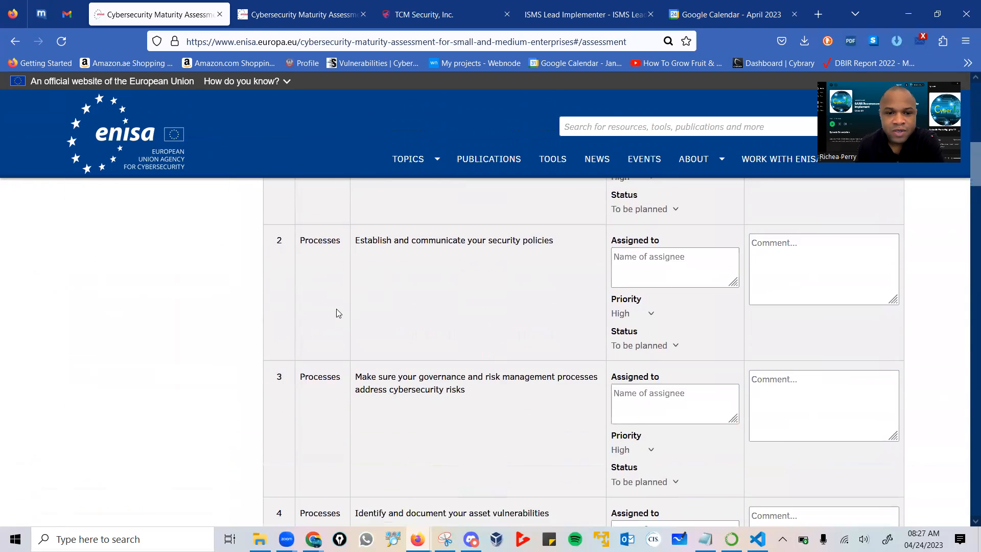
scroll(down, 3)
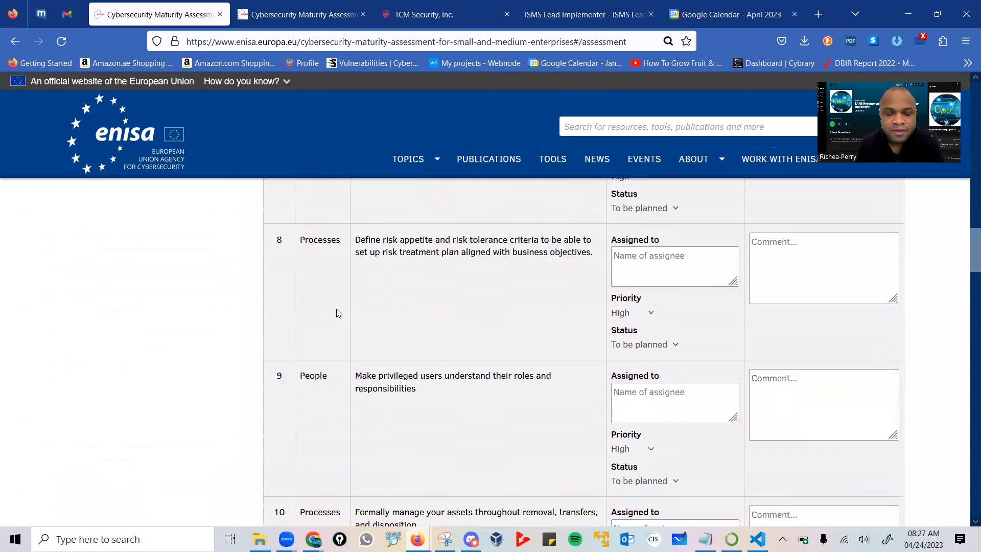
scroll(down, 3)
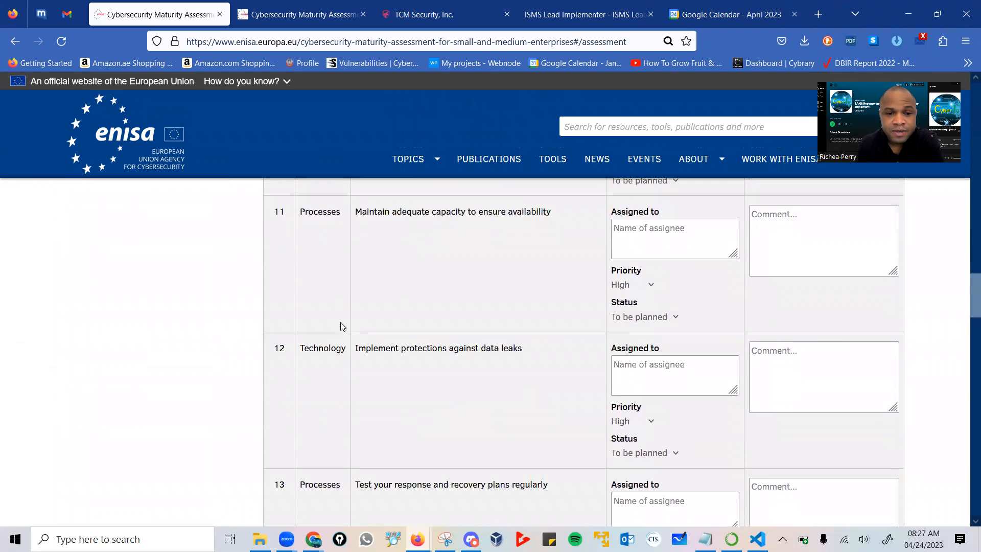
scroll(down, 3)
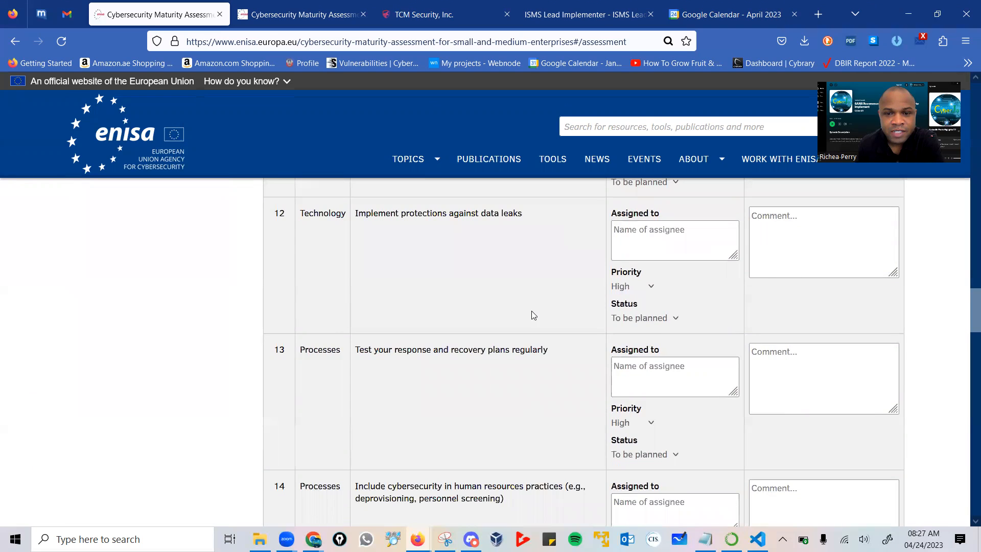
scroll(up, 3)
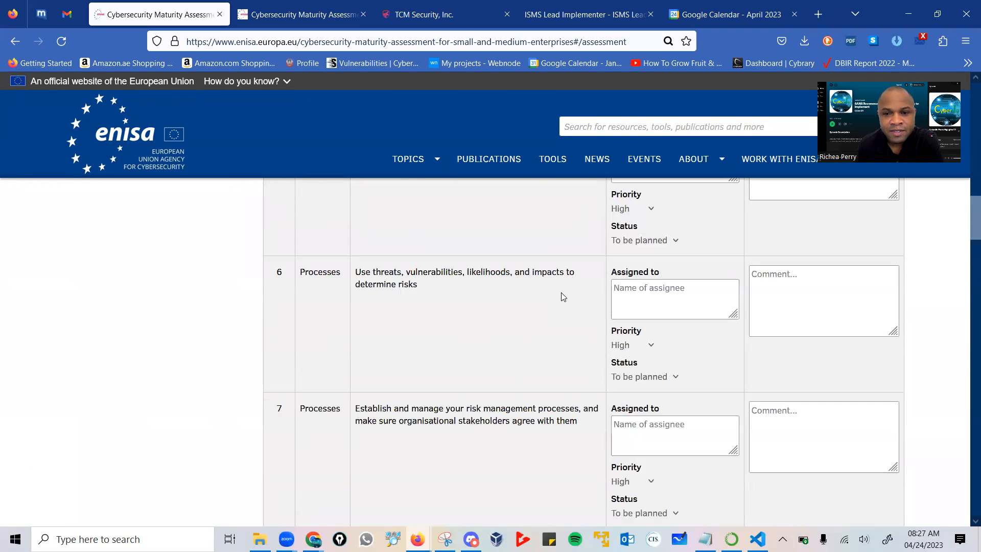
scroll(up, 3)
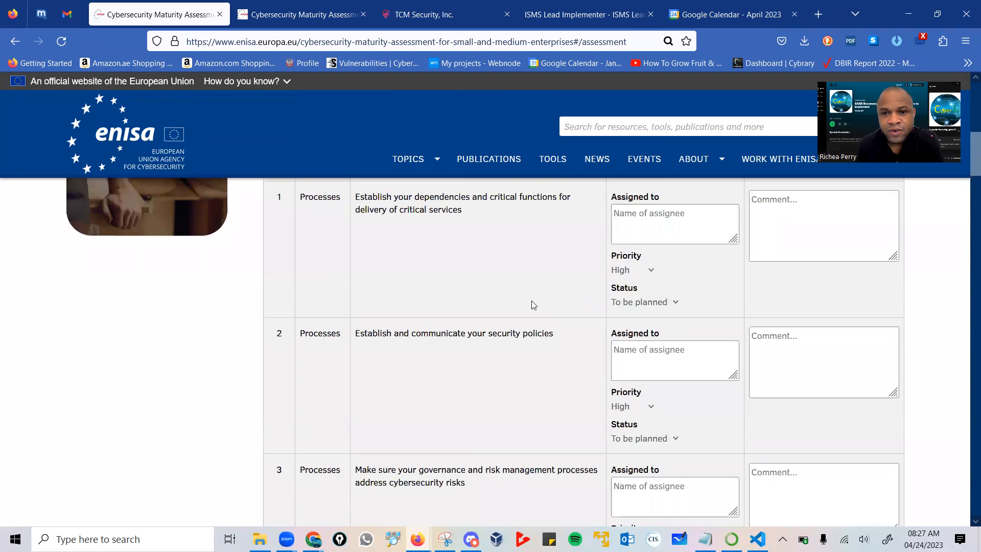
scroll(up, 3)
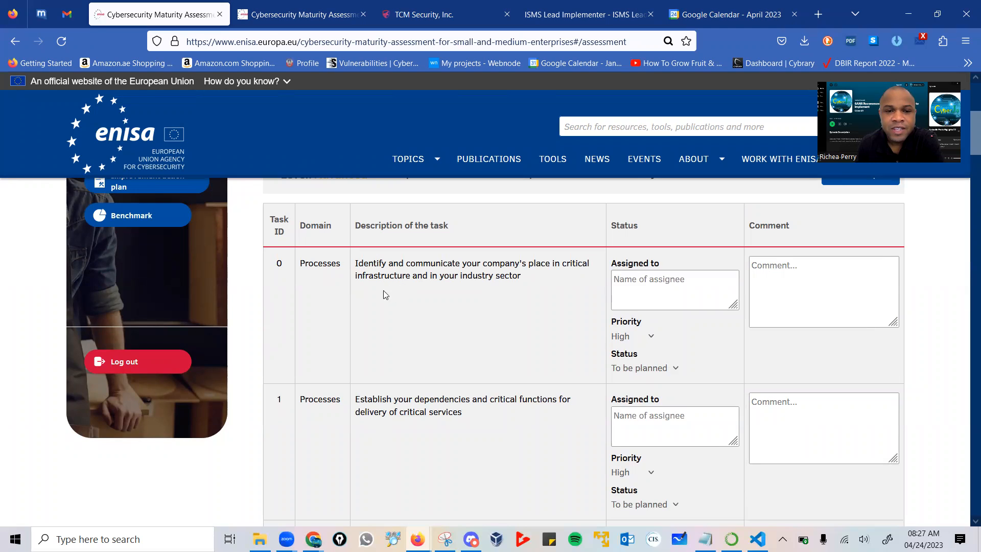
mouse_move(535, 273)
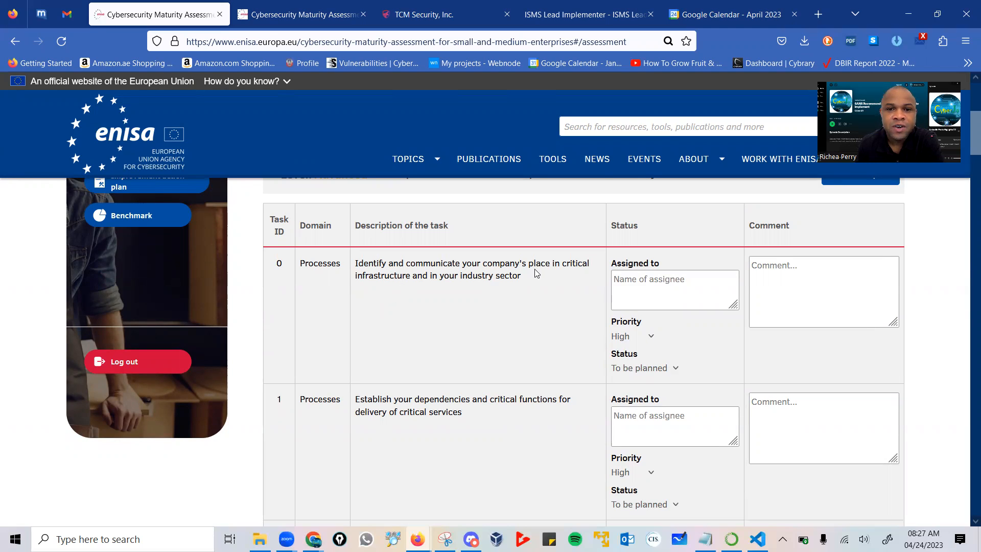
mouse_move(575, 274)
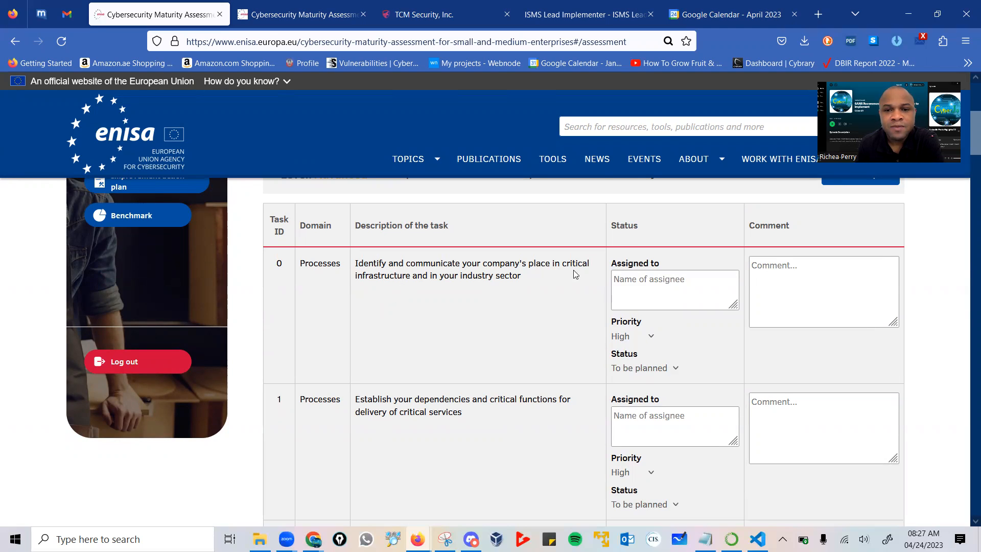
mouse_move(450, 286)
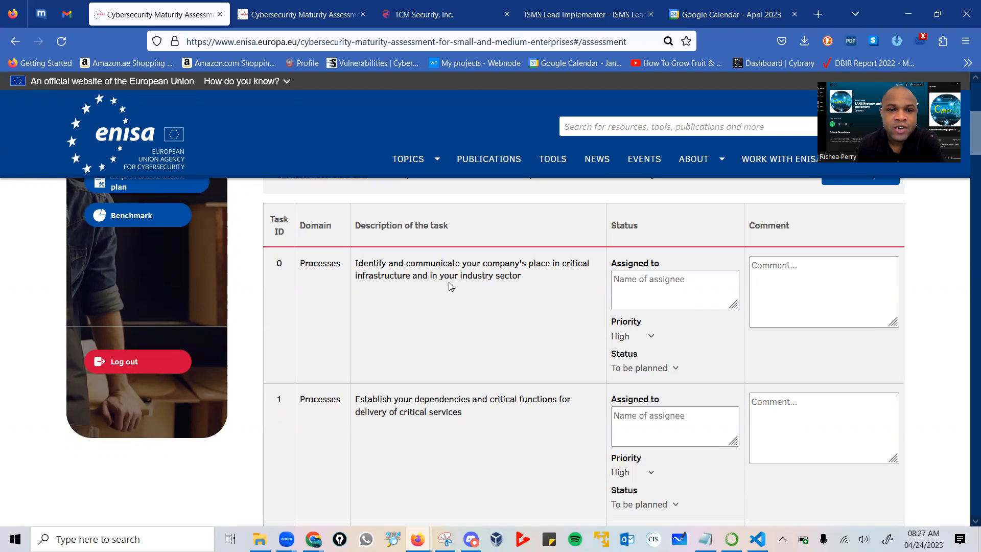
Select task 0's Assigned to and Comment fields, then return to the Level: Advanced header.
click(675, 289)
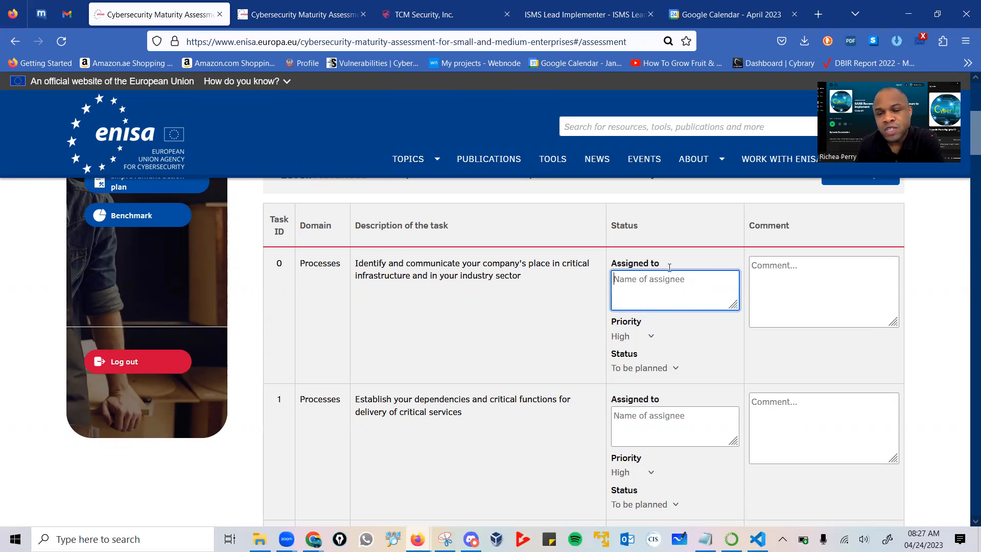
click(823, 291)
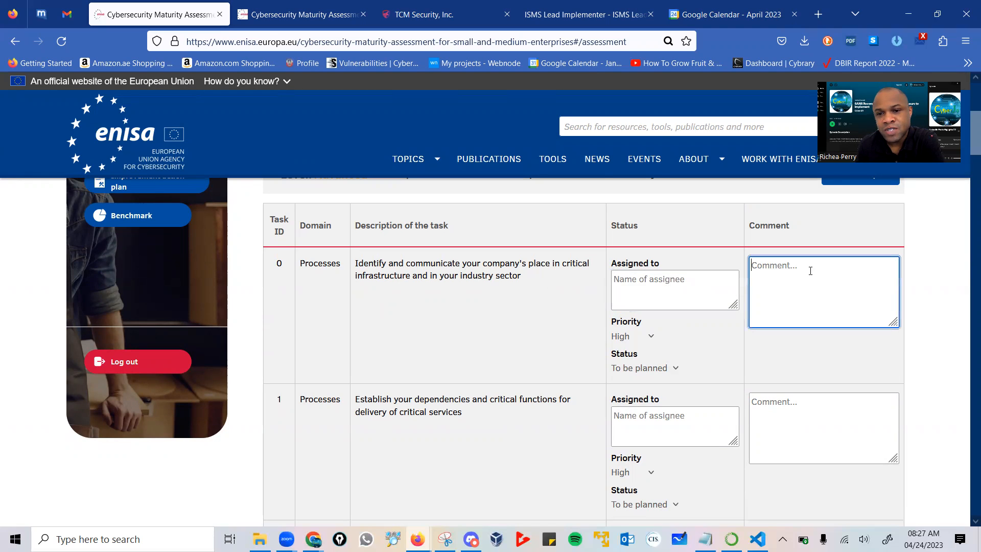
scroll(up, 3)
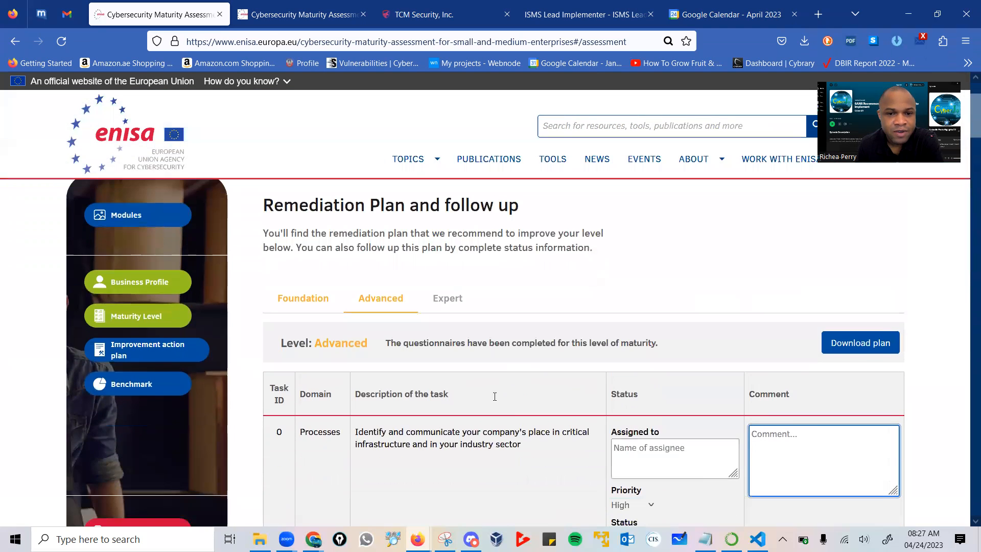
scroll(down, 3)
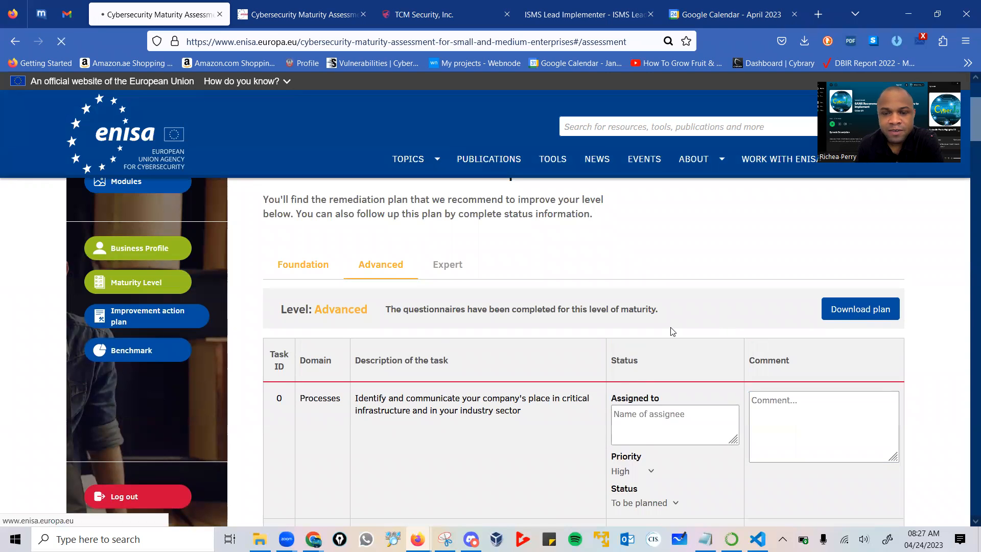
mouse_move(577, 383)
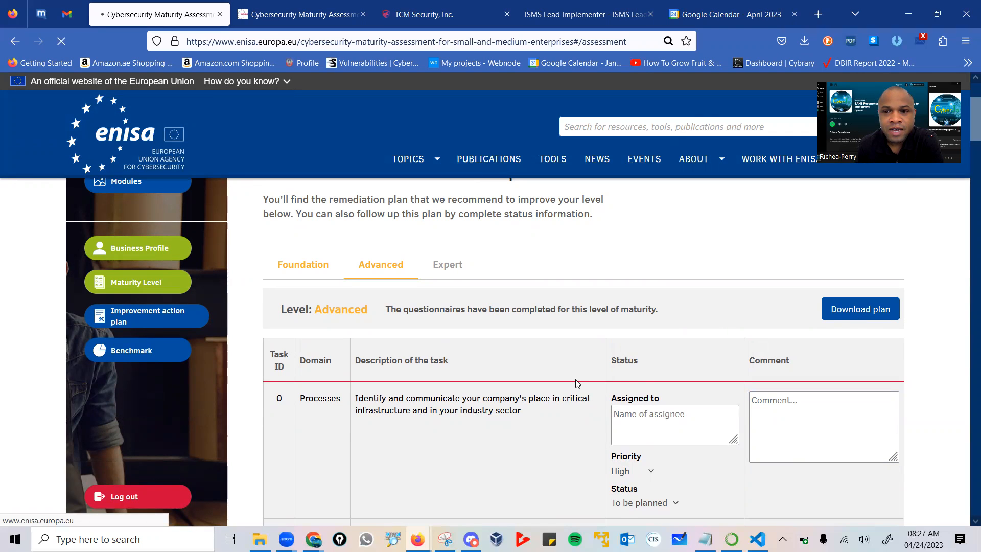
mouse_move(710, 357)
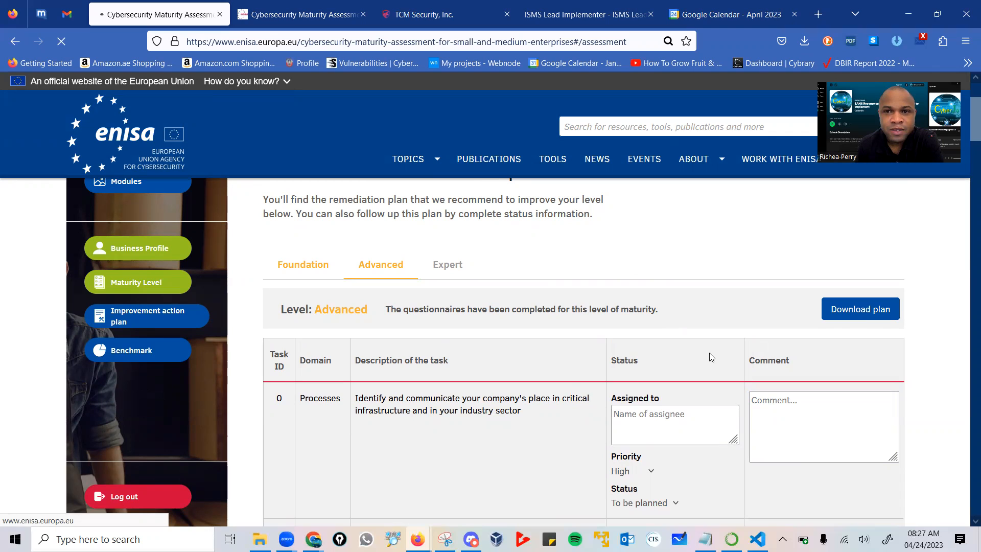
mouse_move(790, 140)
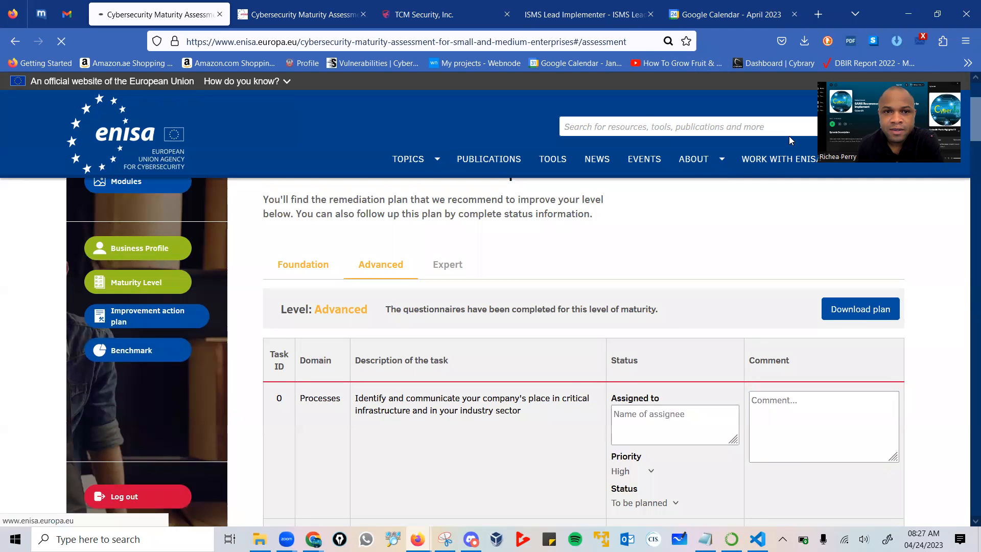
mouse_move(220, 69)
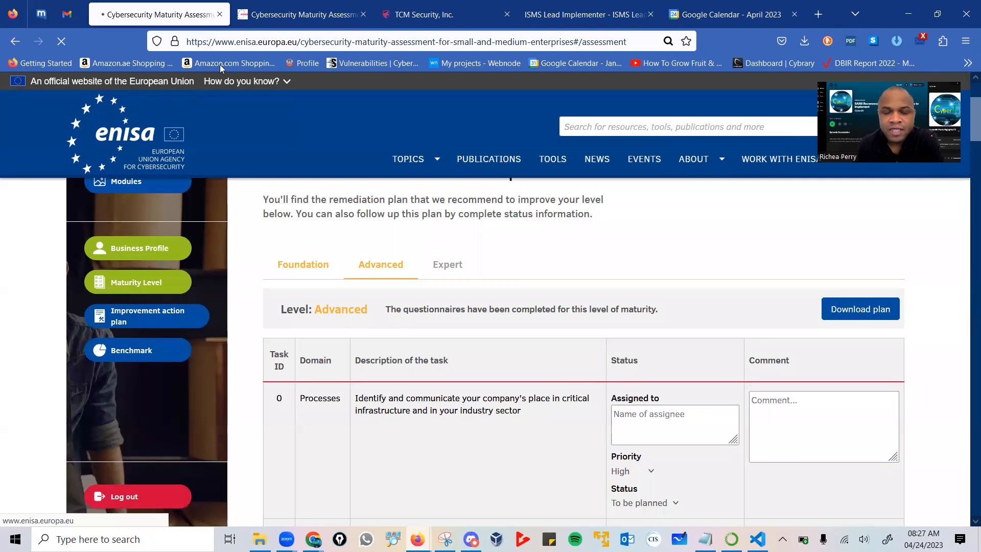
Open the latest cybersecurity-maturity-assessment Advanced .xlsx from Firefox's Downloads panel.
click(804, 41)
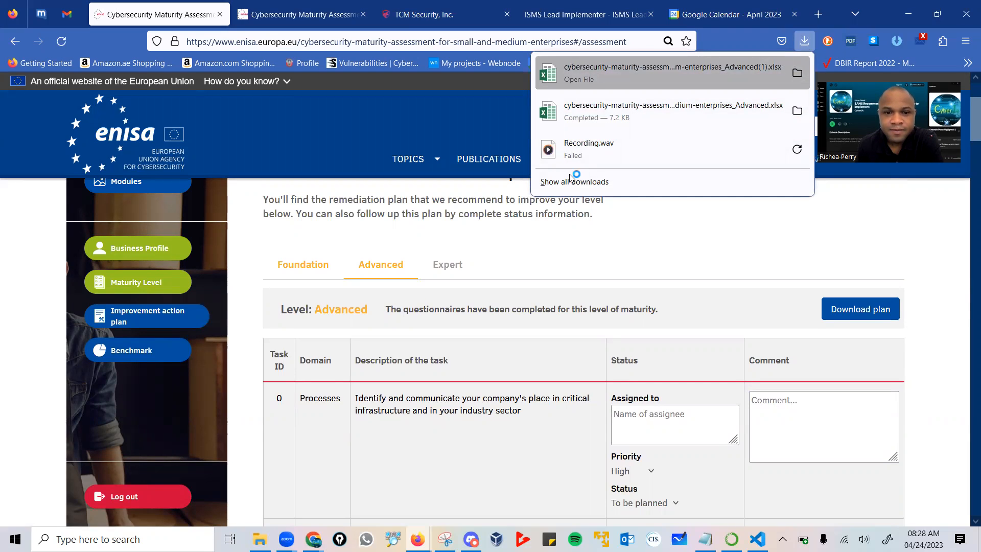
click(579, 79)
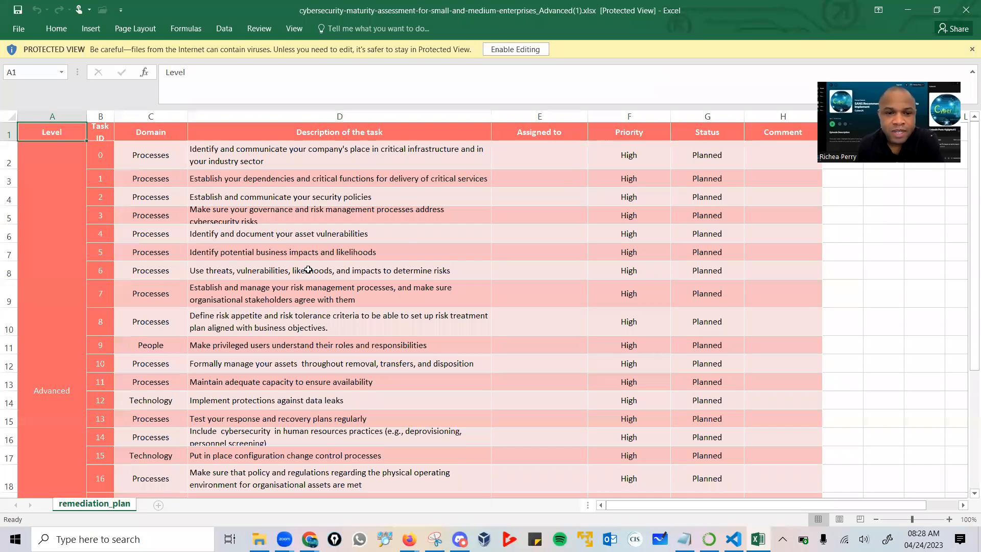
Scroll the remediation_plan sheet in Protected View through tasks 0–23.
scroll(down, 3)
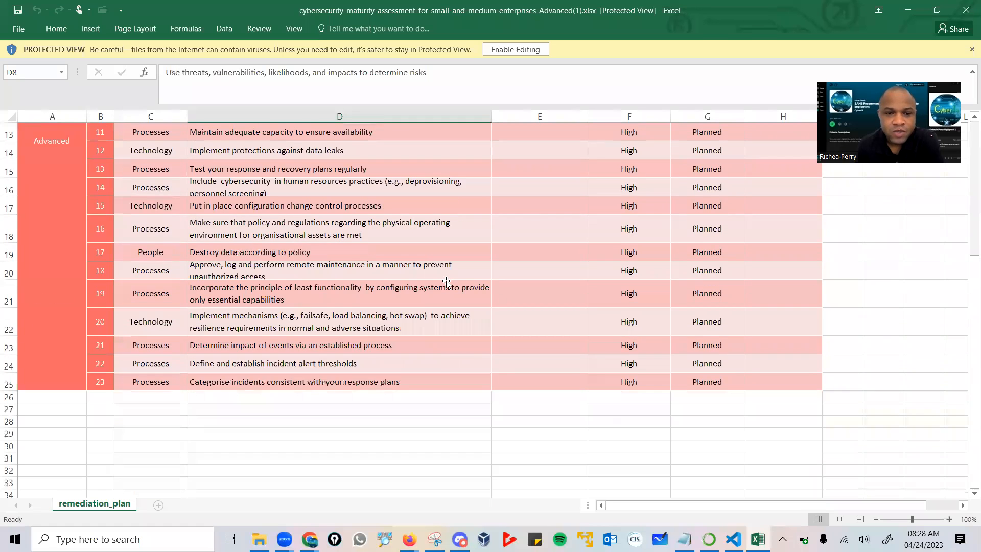
scroll(up, 3)
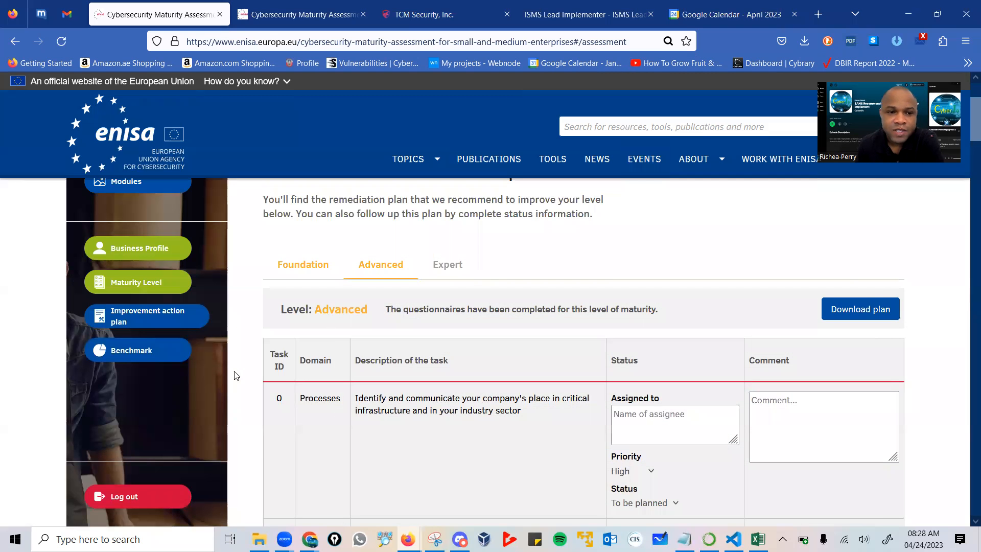
mouse_move(220, 250)
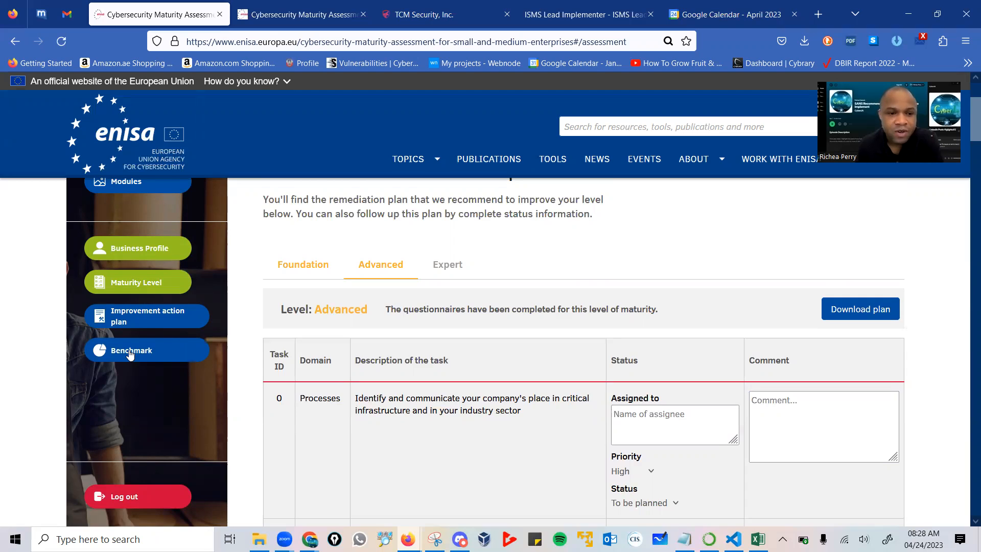
Back in Firefox, open Benchmark from the left sidebar.
click(132, 349)
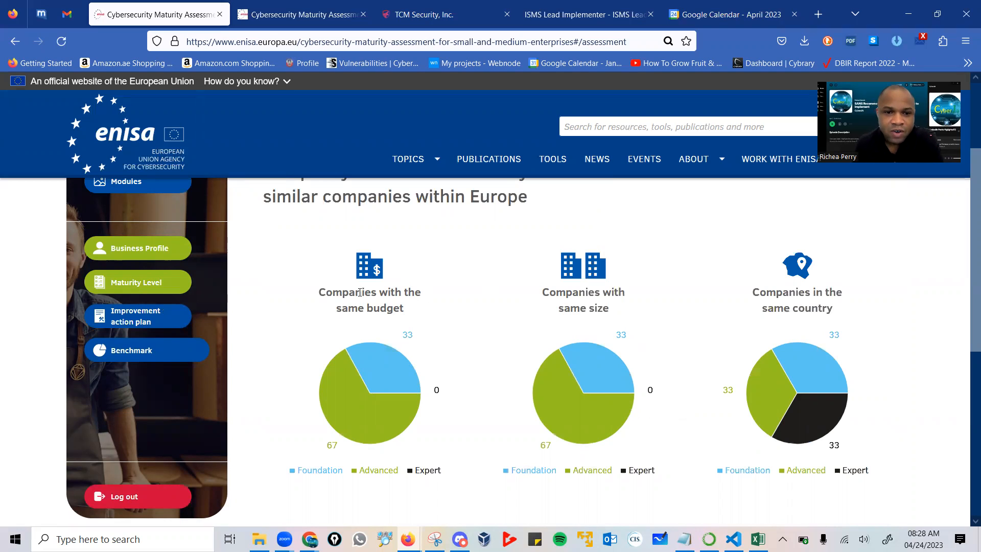
mouse_move(386, 373)
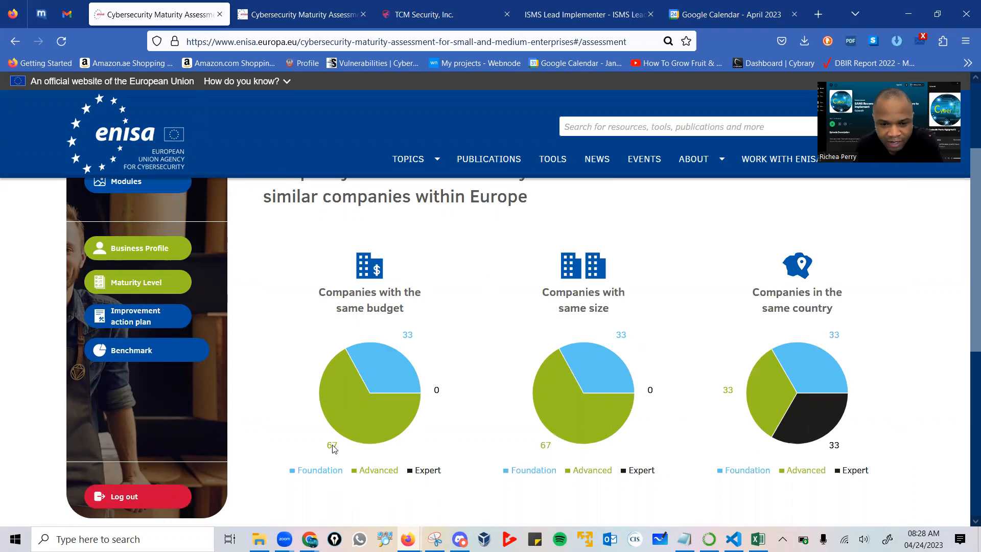
mouse_move(578, 321)
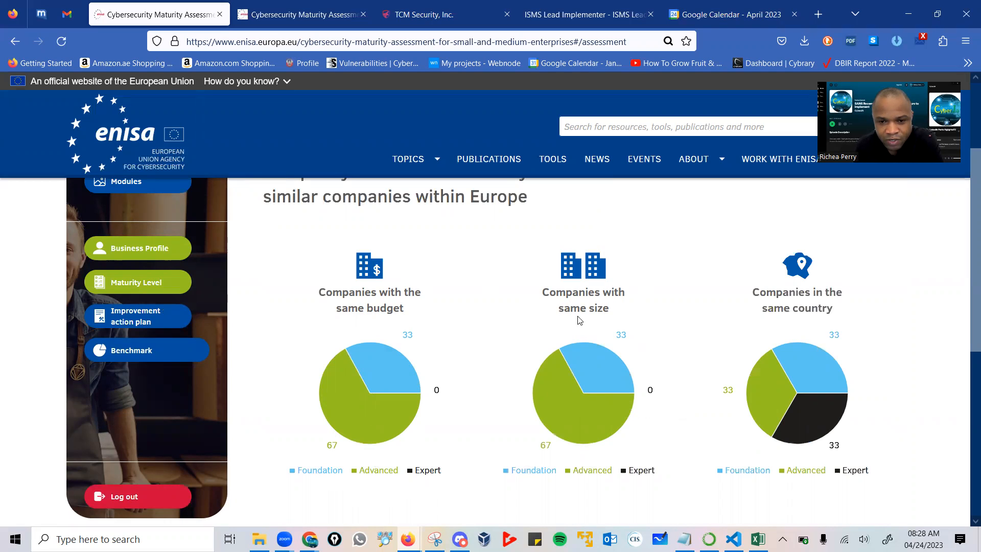
mouse_move(781, 320)
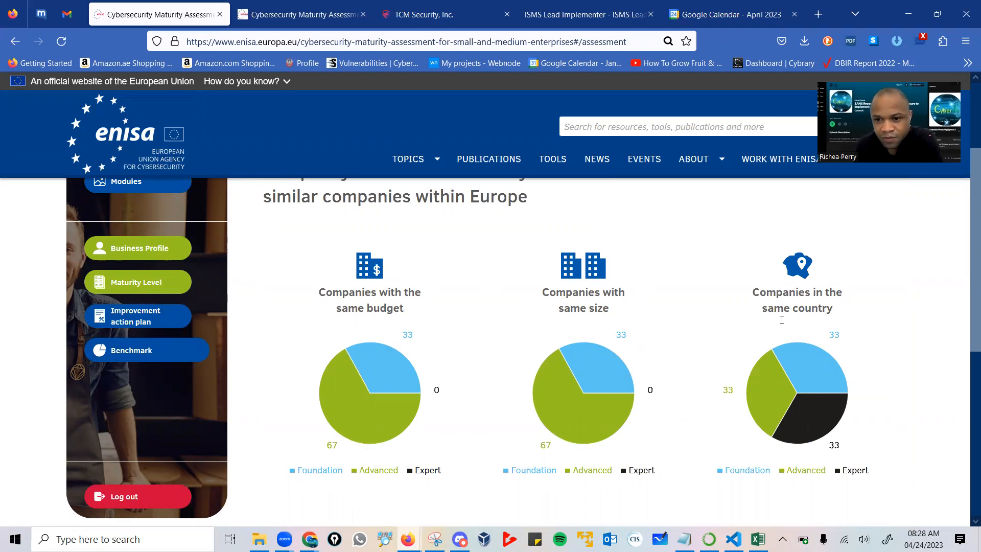
mouse_move(583, 462)
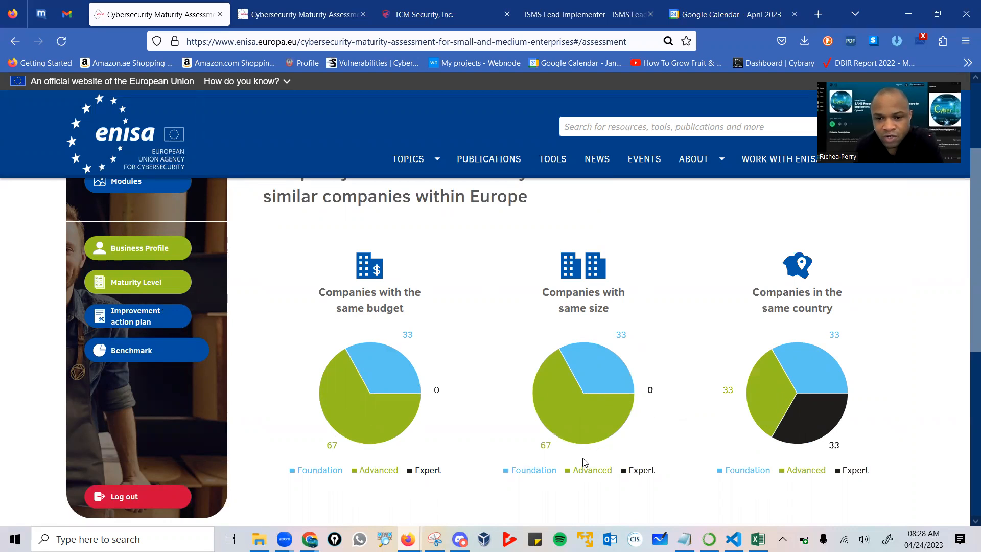
Scroll through the budget, size and country pie charts and back to the title.
scroll(up, 3)
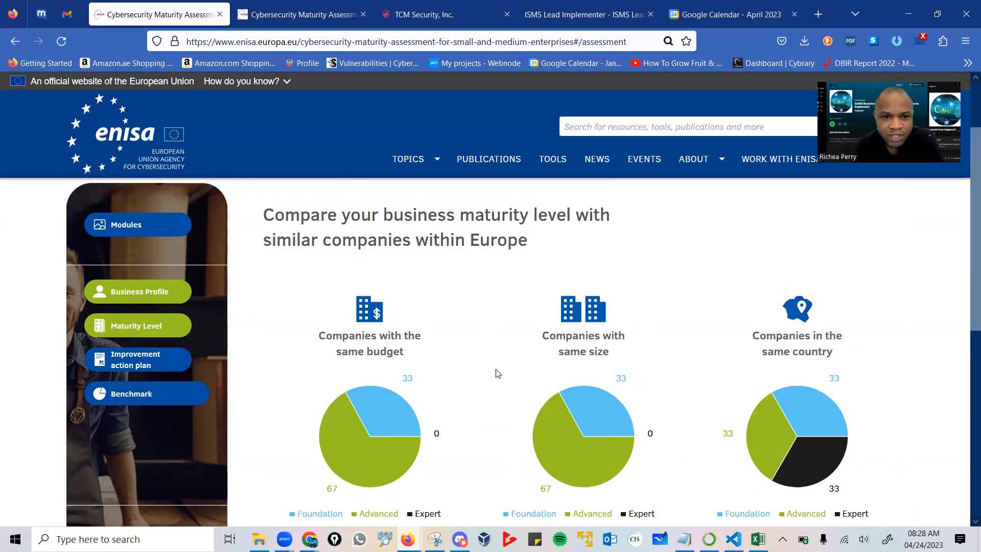
scroll(up, 3)
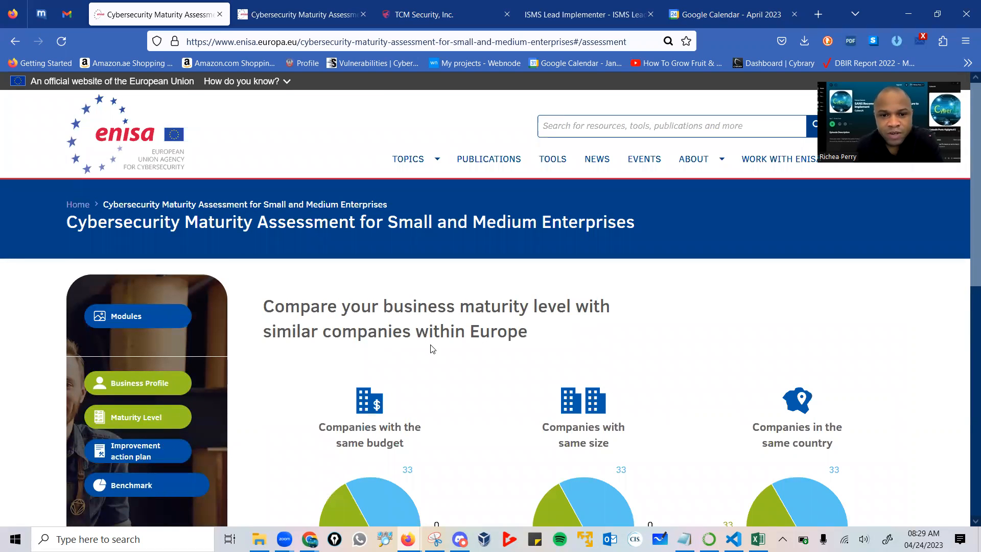
scroll(down, 3)
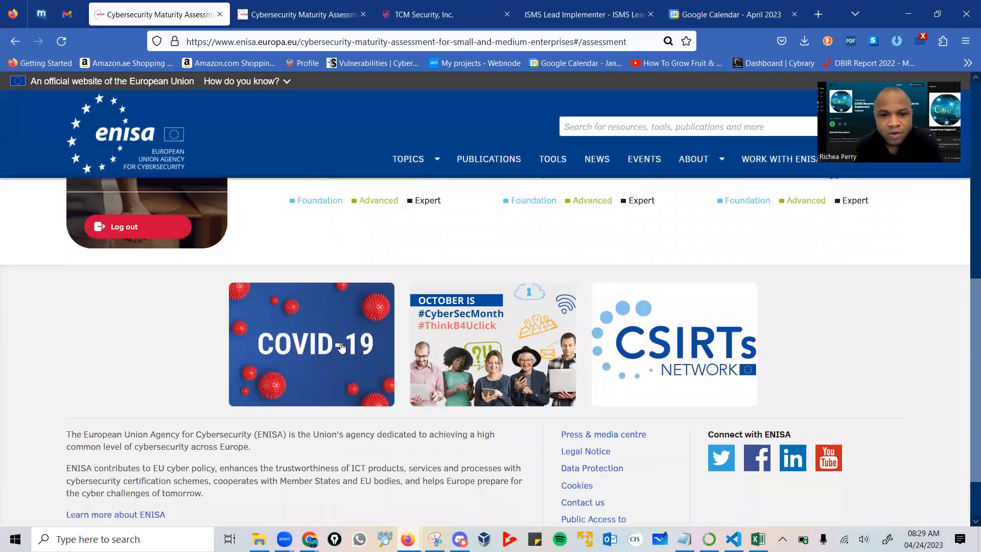
scroll(up, 3)
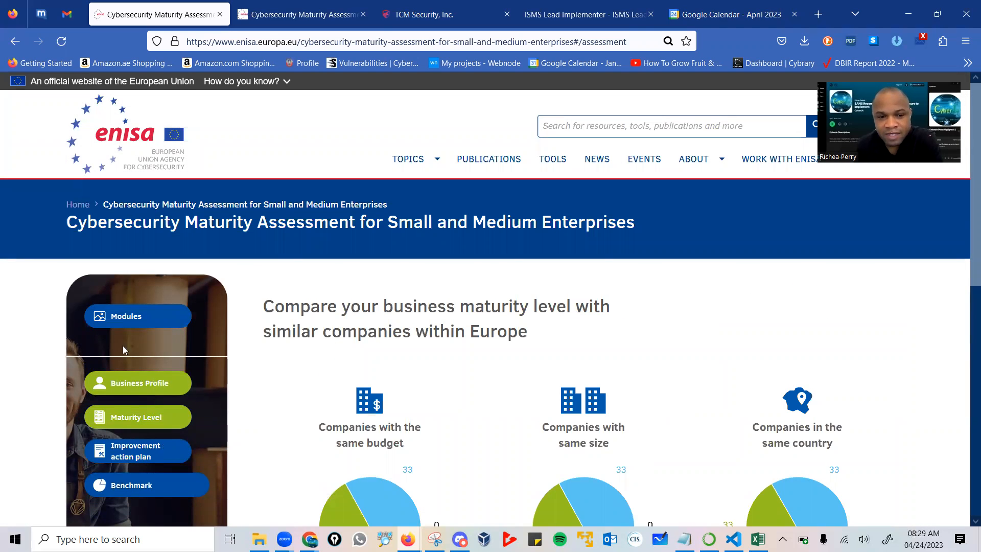
mouse_move(440, 398)
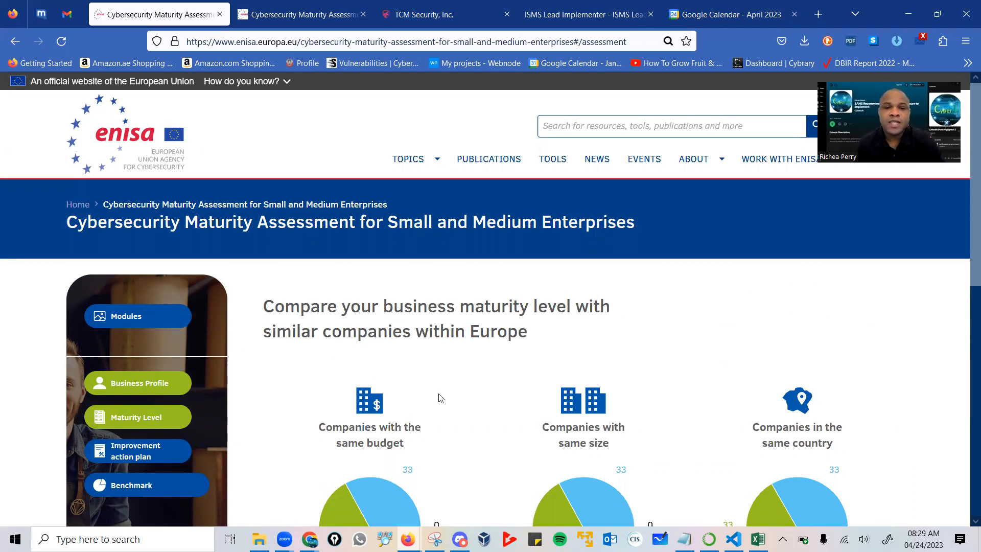